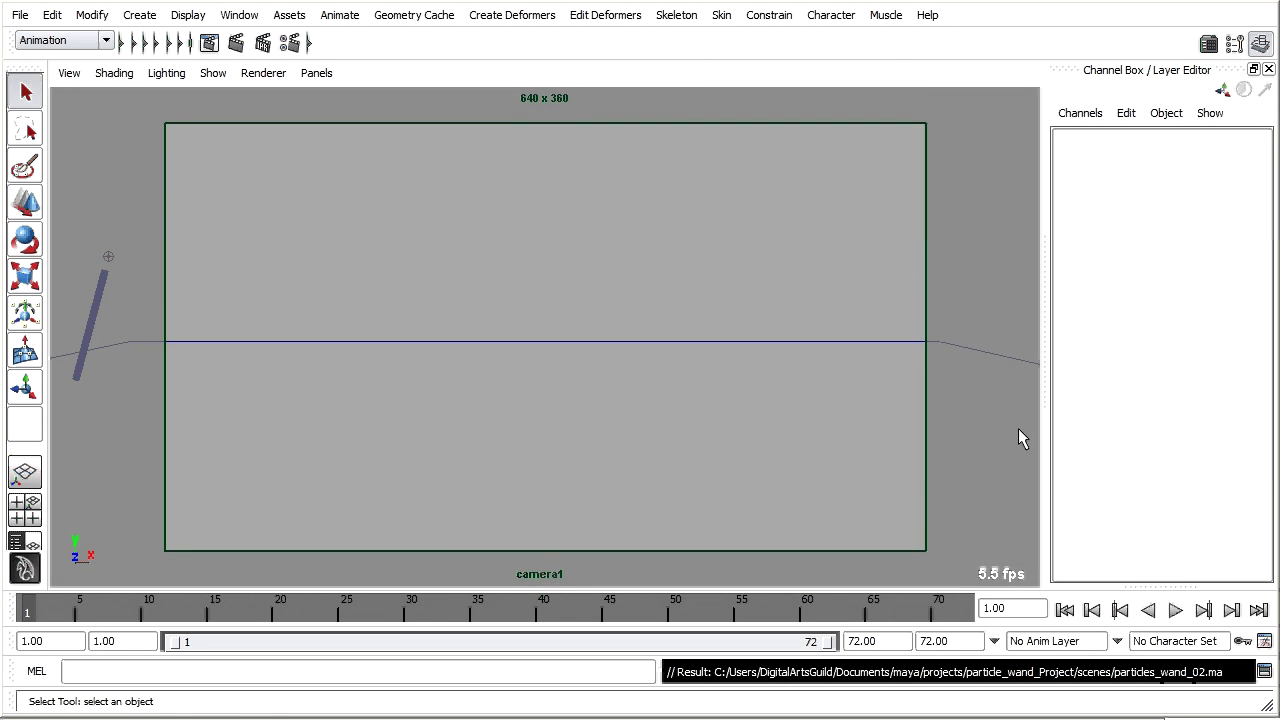
# - Play the wand's particle emission and stop it around frame 37
pyautogui.click(1176, 610)
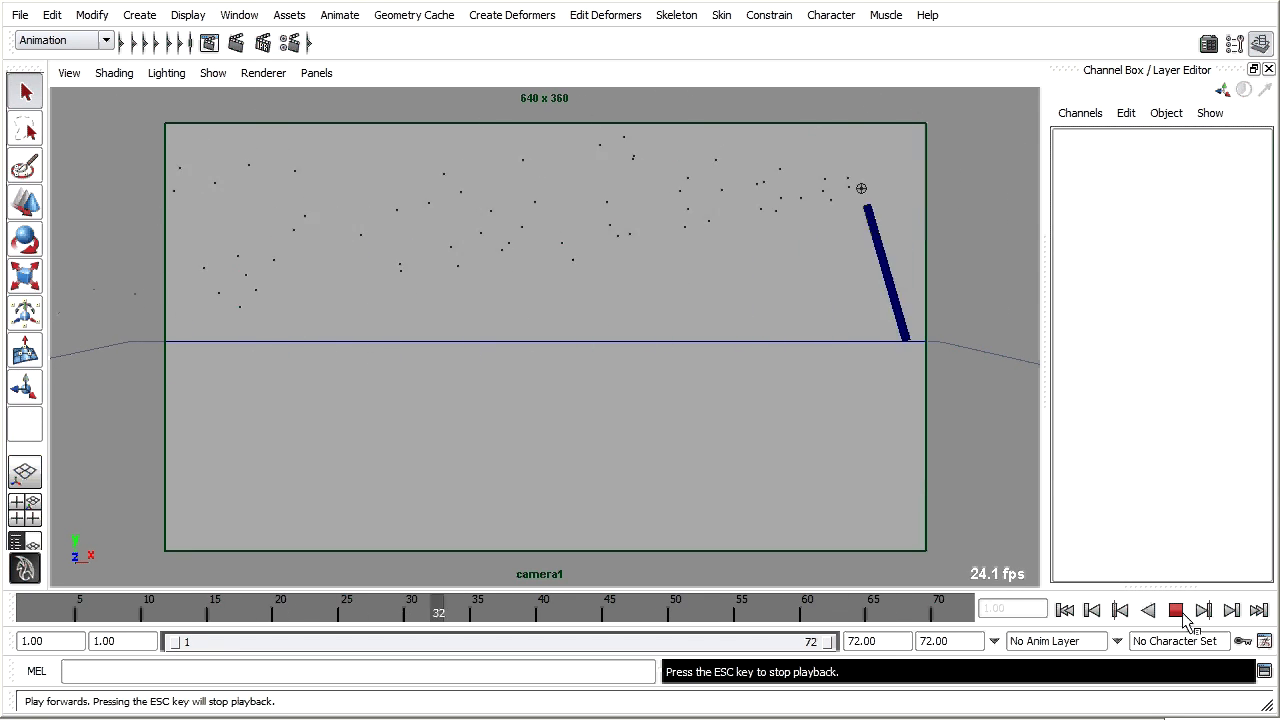
pyautogui.click(1176, 610)
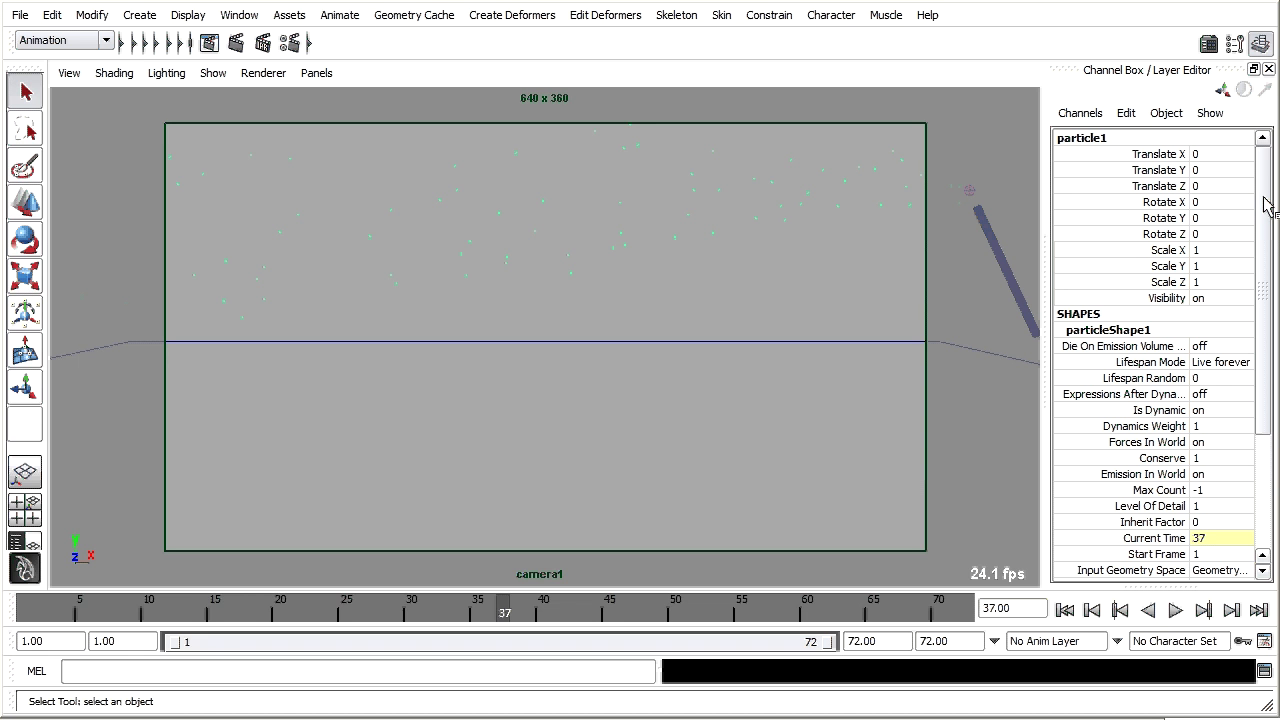
# - Set particleShape1's Particle Render Type to Spheres and rewind the playback
pyautogui.scroll(-3)
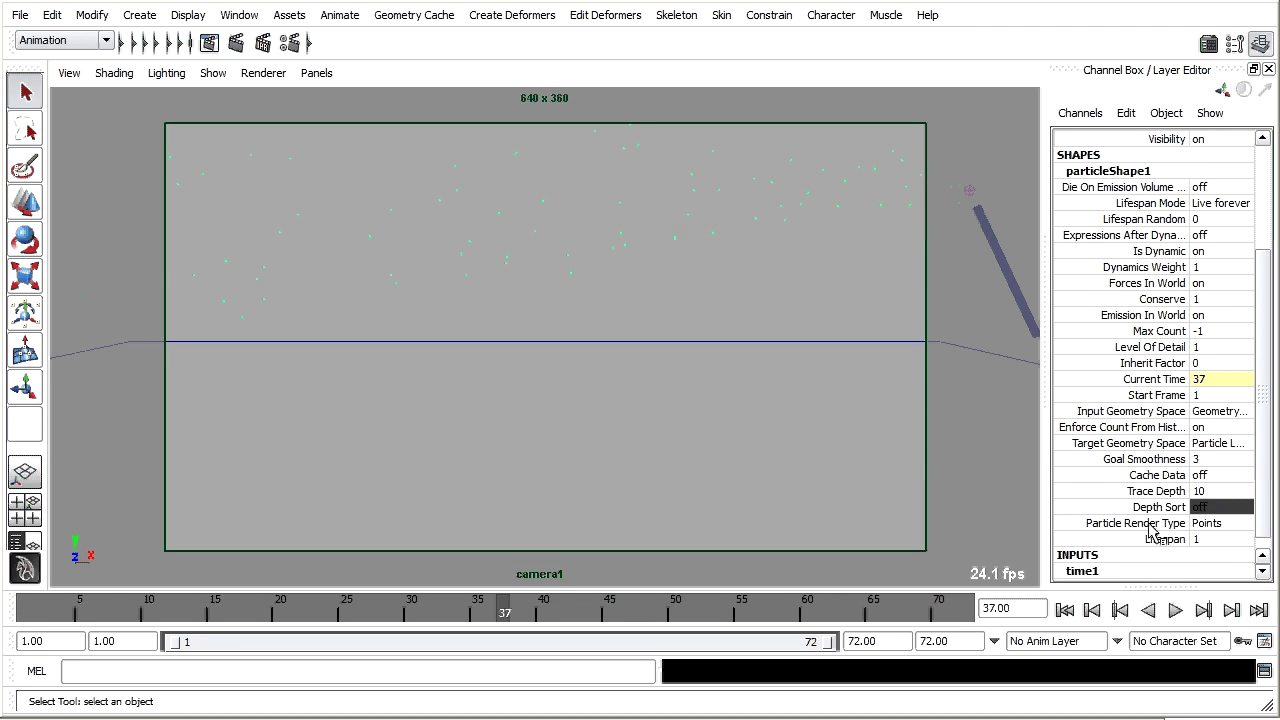
pyautogui.moveTo(1135, 523)
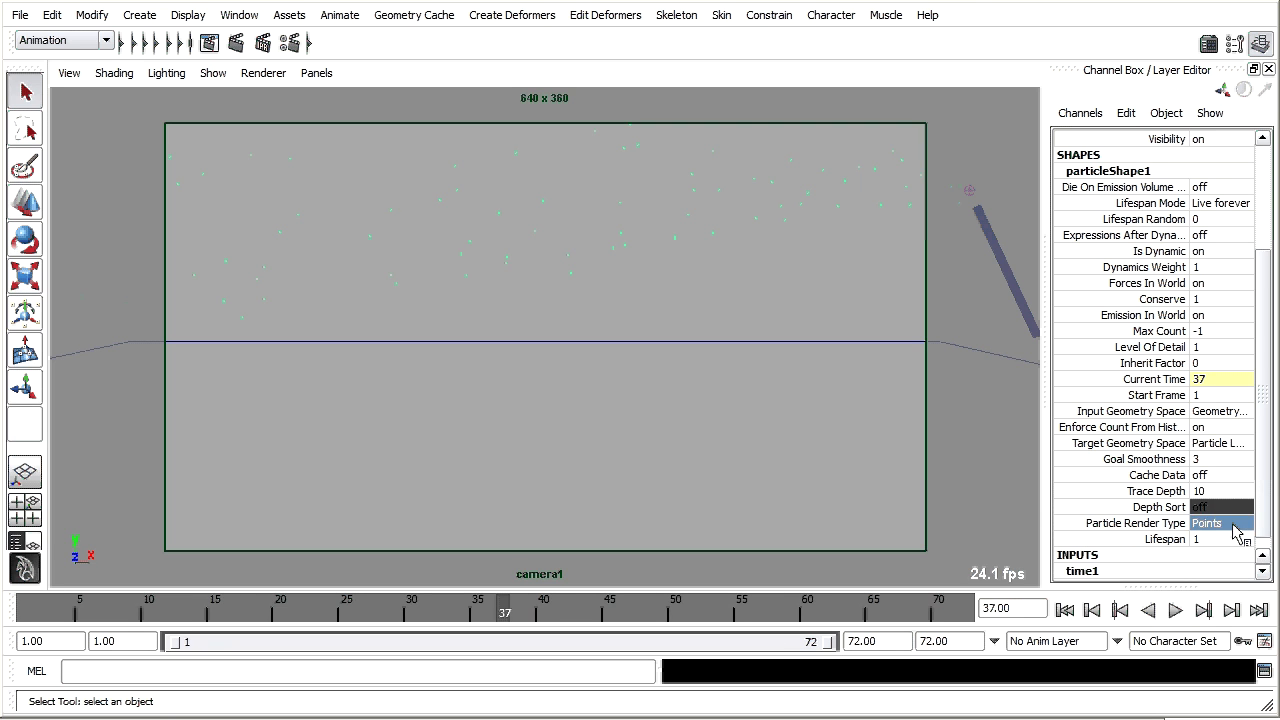
pyautogui.click(1220, 522)
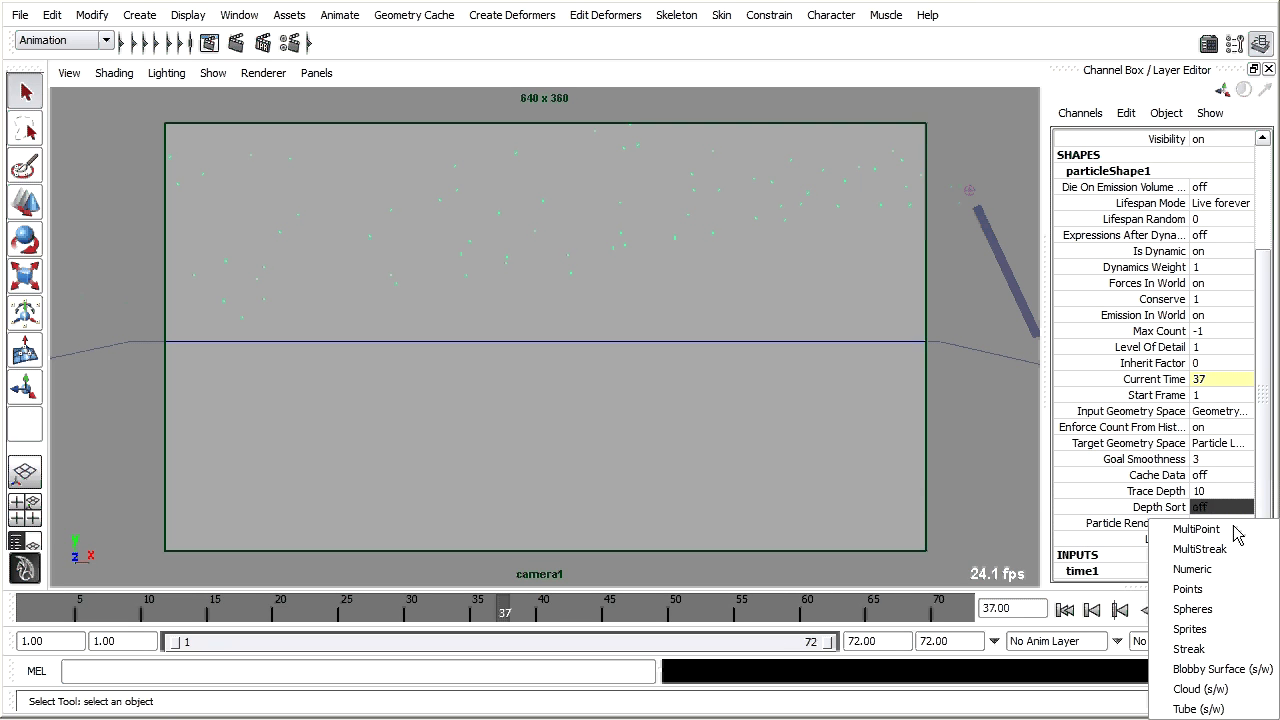
pyautogui.click(1192, 609)
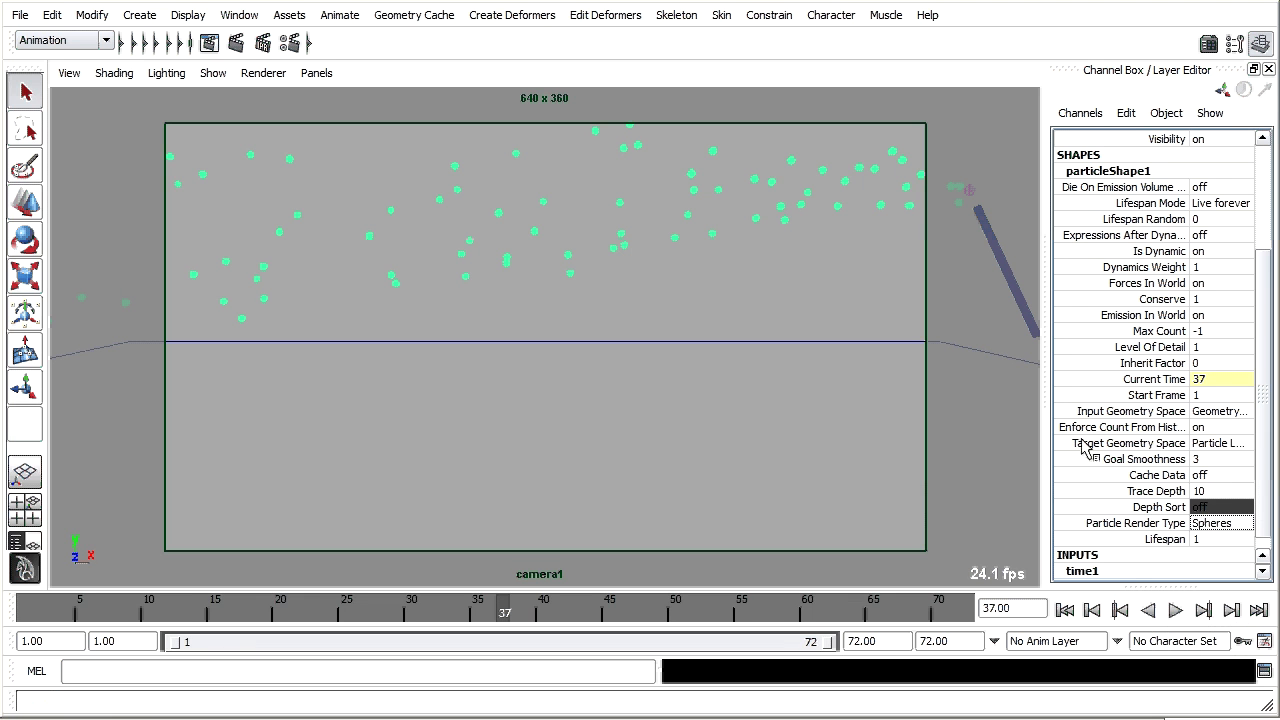
pyautogui.moveTo(1065, 610)
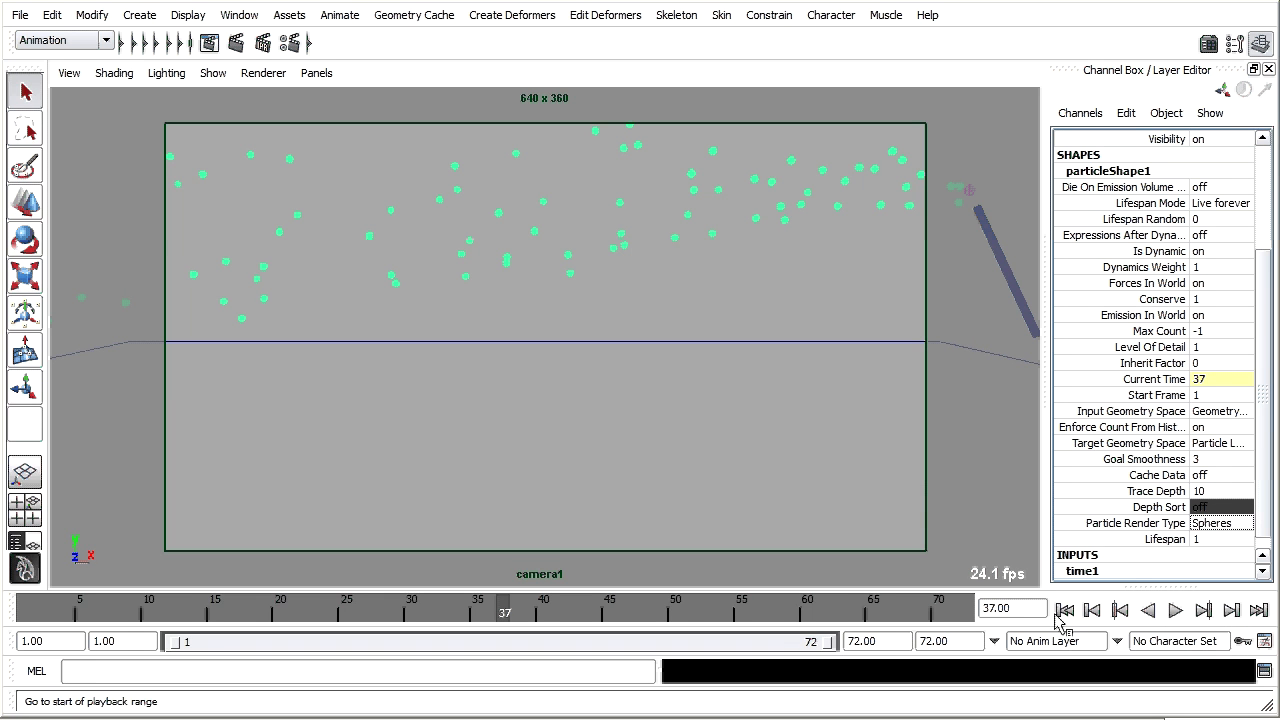
pyautogui.click(1176, 610)
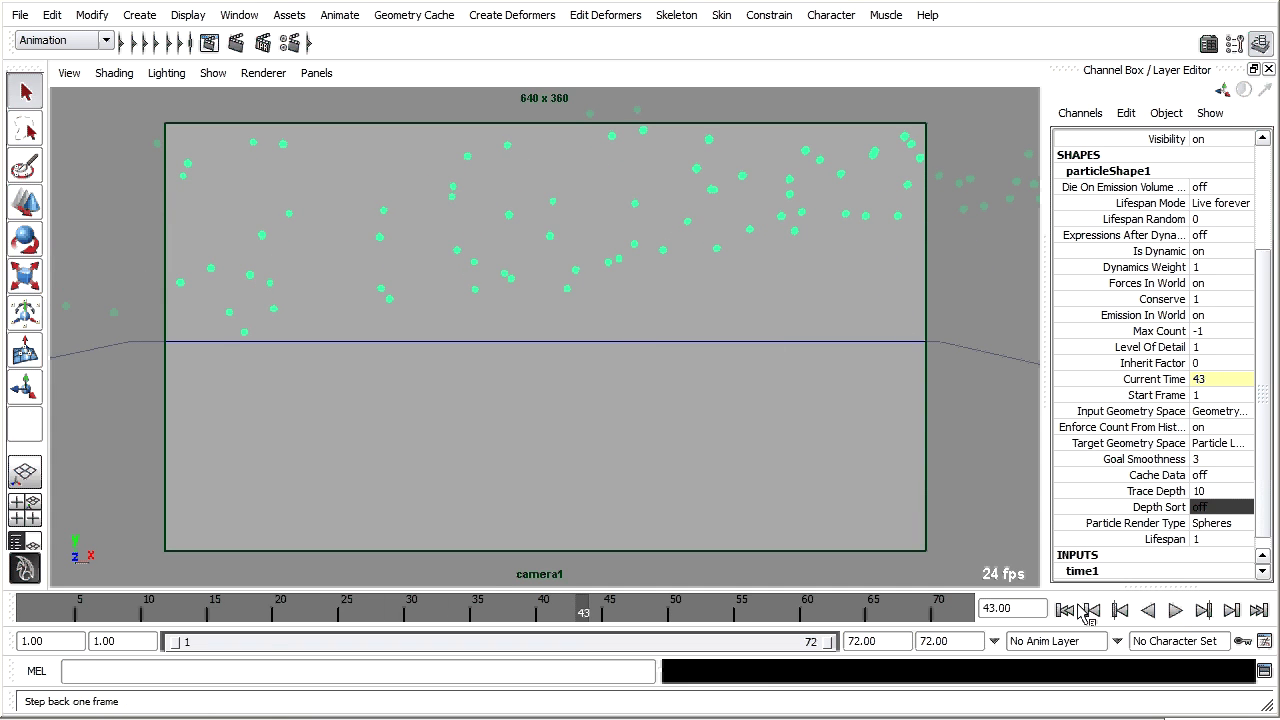
pyautogui.moveTo(1091, 610)
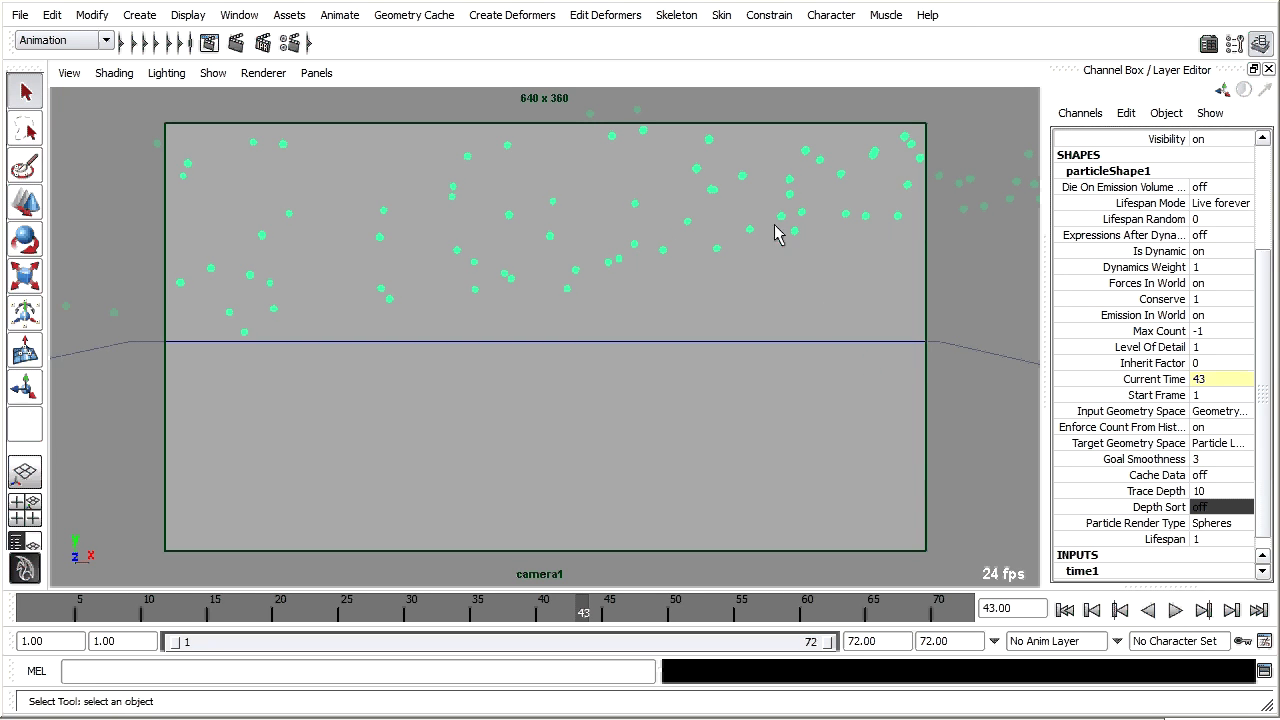
pyautogui.moveTo(718, 227)
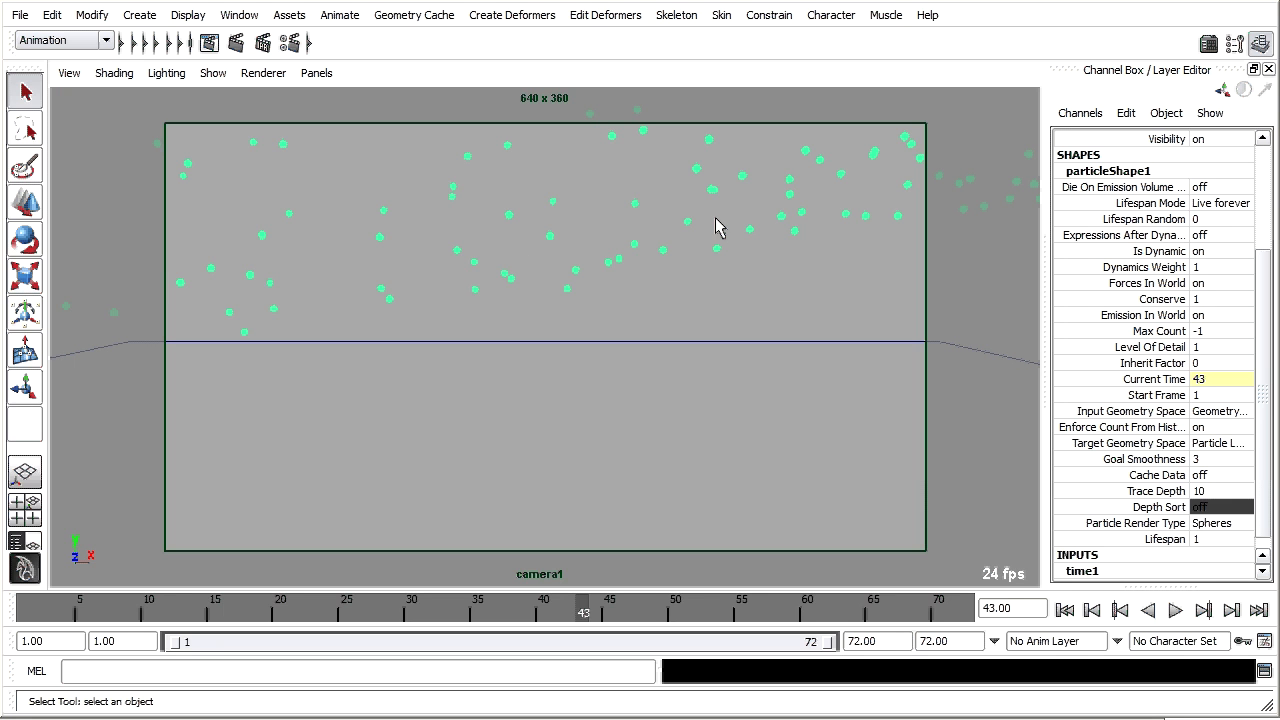
pyautogui.moveTo(655, 228)
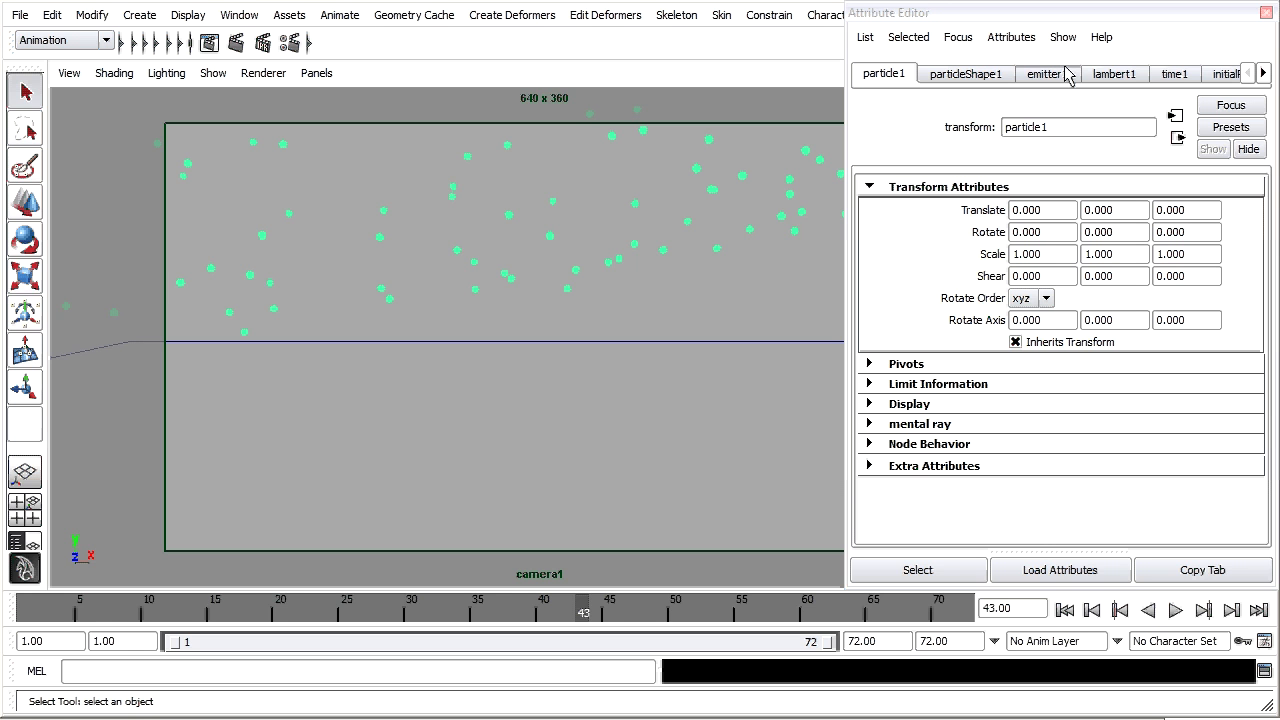
# - Set emitter1's Basic Emission Speed to 1 and rewind to frame 1
pyautogui.click(1044, 73)
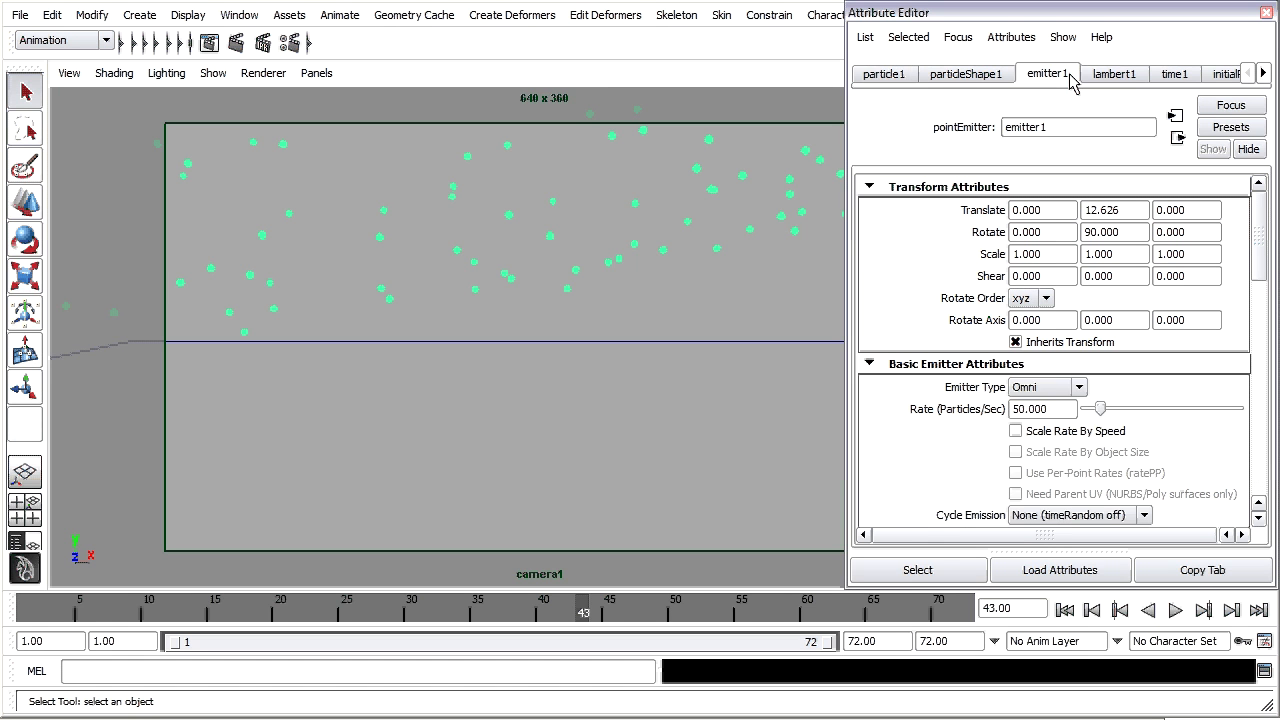
pyautogui.scroll(-3)
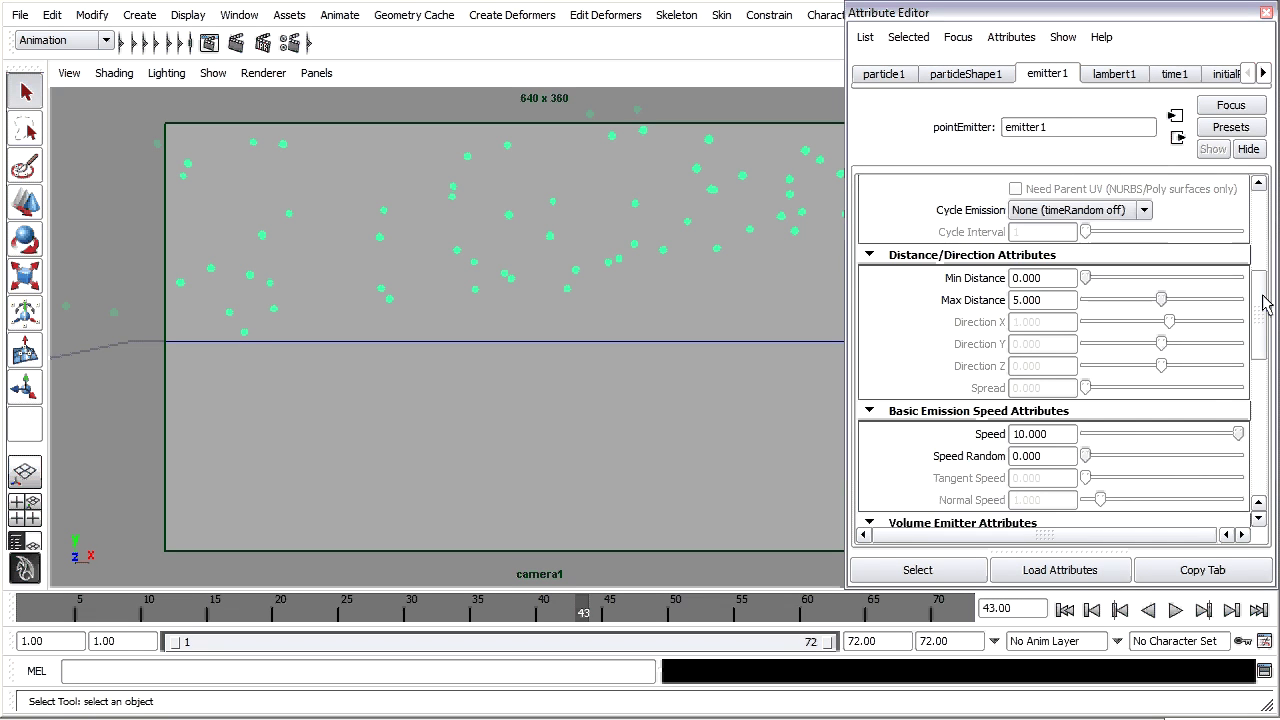
pyautogui.scroll(-3)
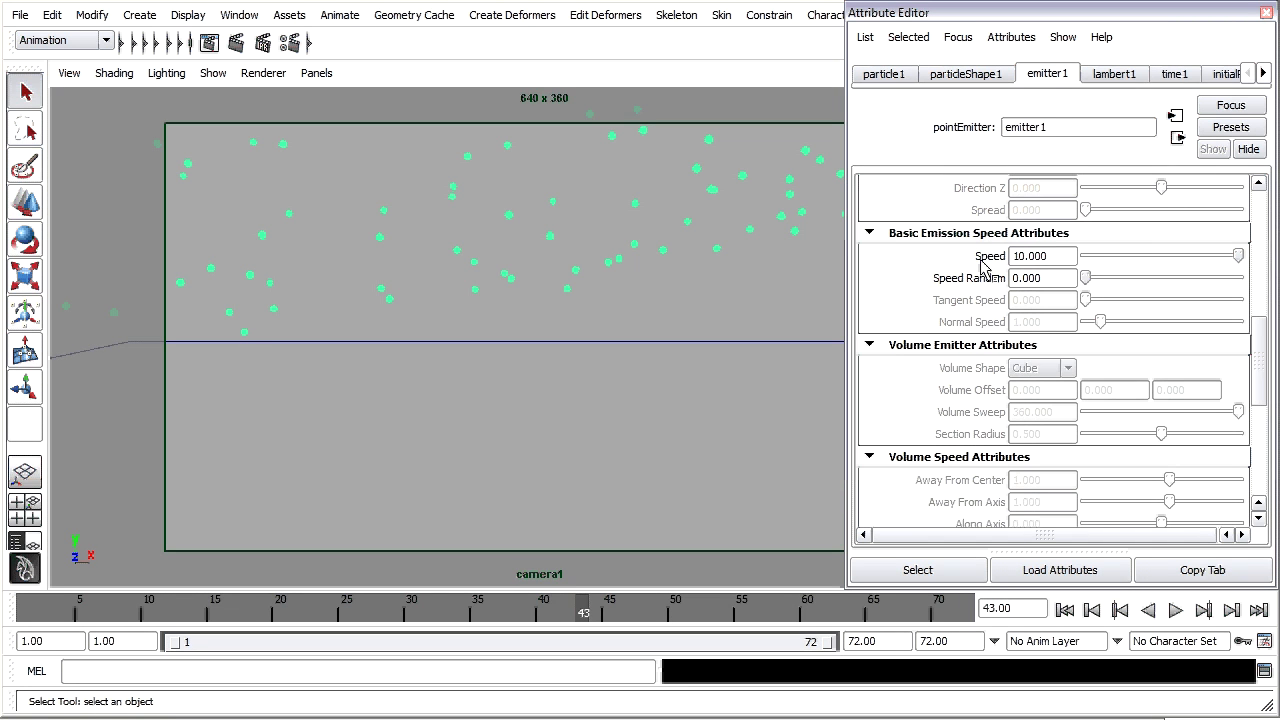
pyautogui.tripleClick(1042, 255)
pyautogui.write('0.000')
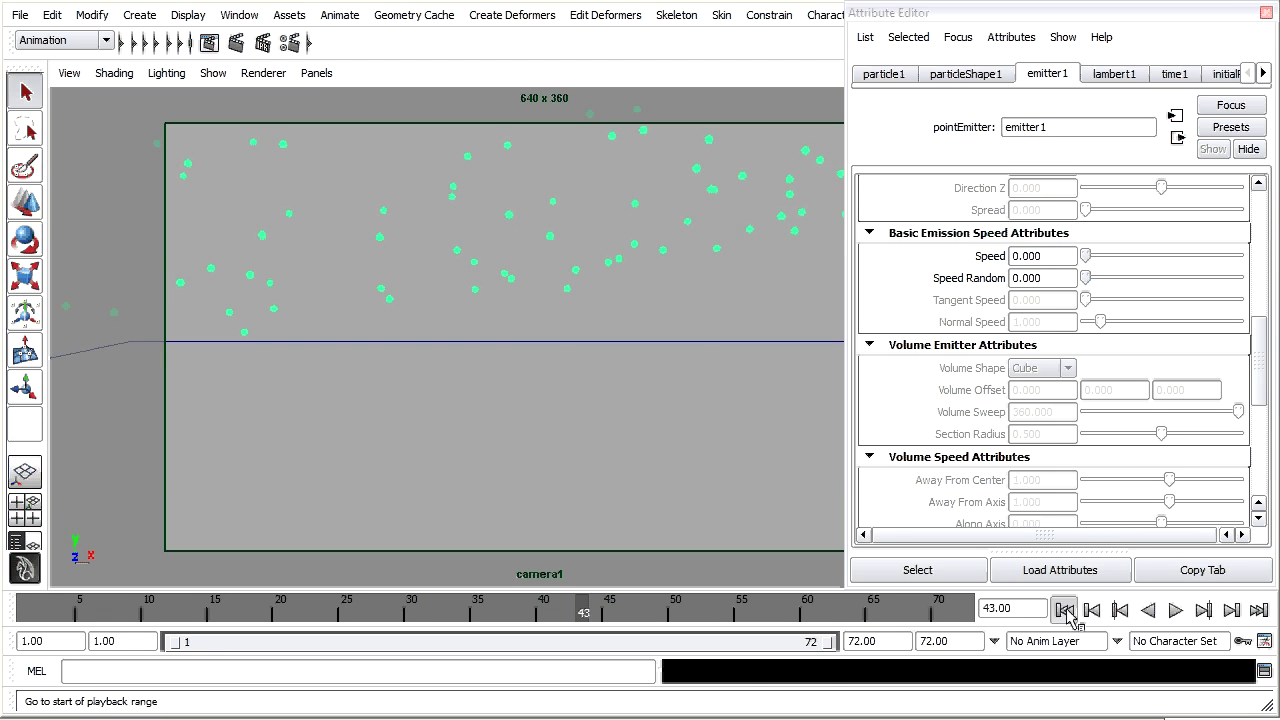
pyautogui.click(1176, 610)
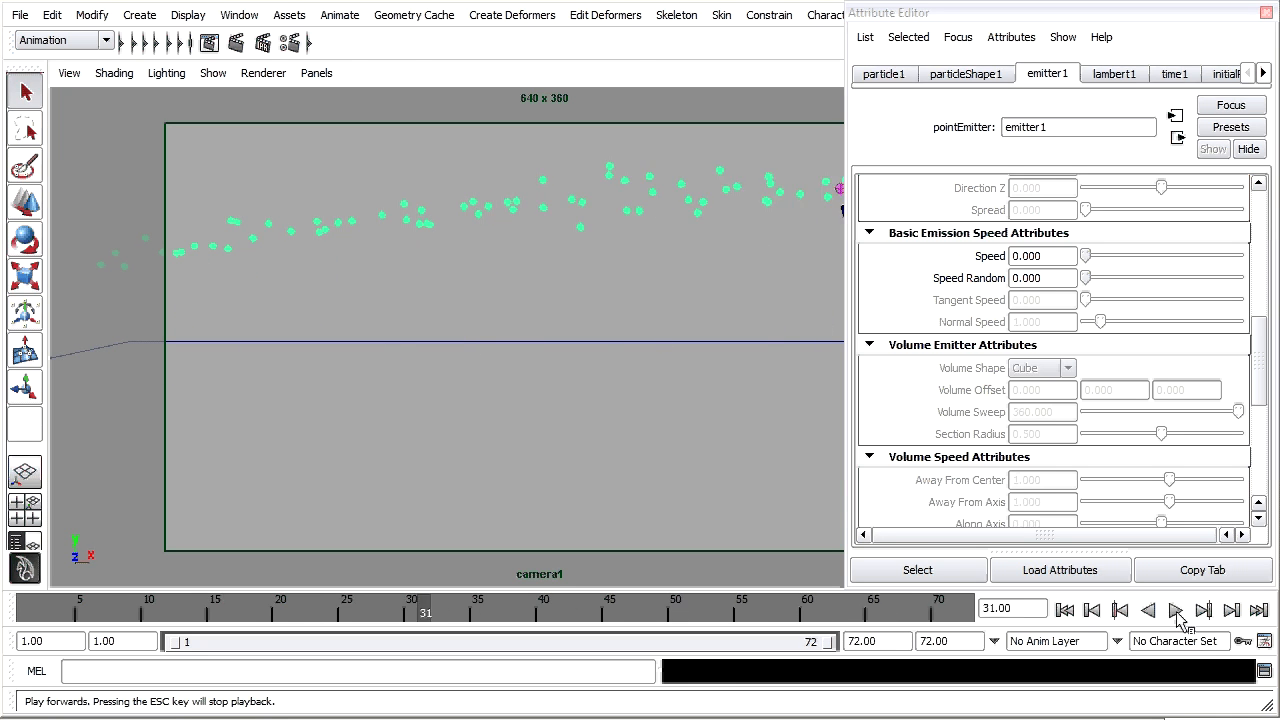
pyautogui.tripleClick(1043, 256)
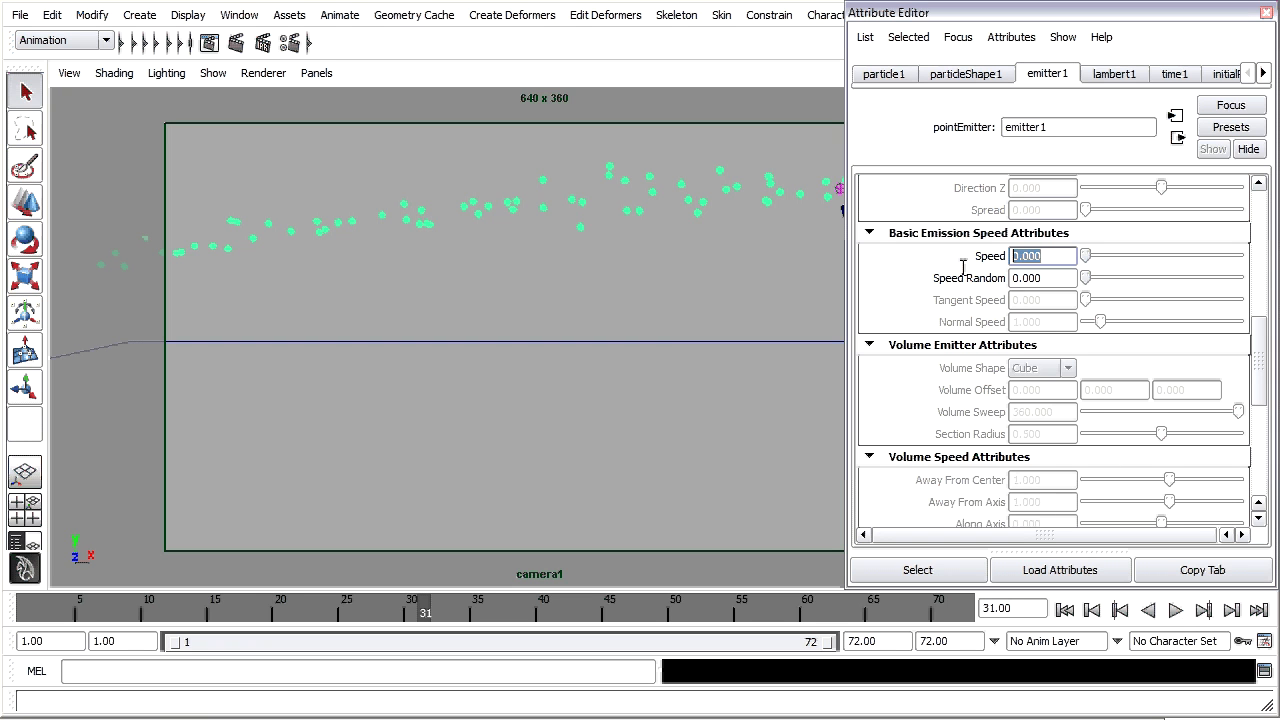
pyautogui.write('1.000')
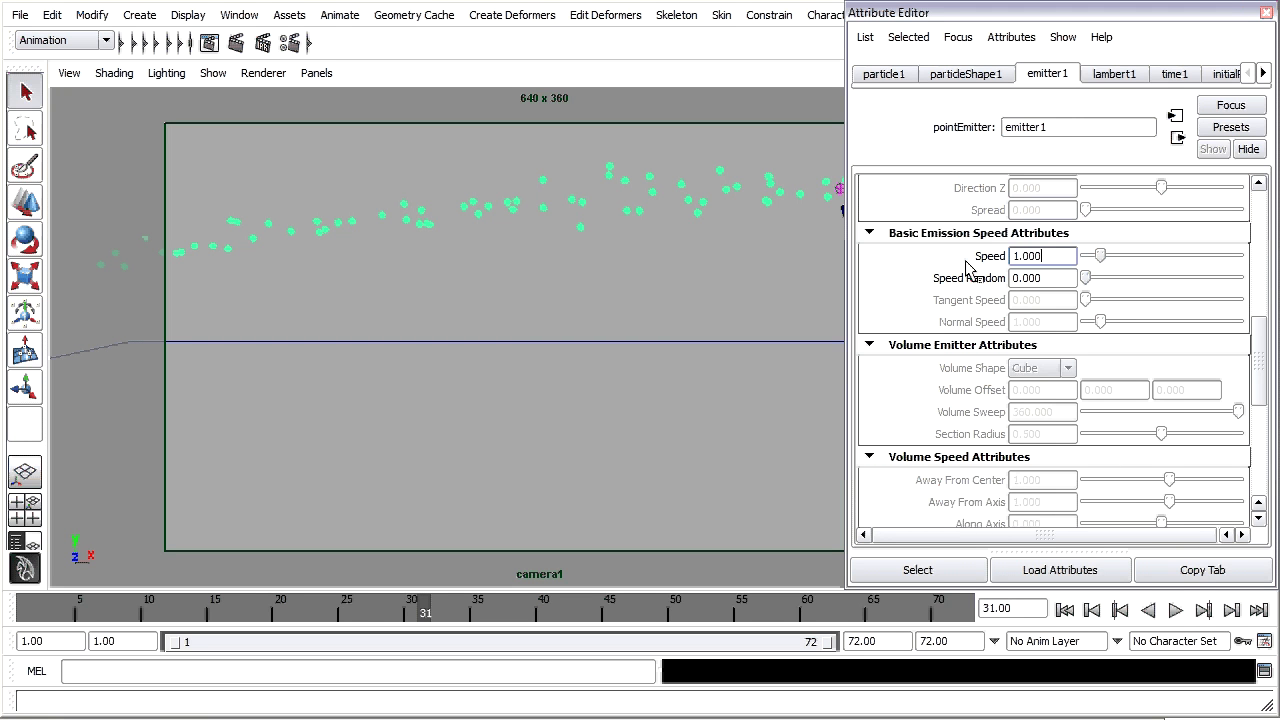
pyautogui.click(1149, 610)
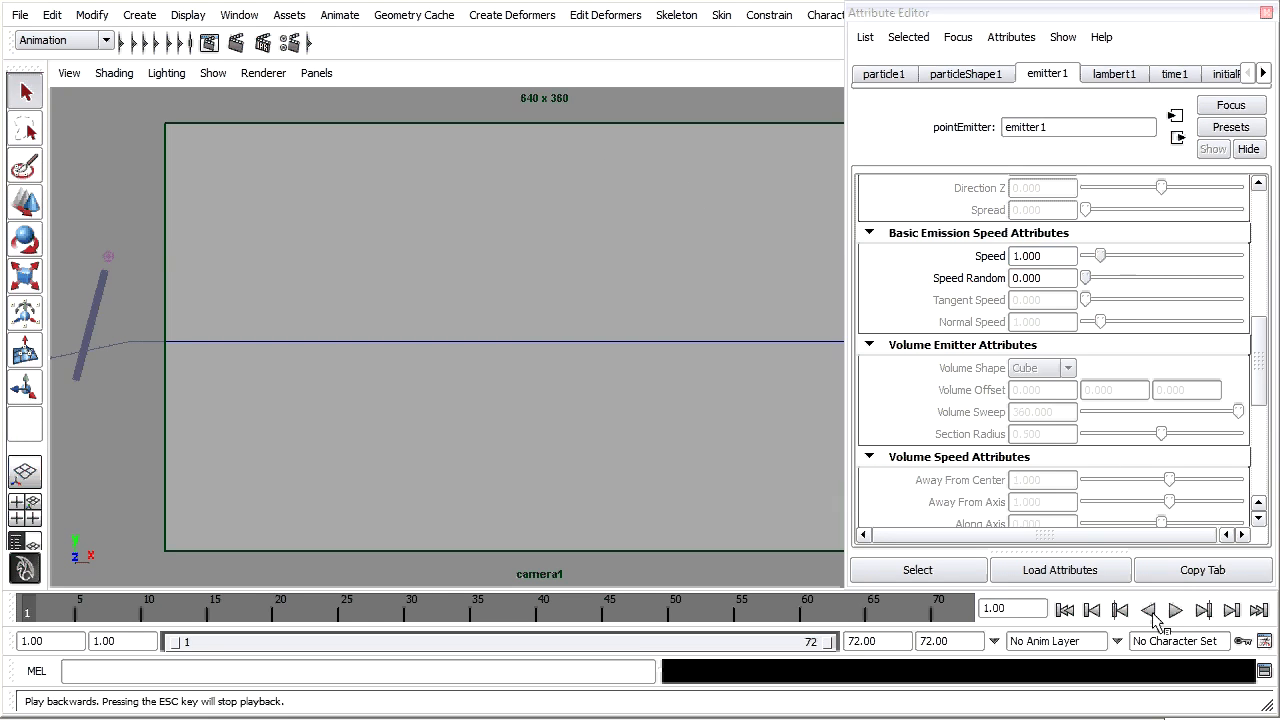
pyautogui.click(1175, 610)
pyautogui.write('2.000')
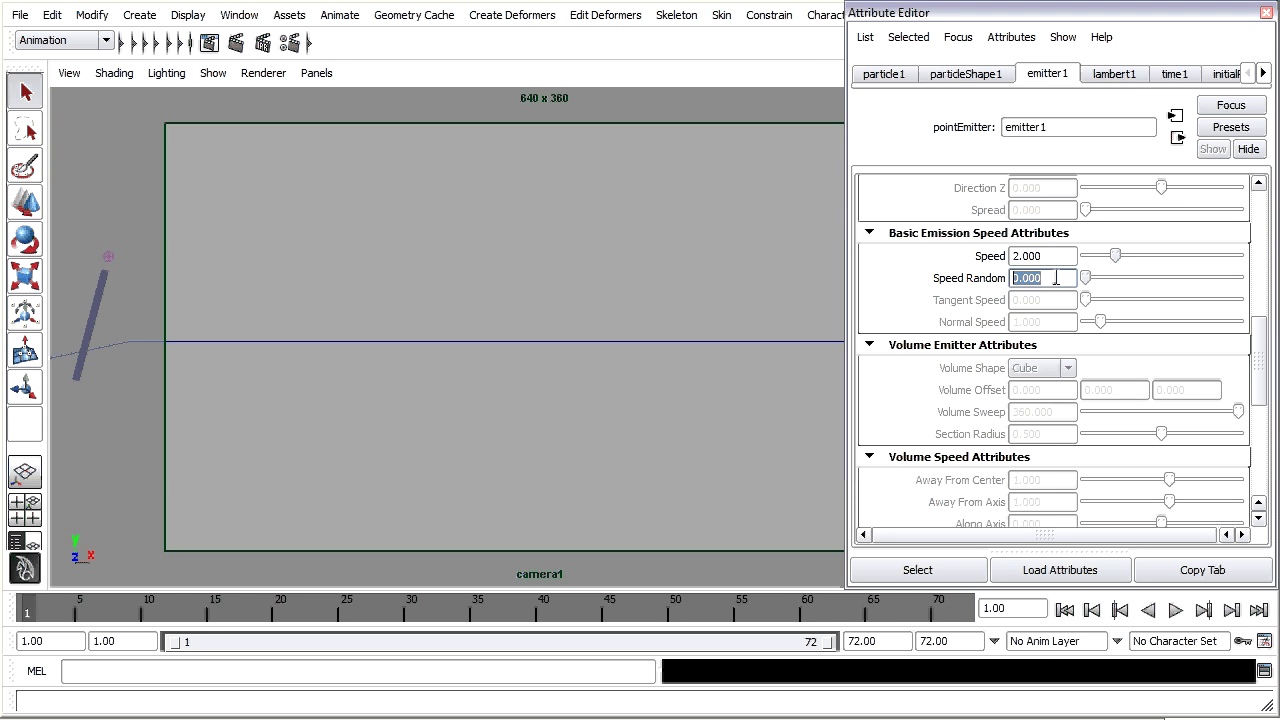
# - Enter a Speed Random of 1 on emitter1 and commit it
pyautogui.write('1')
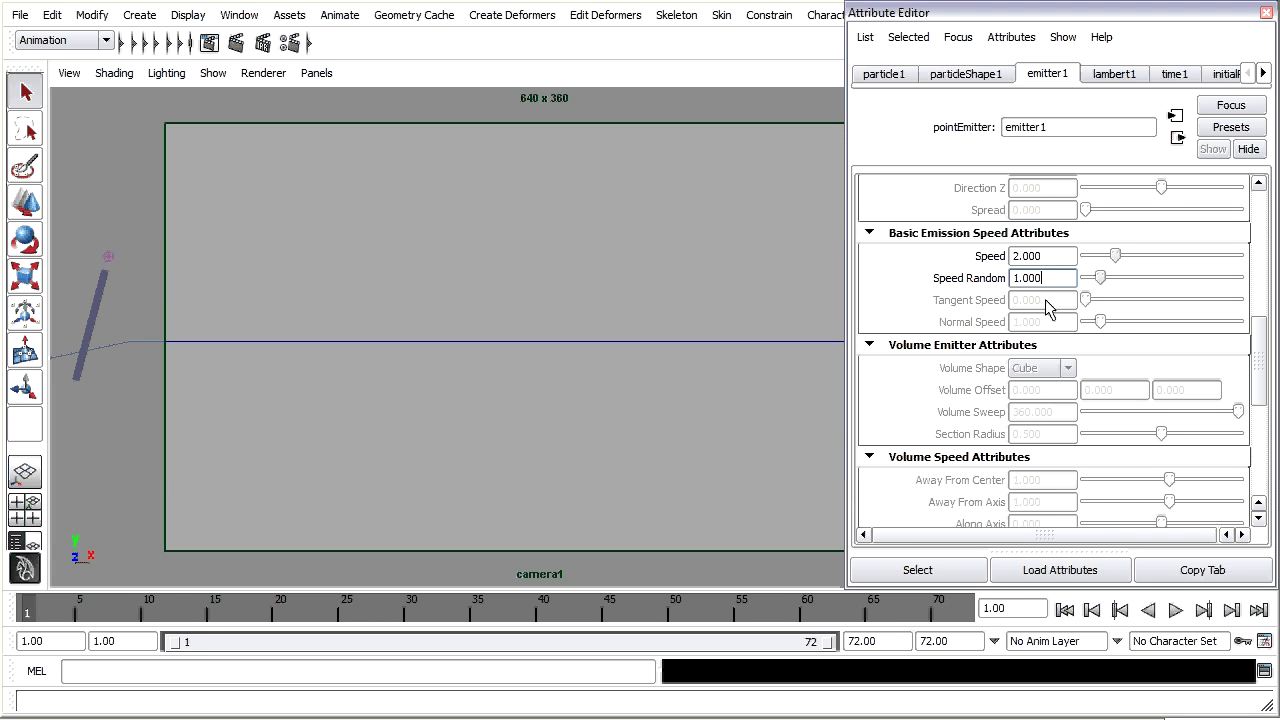
pyautogui.click(1175, 610)
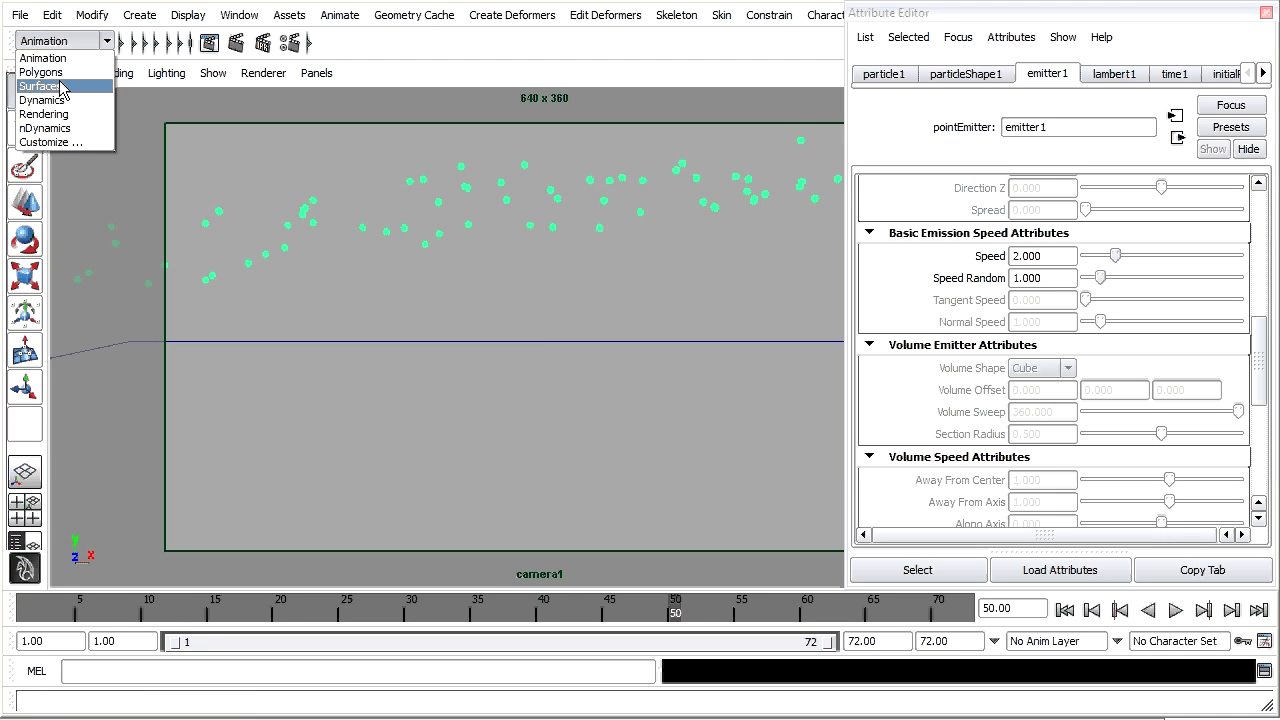
# - Add a Gravity field to the particles from the Dynamics menu set, then rewind
pyautogui.click(44, 99)
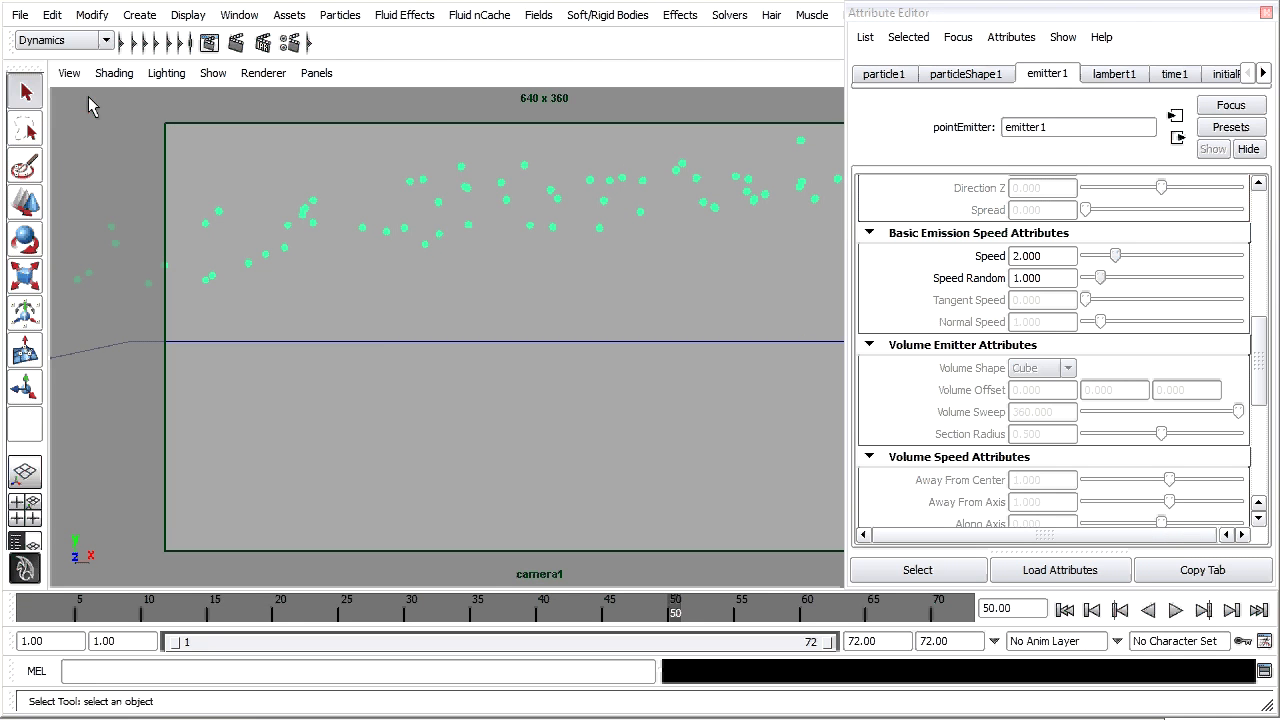
pyautogui.click(538, 14)
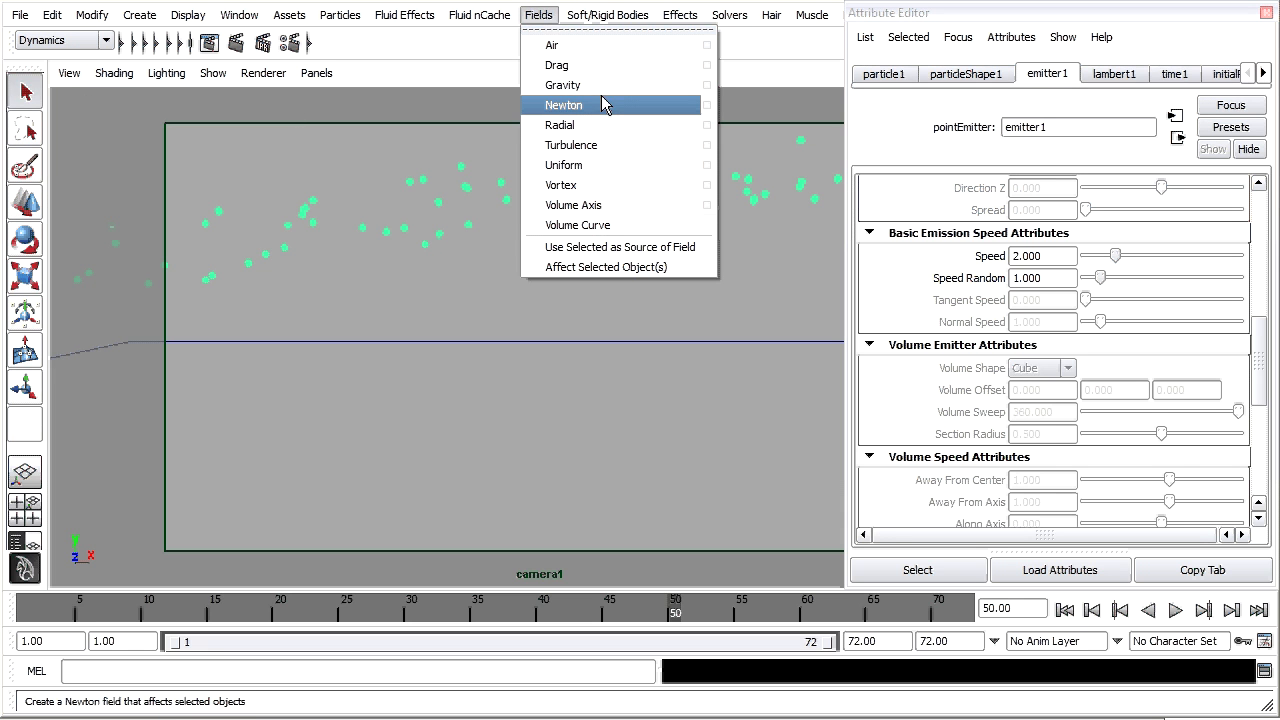
pyautogui.click(562, 85)
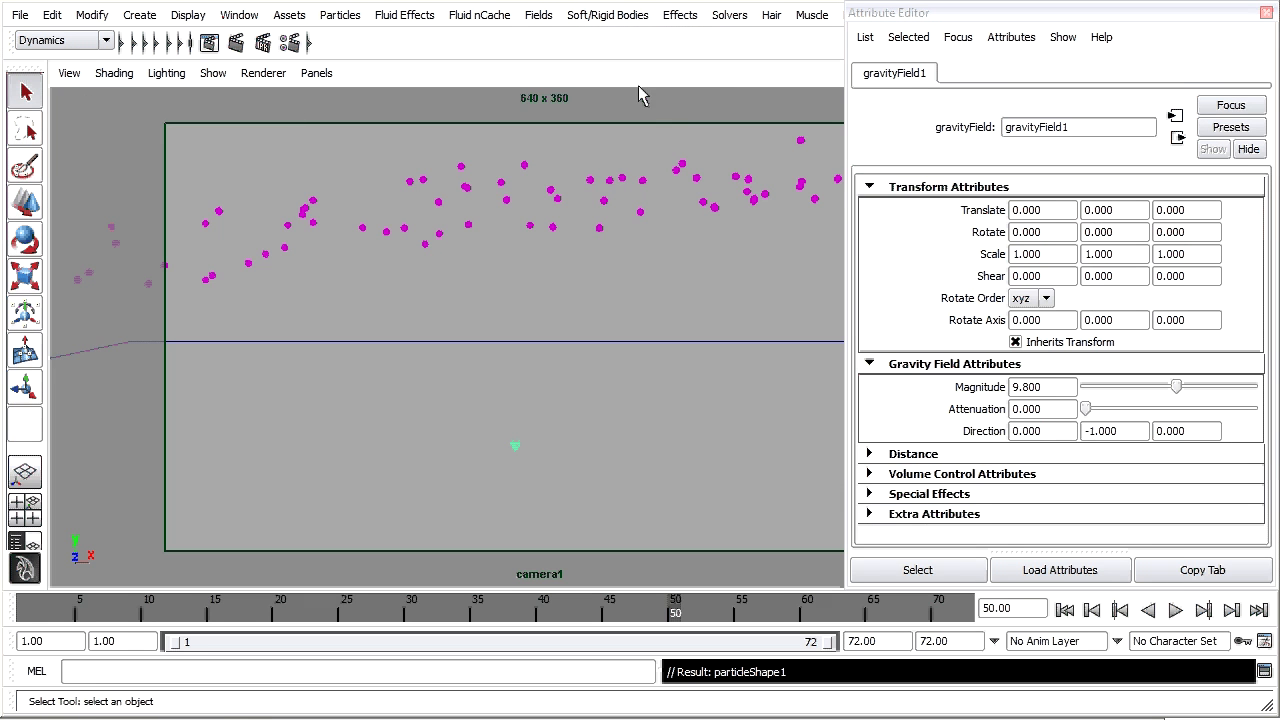
pyautogui.moveTo(570, 447)
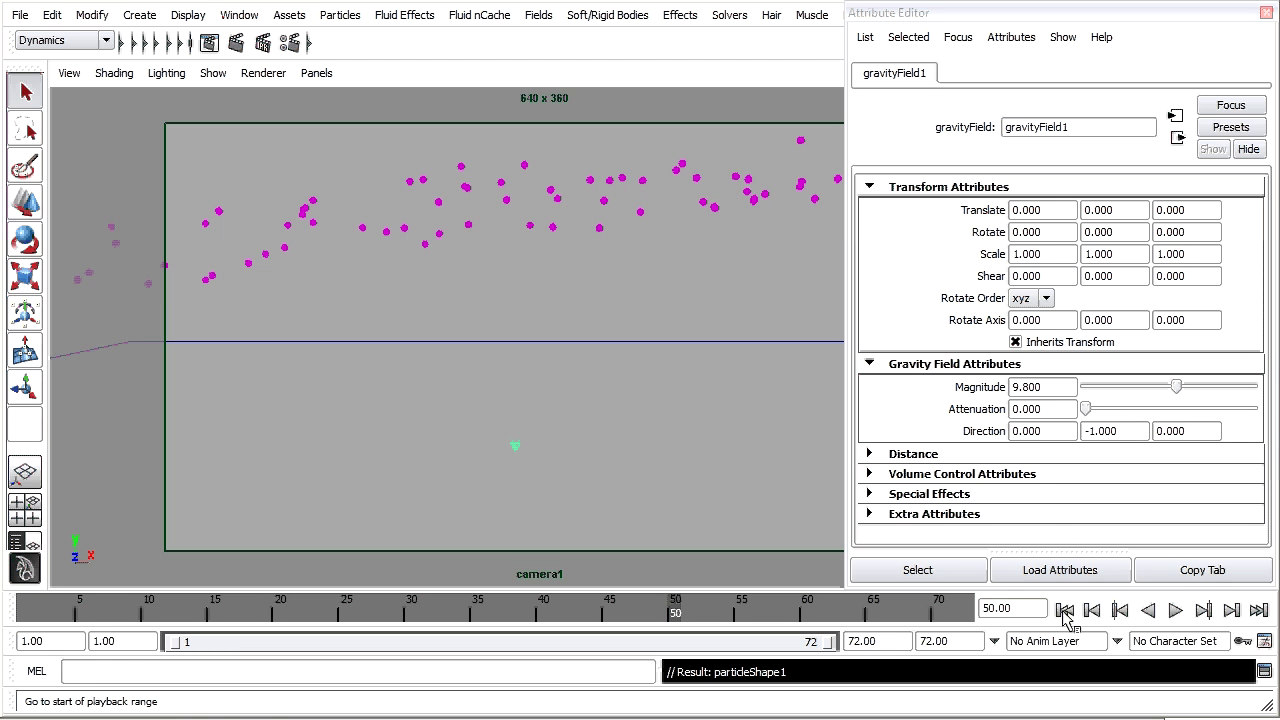
pyautogui.click(1176, 609)
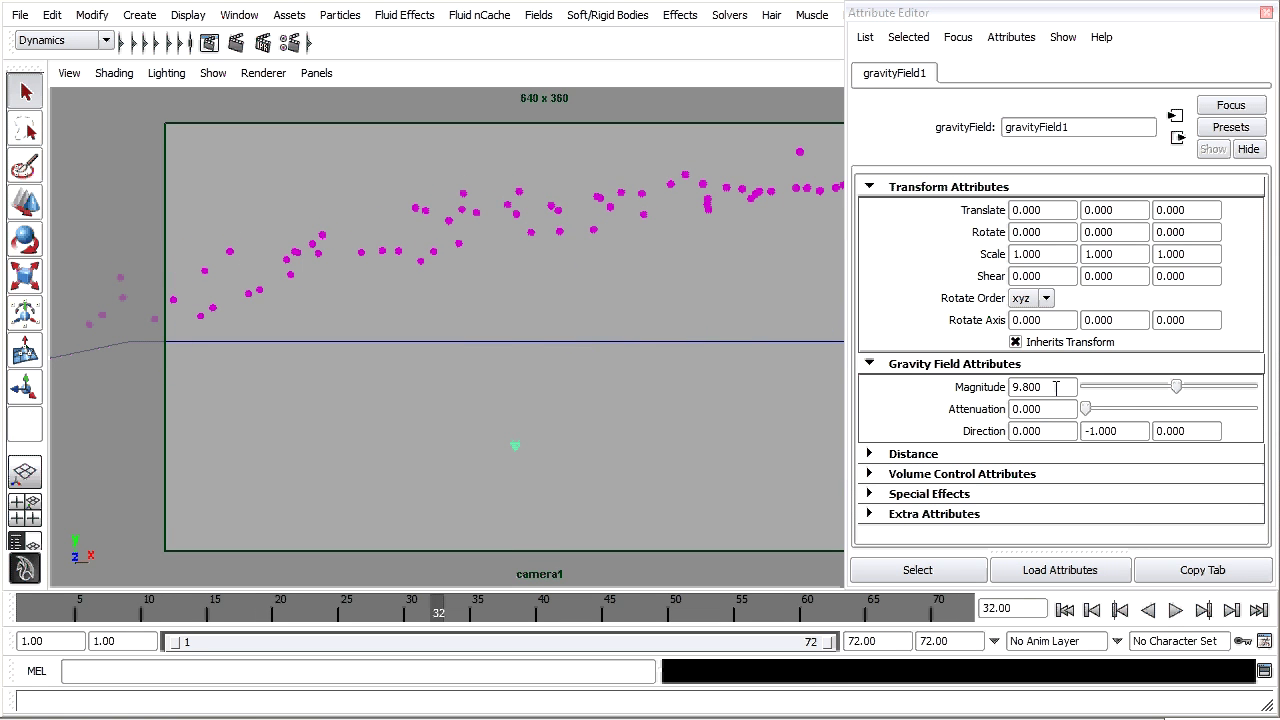
pyautogui.moveTo(1128, 22)
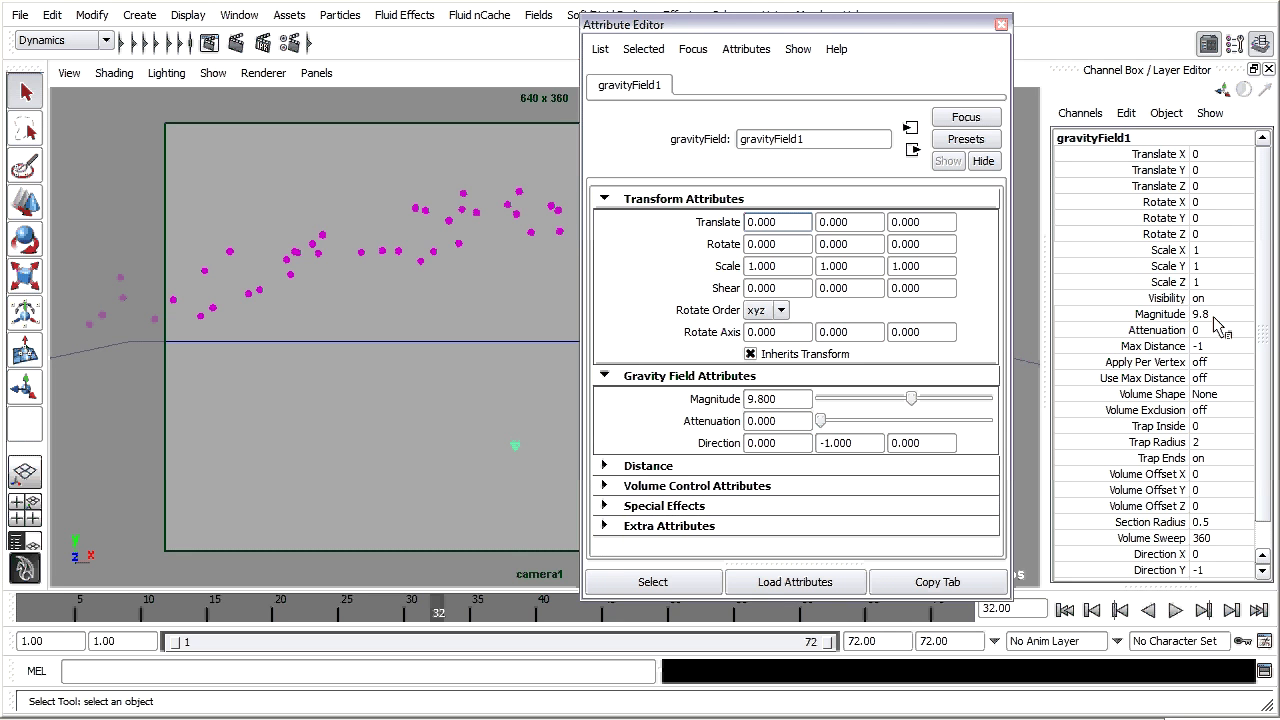
# - Set gravityField1 Magnitude to 25, play the simulation, and rewind to frame 1
pyautogui.click(778, 221)
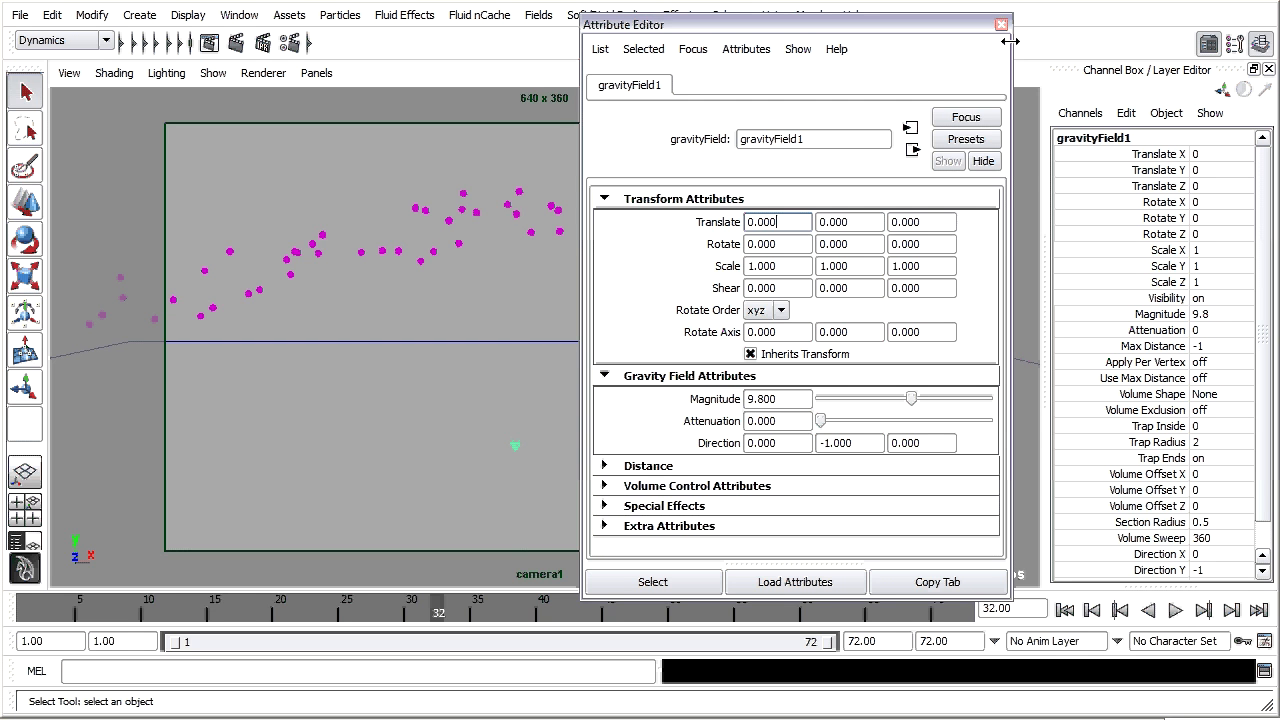
pyautogui.click(1001, 24)
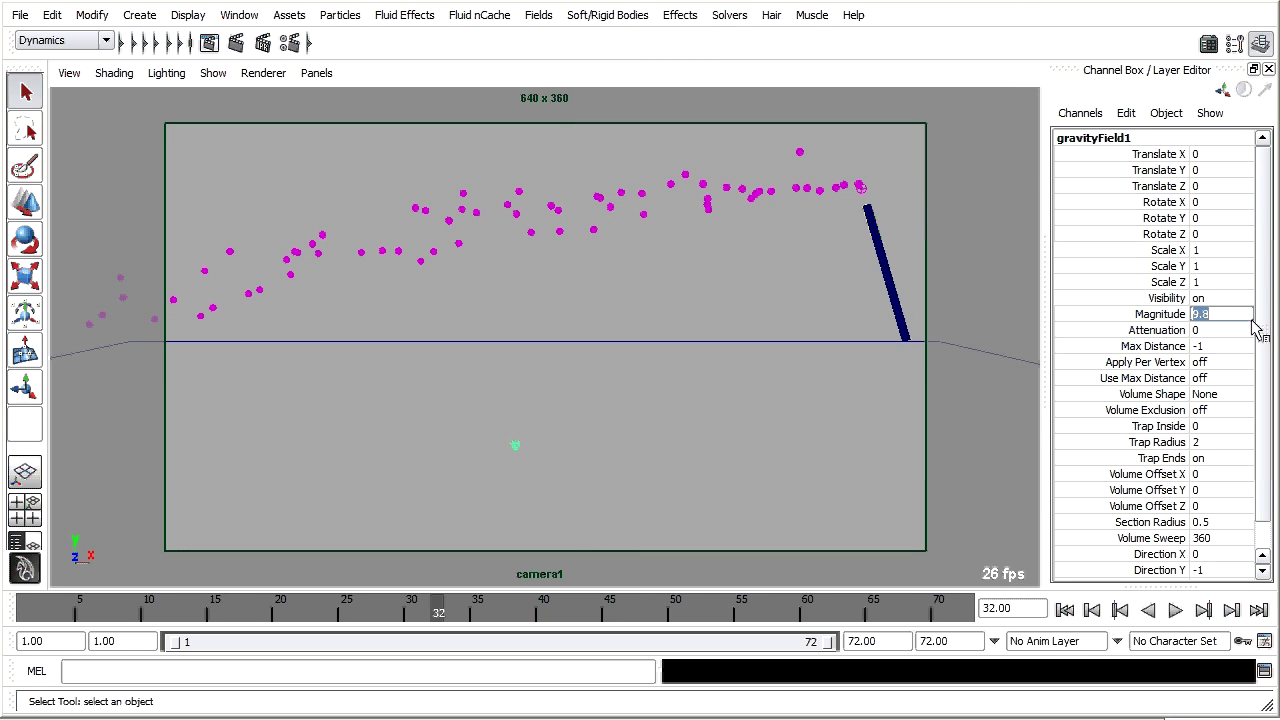
pyautogui.write('25')
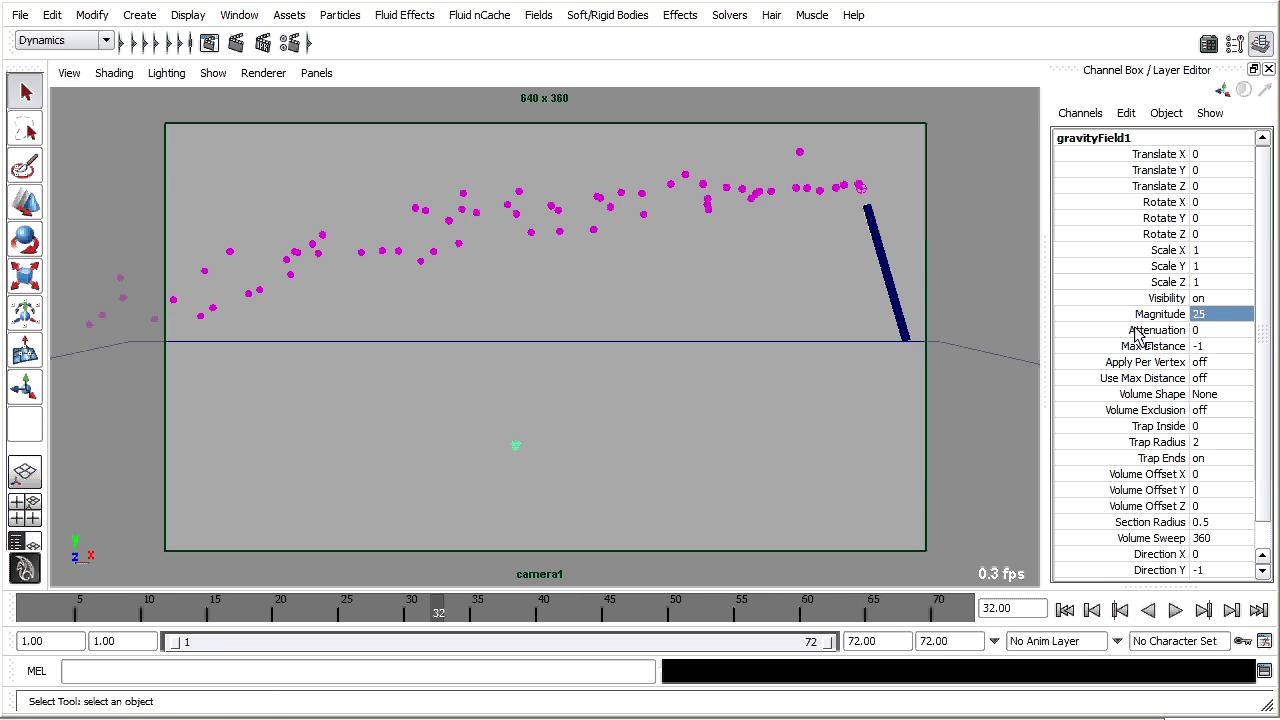
pyautogui.click(1175, 609)
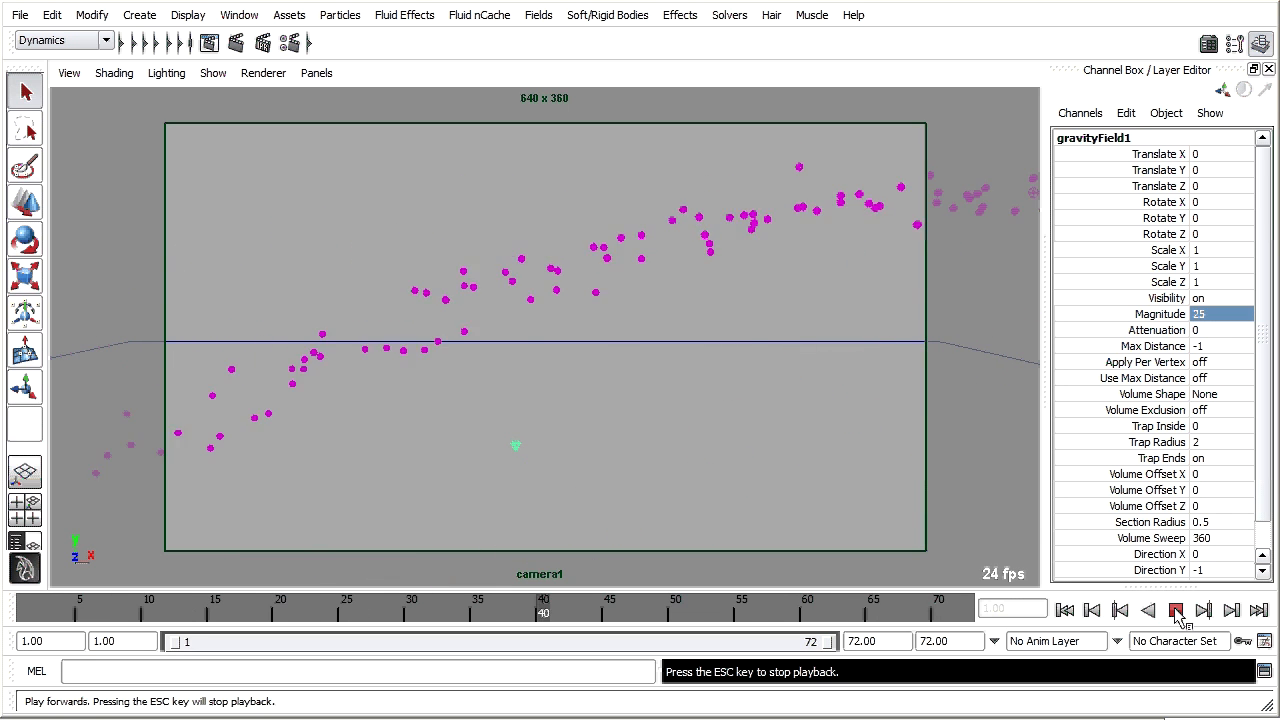
pyautogui.click(1065, 609)
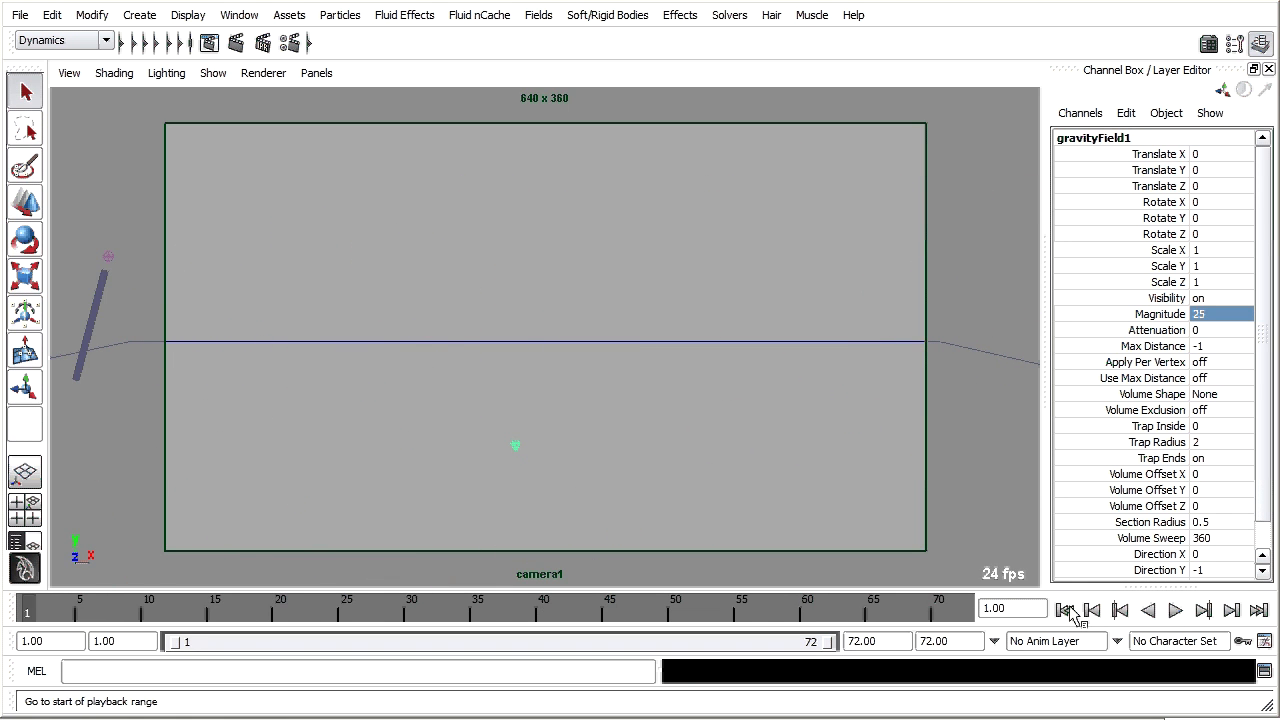
pyautogui.moveTo(773, 471)
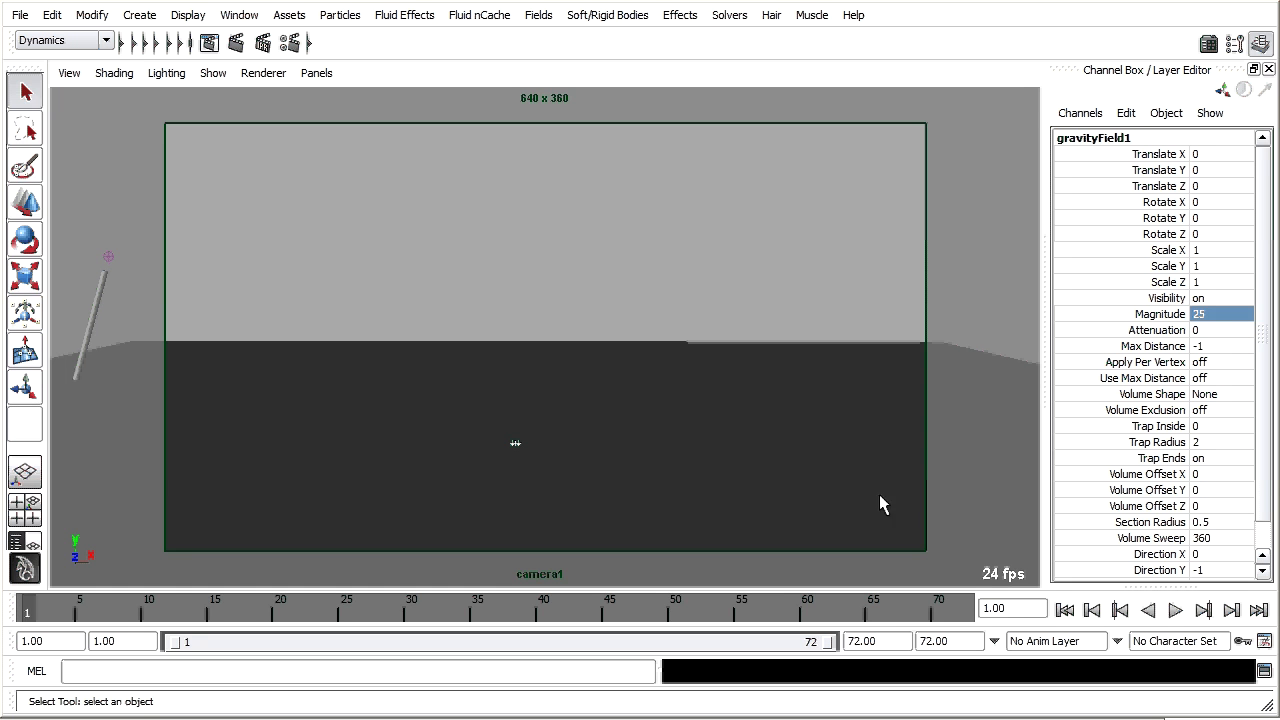
# - Play the simulation in smooth shaded display
pyautogui.click(1175, 610)
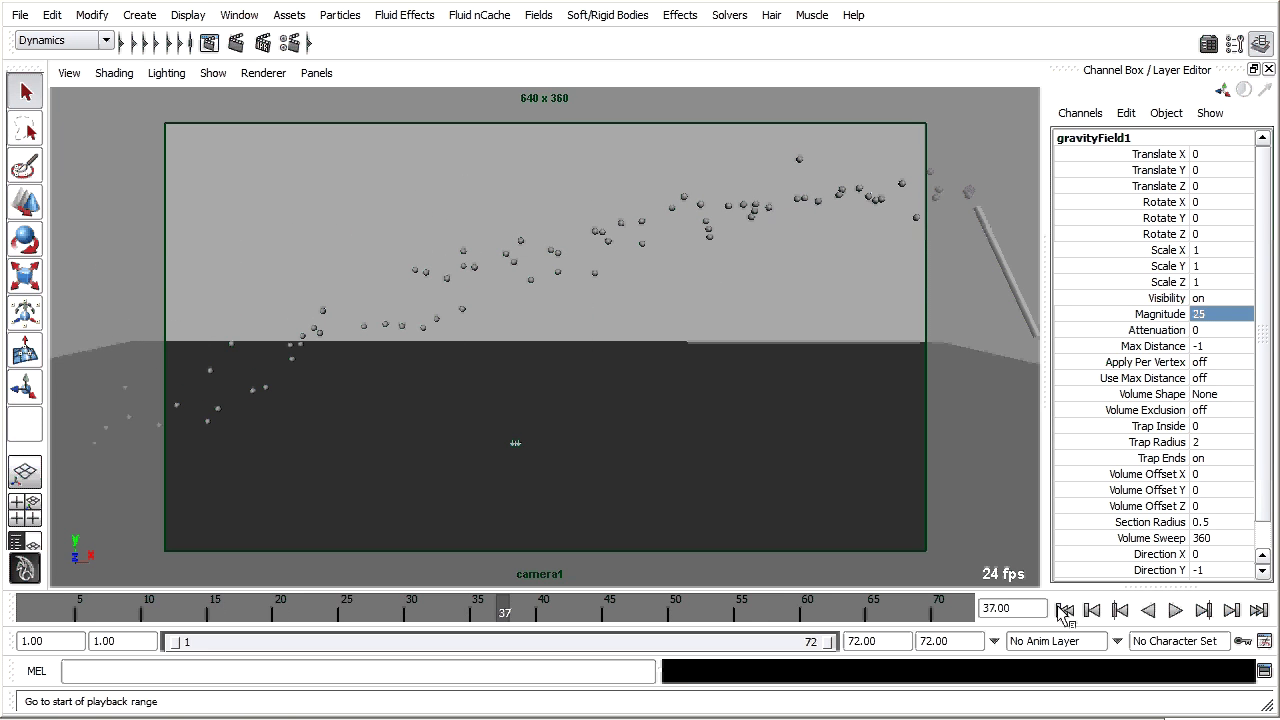
pyautogui.moveTo(1007, 446)
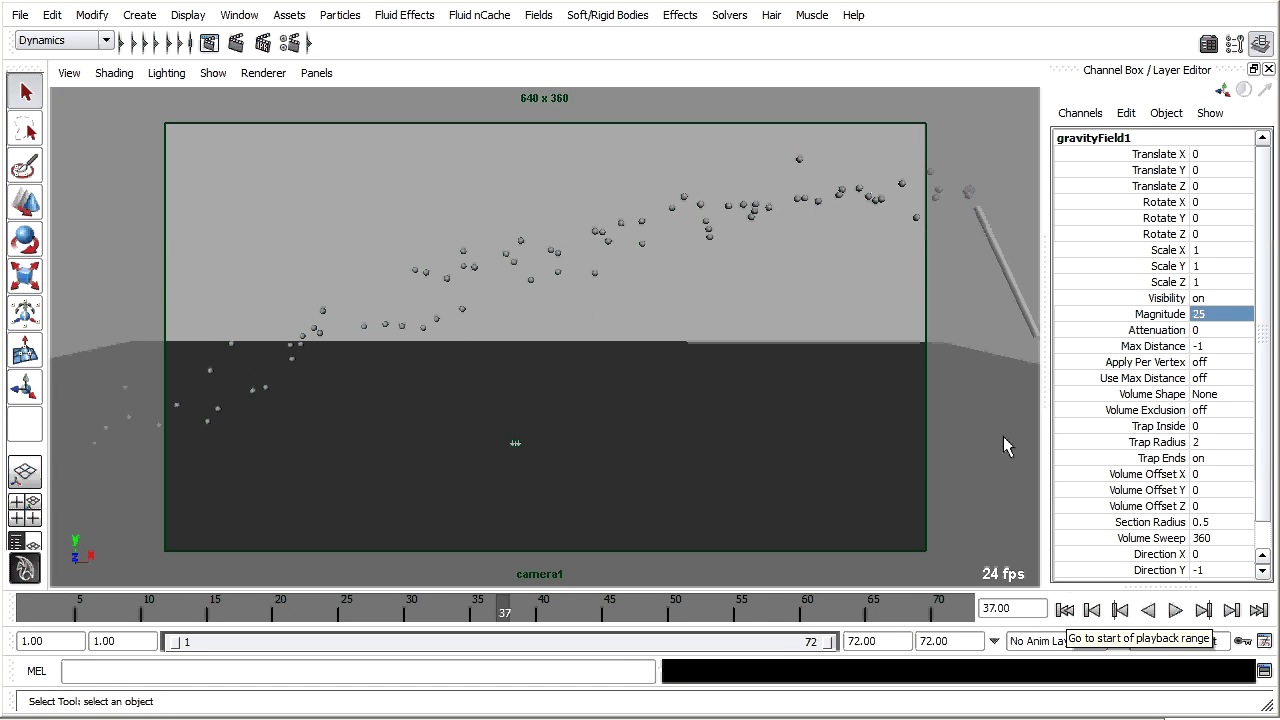
pyautogui.moveTo(948, 427)
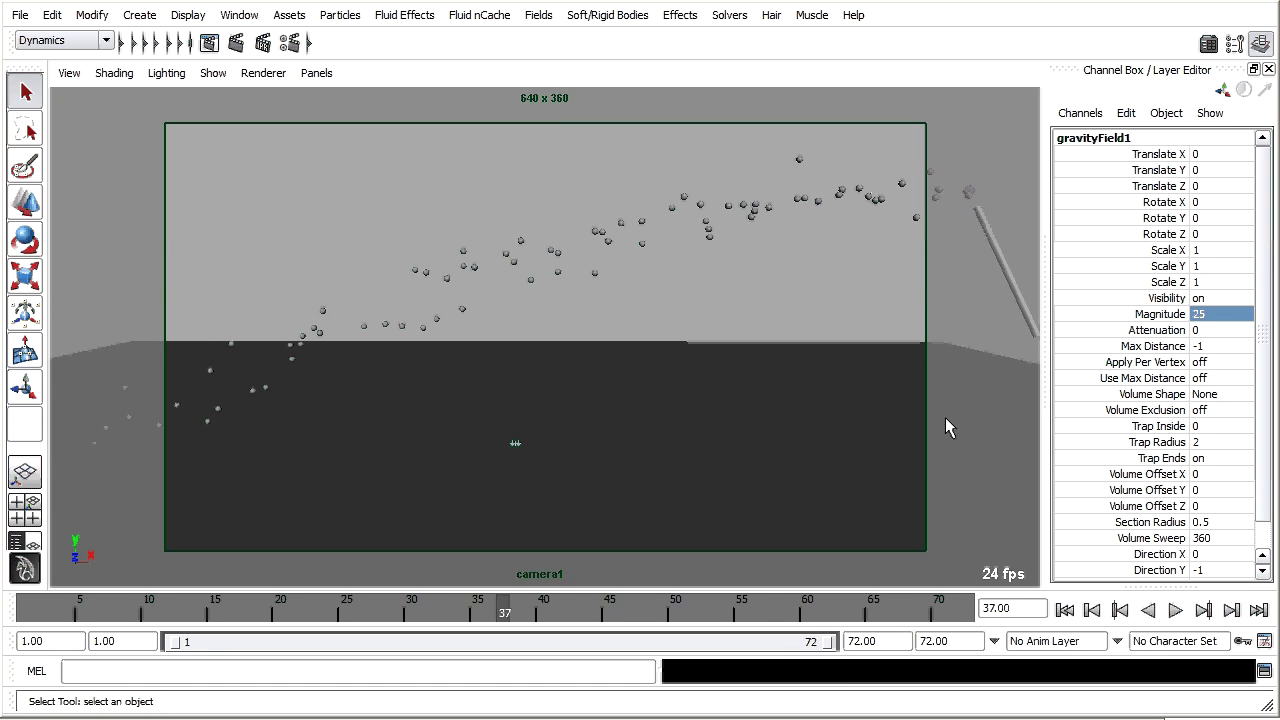
pyautogui.moveTo(703, 211)
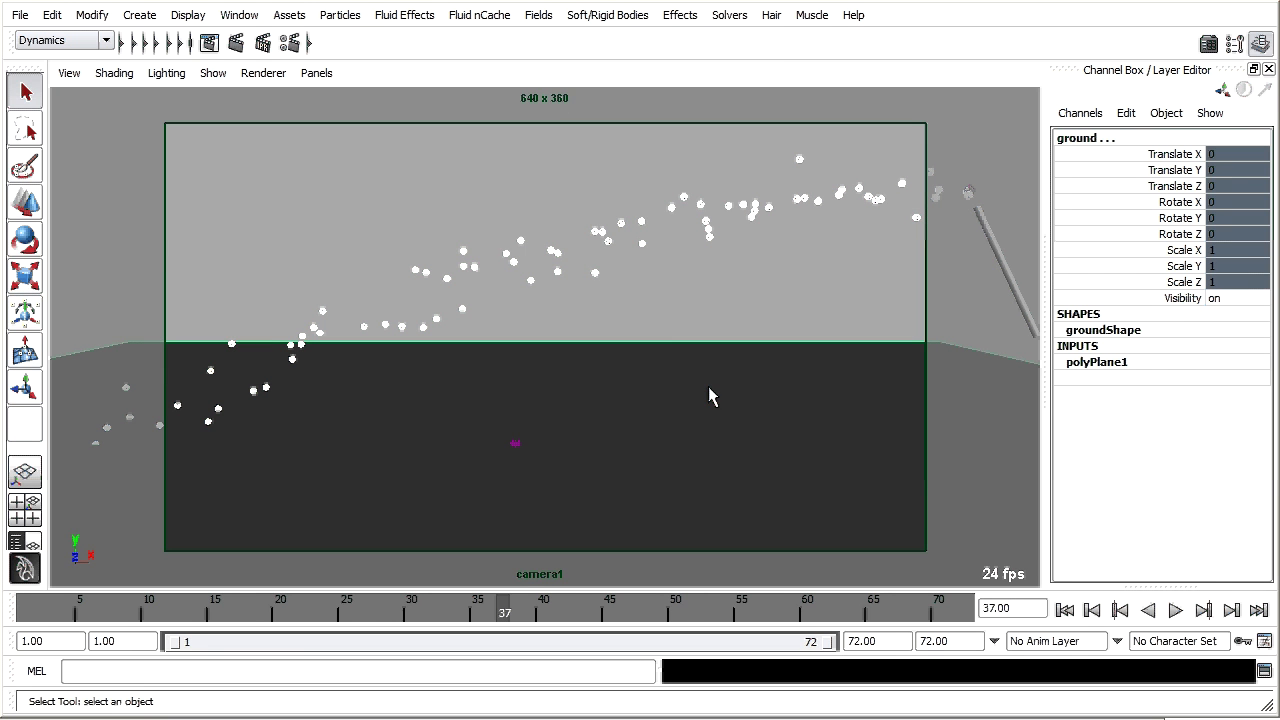
pyautogui.moveTo(197, 65)
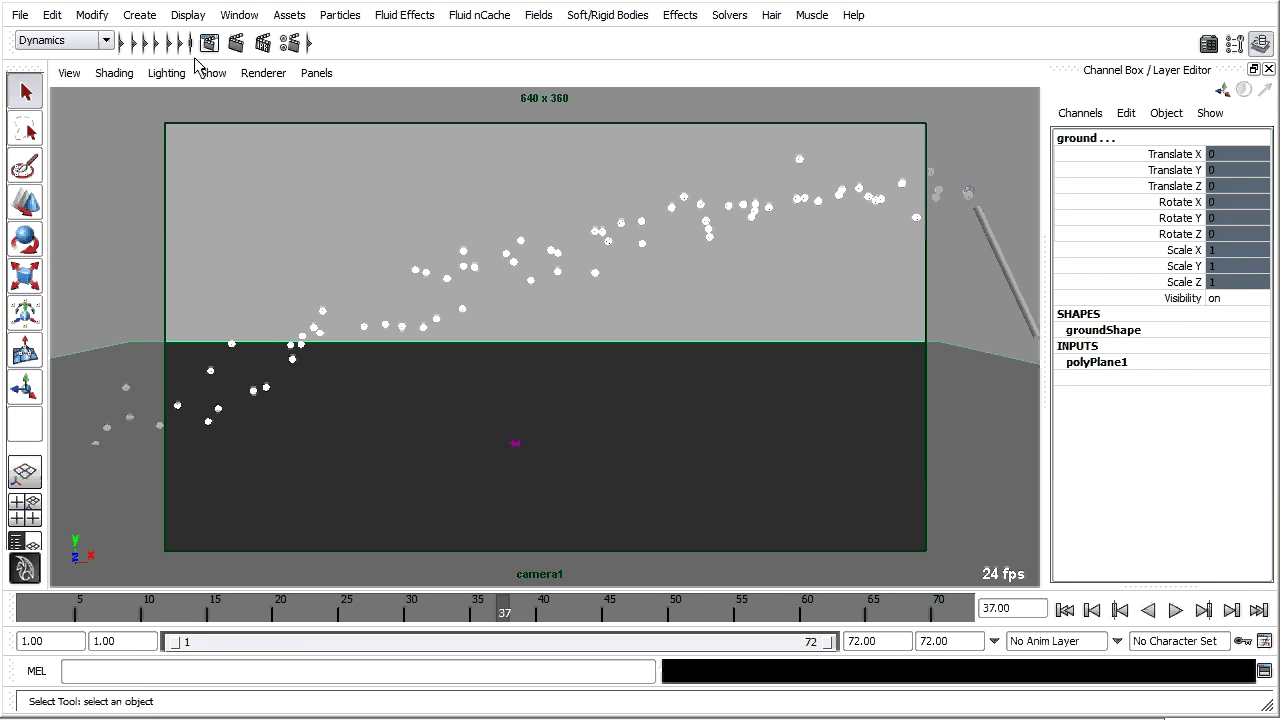
# - Apply Particles > Make Collide with the ground, then play and stop at frame 56
pyautogui.click(340, 14)
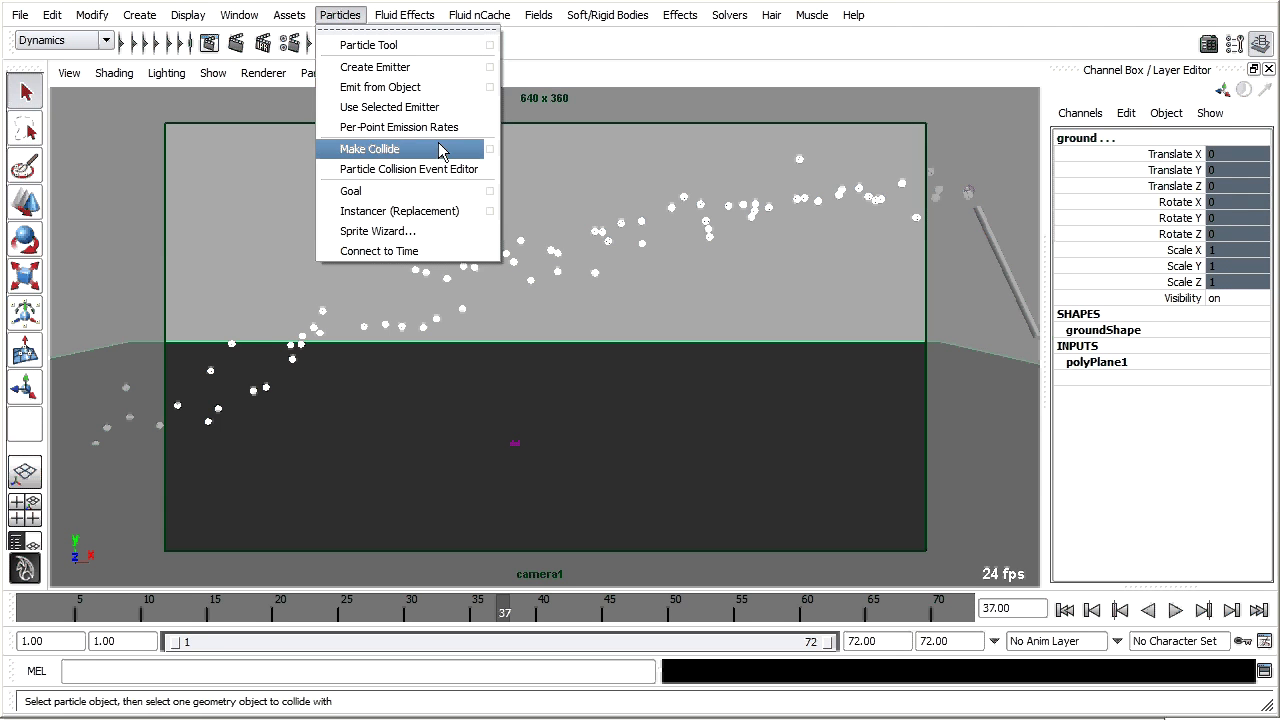
pyautogui.click(369, 148)
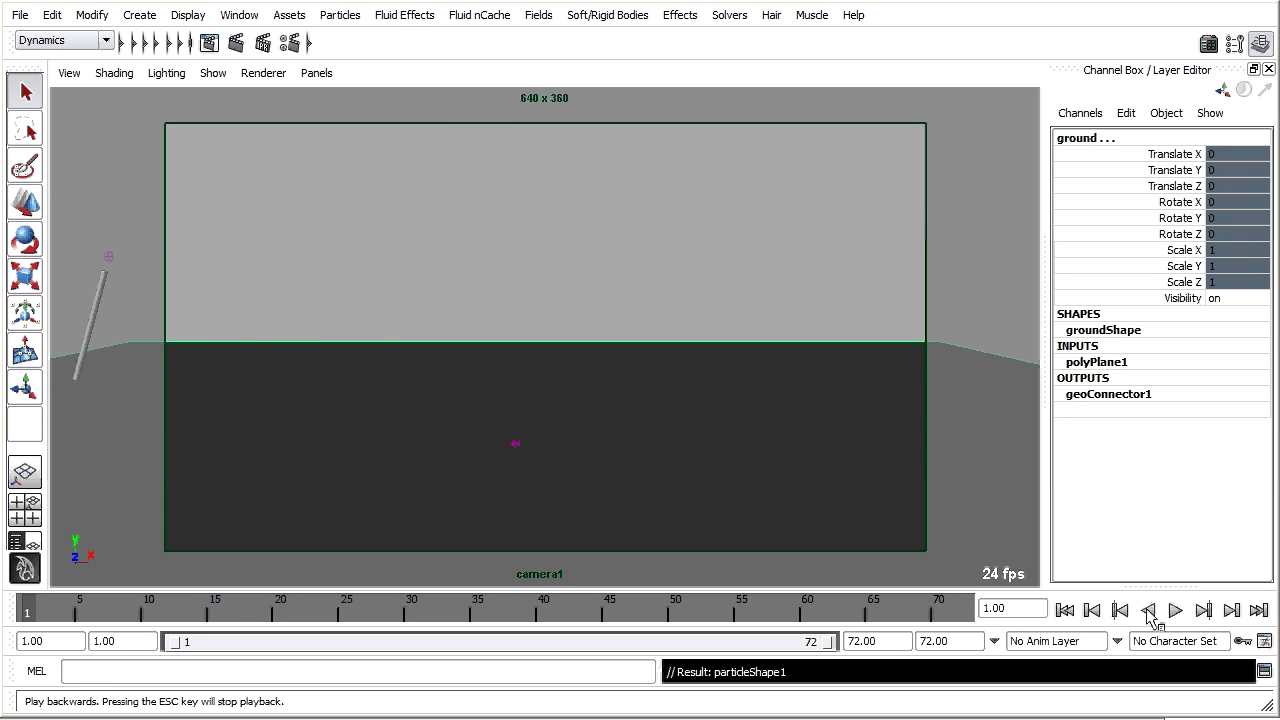
pyautogui.click(1176, 610)
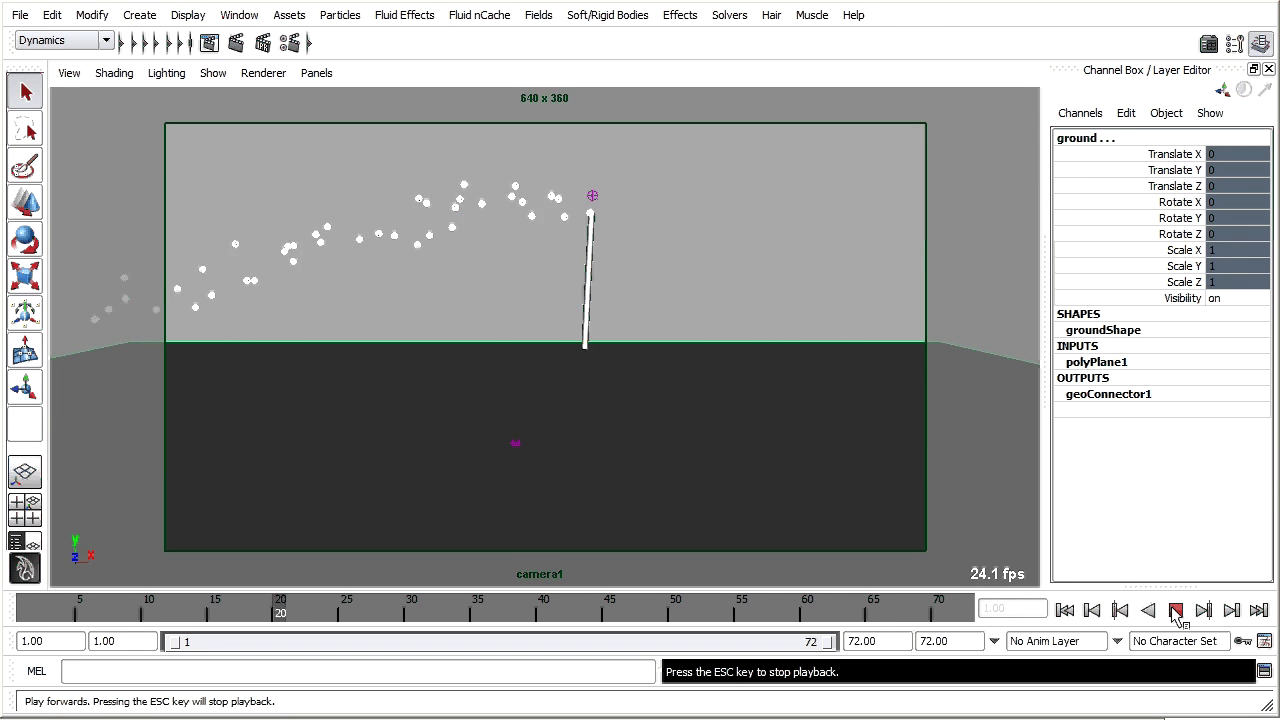
pyautogui.click(1176, 610)
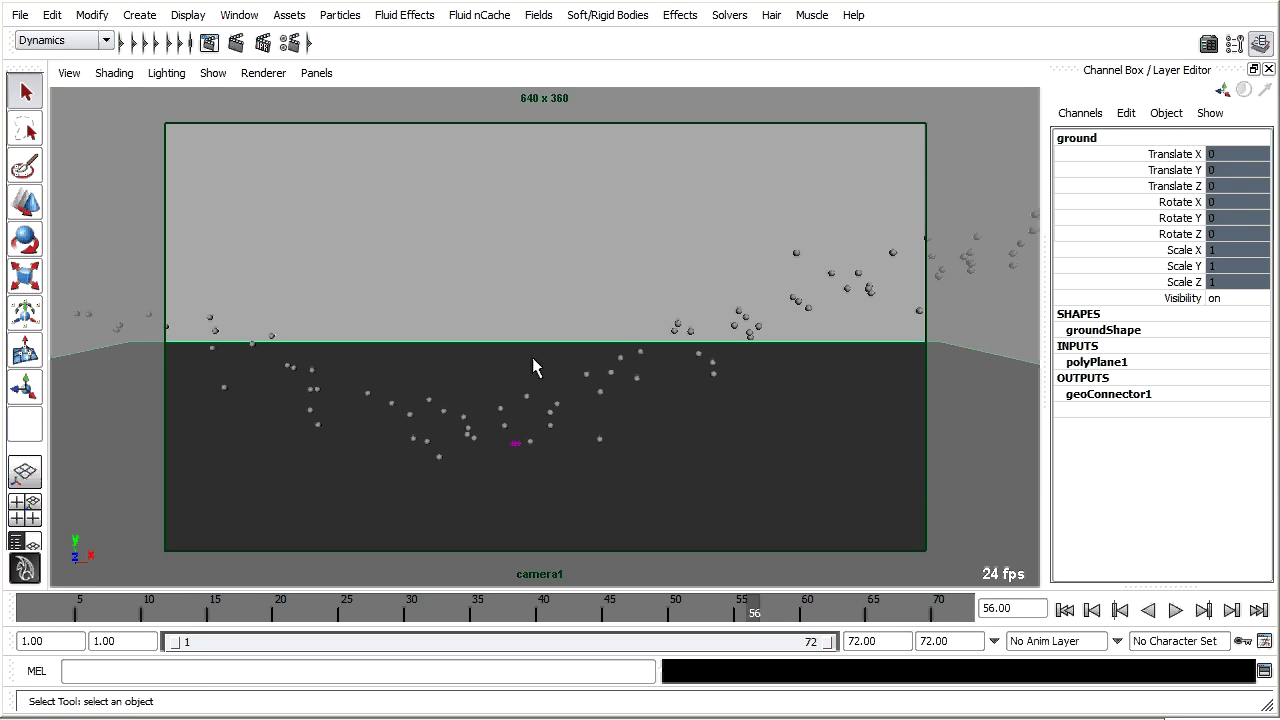
pyautogui.moveTo(1125, 392)
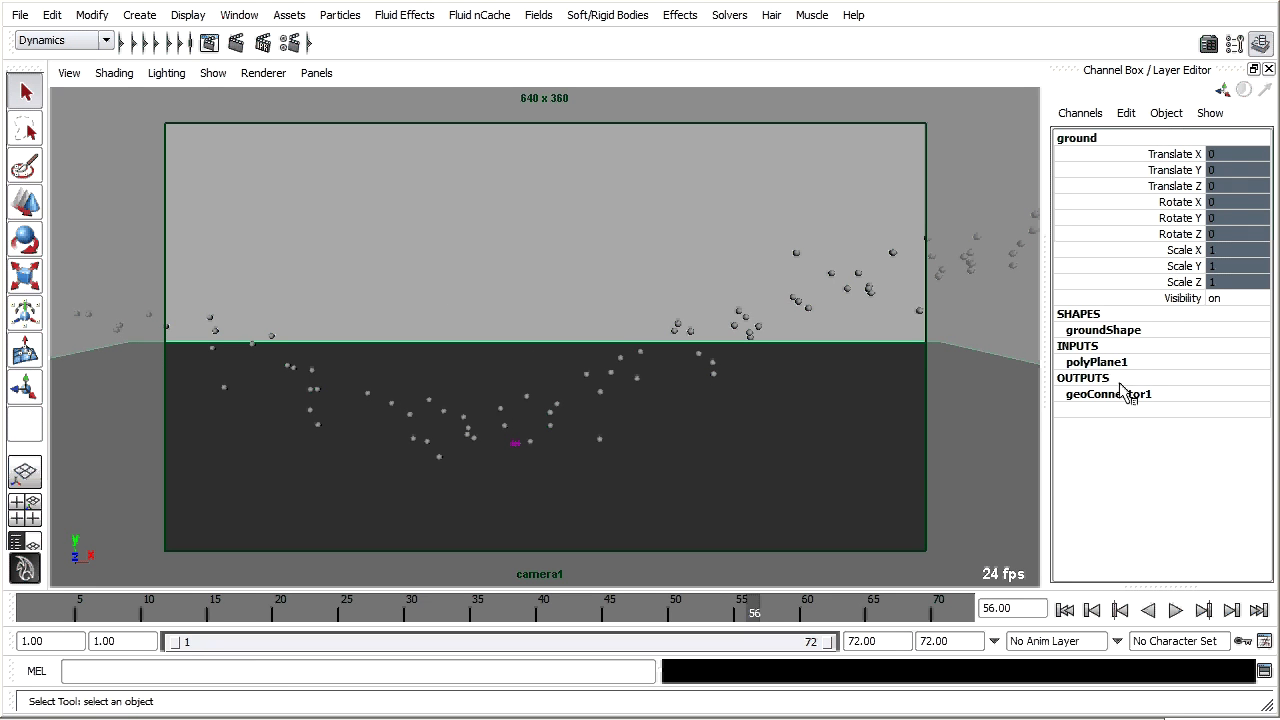
pyautogui.moveTo(1108, 393)
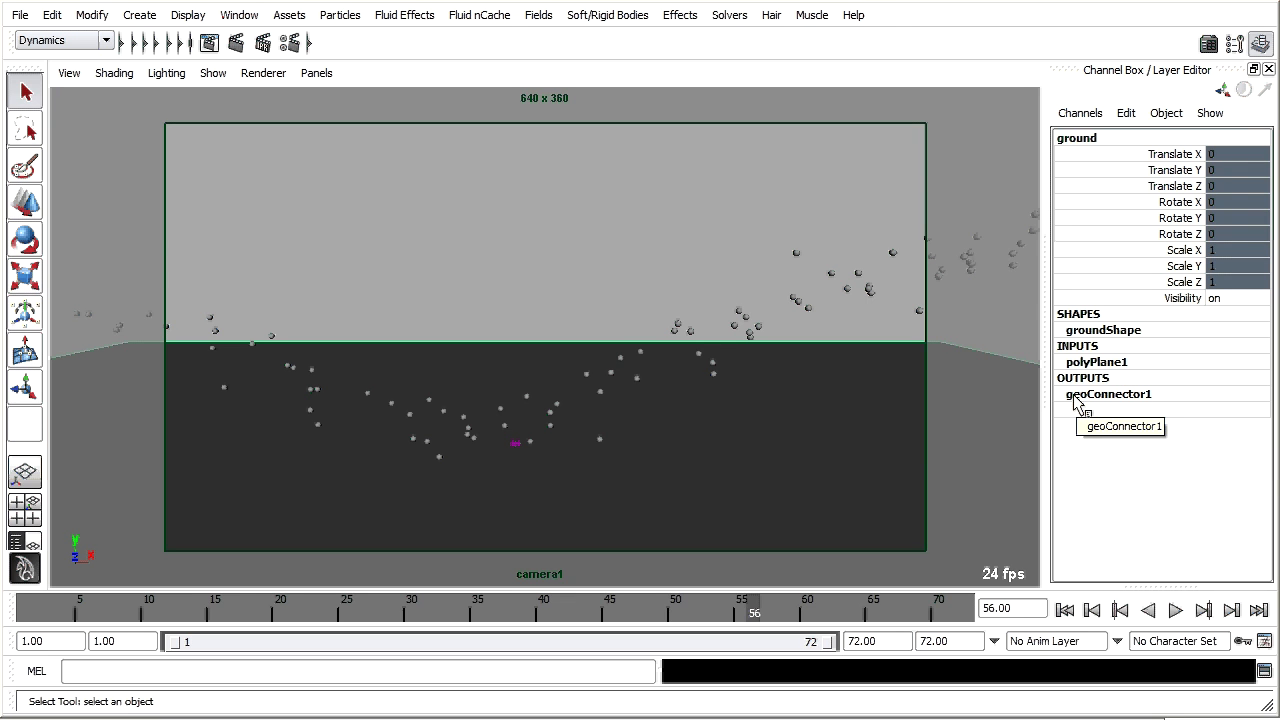
# - Set geoConnector1 Resilience to 0.2 and review the softer landing in playback
pyautogui.click(1108, 393)
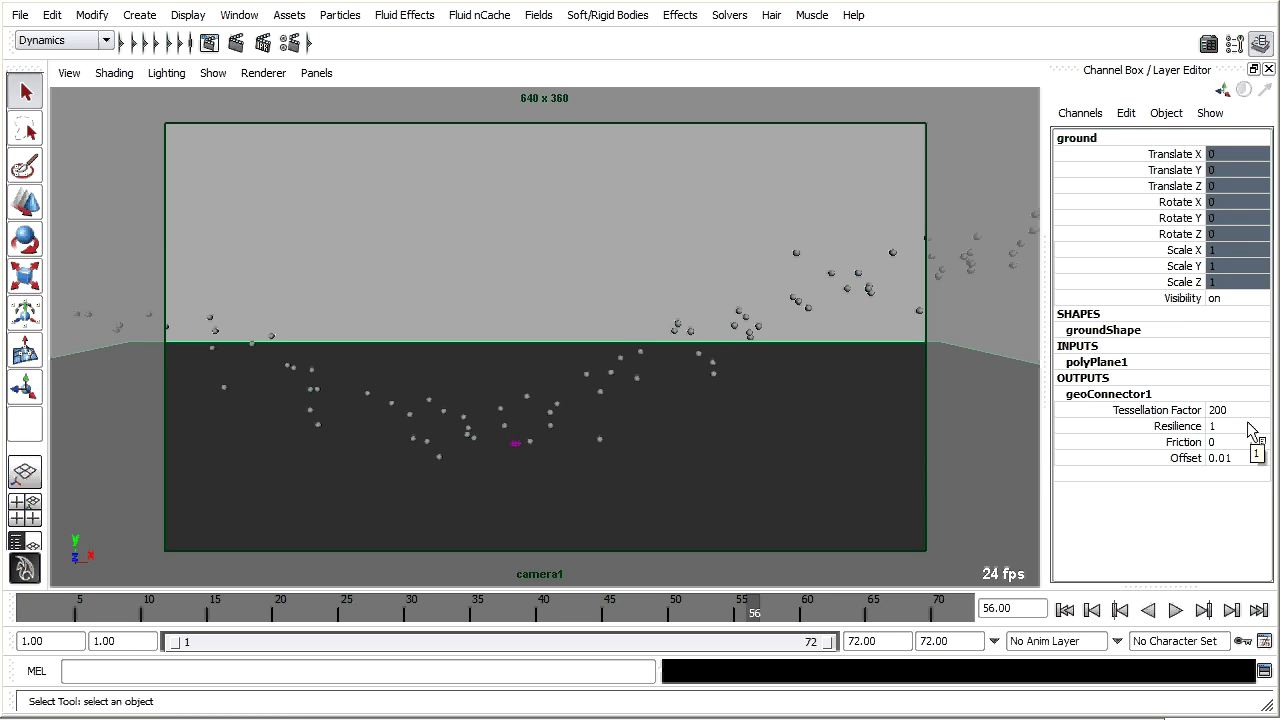
pyautogui.moveTo(1245, 450)
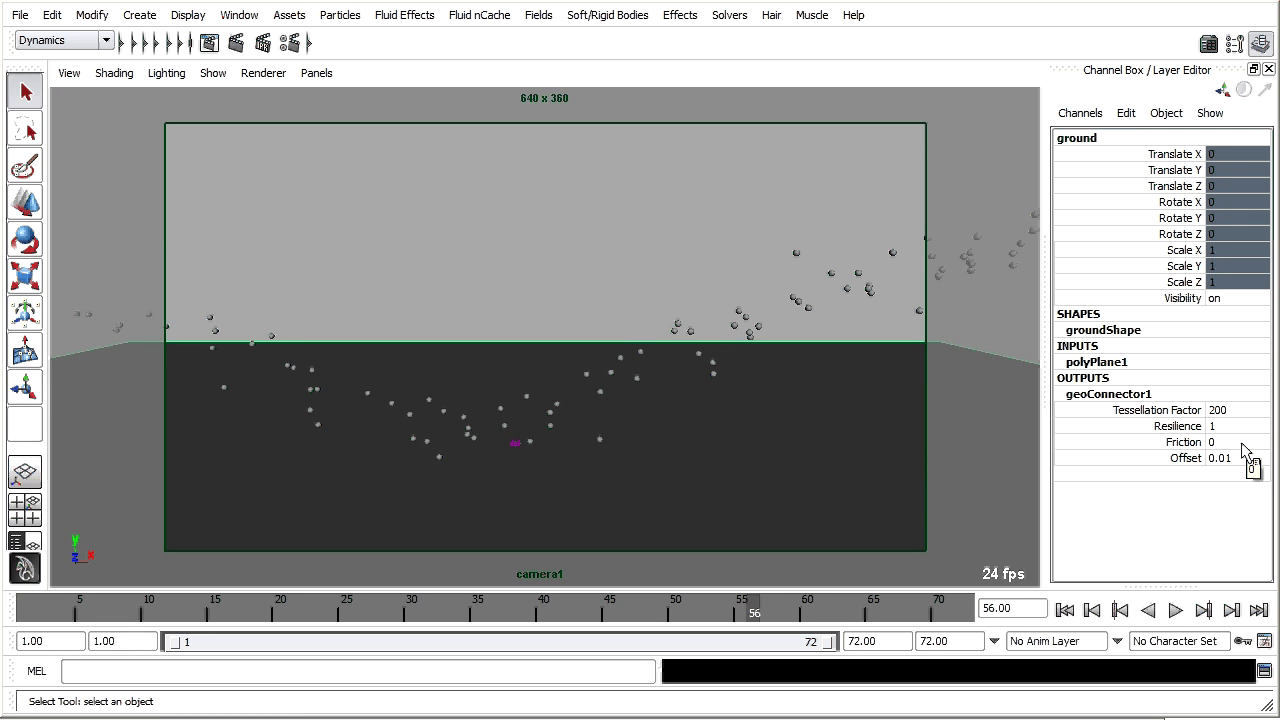
pyautogui.click(1235, 425)
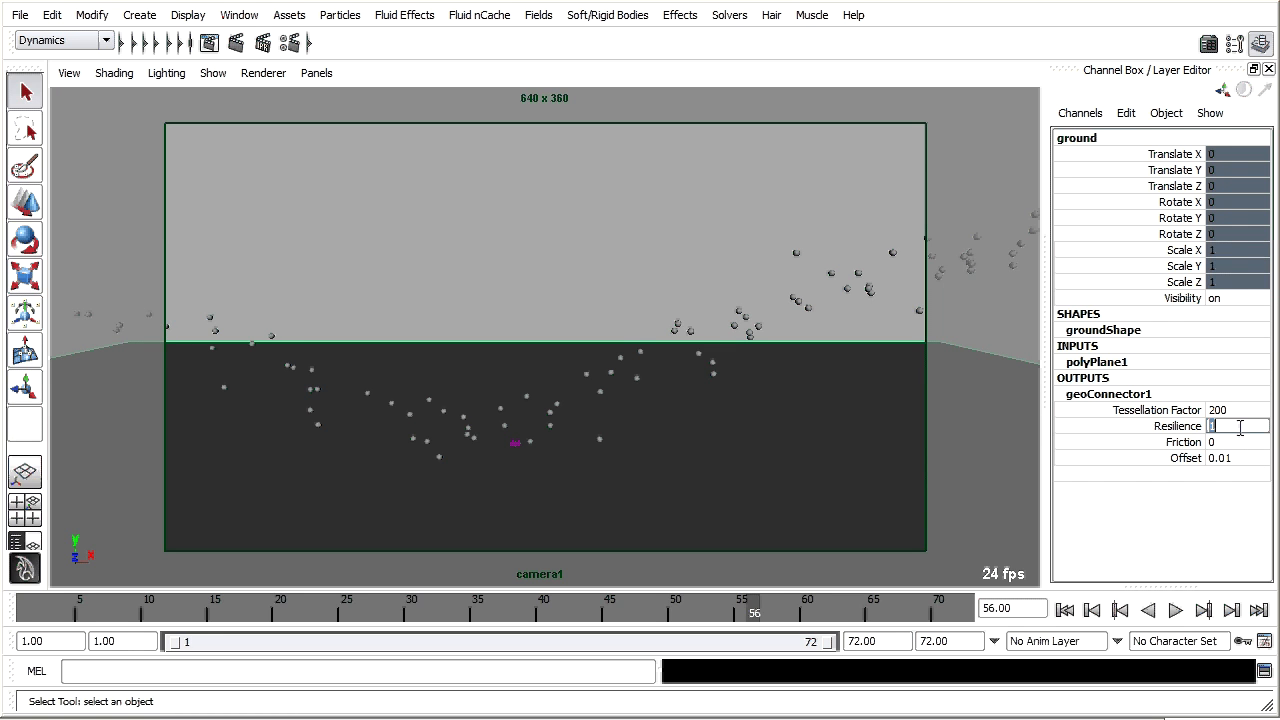
pyautogui.write('.2')
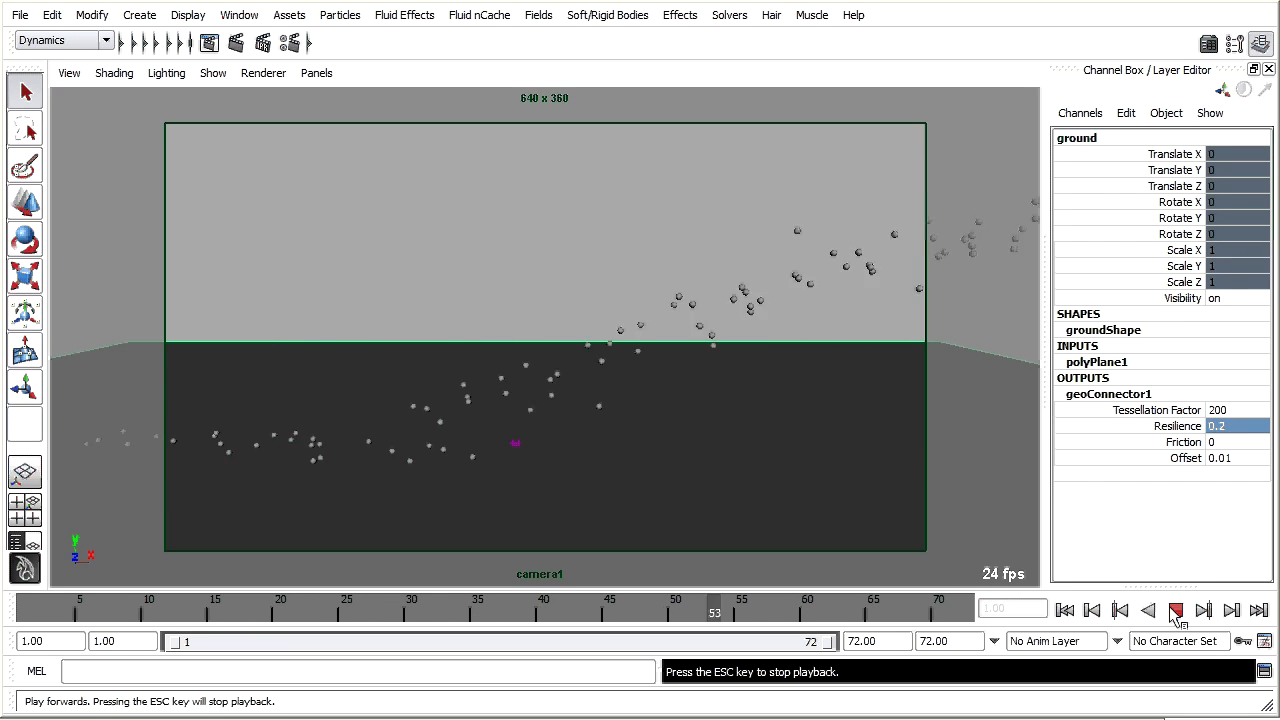
pyautogui.click(1177, 610)
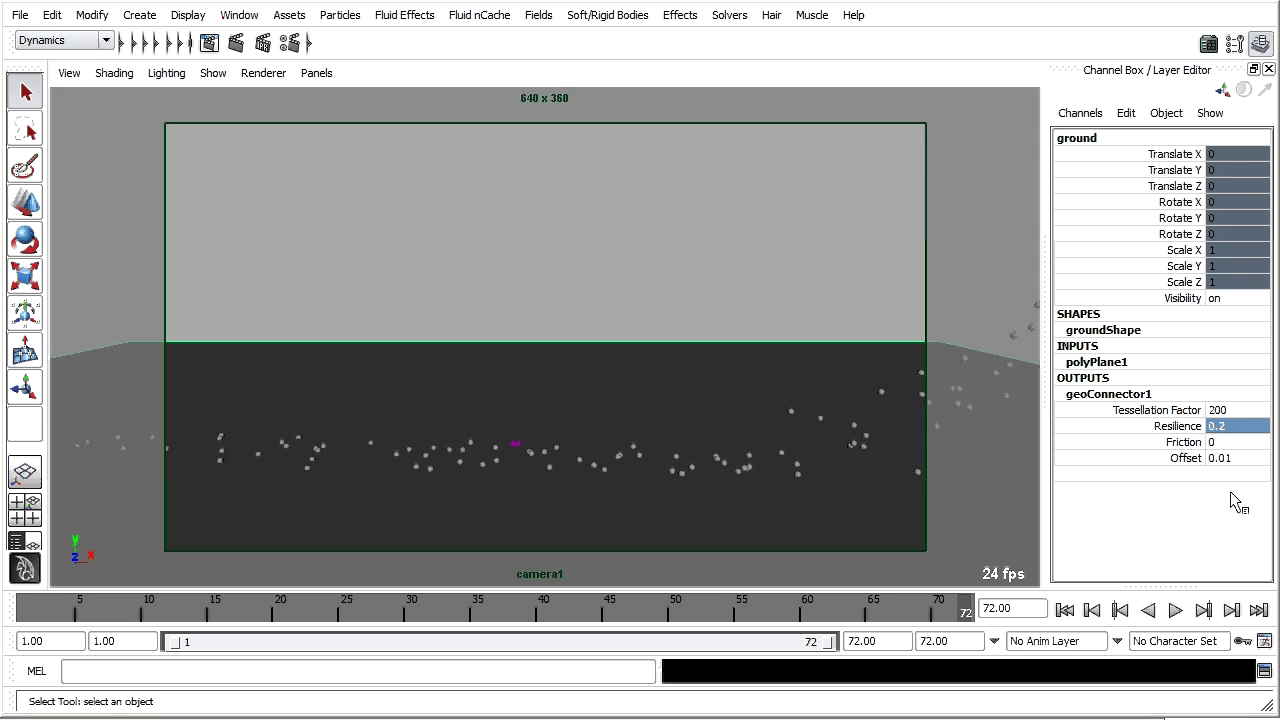
pyautogui.moveTo(1228, 525)
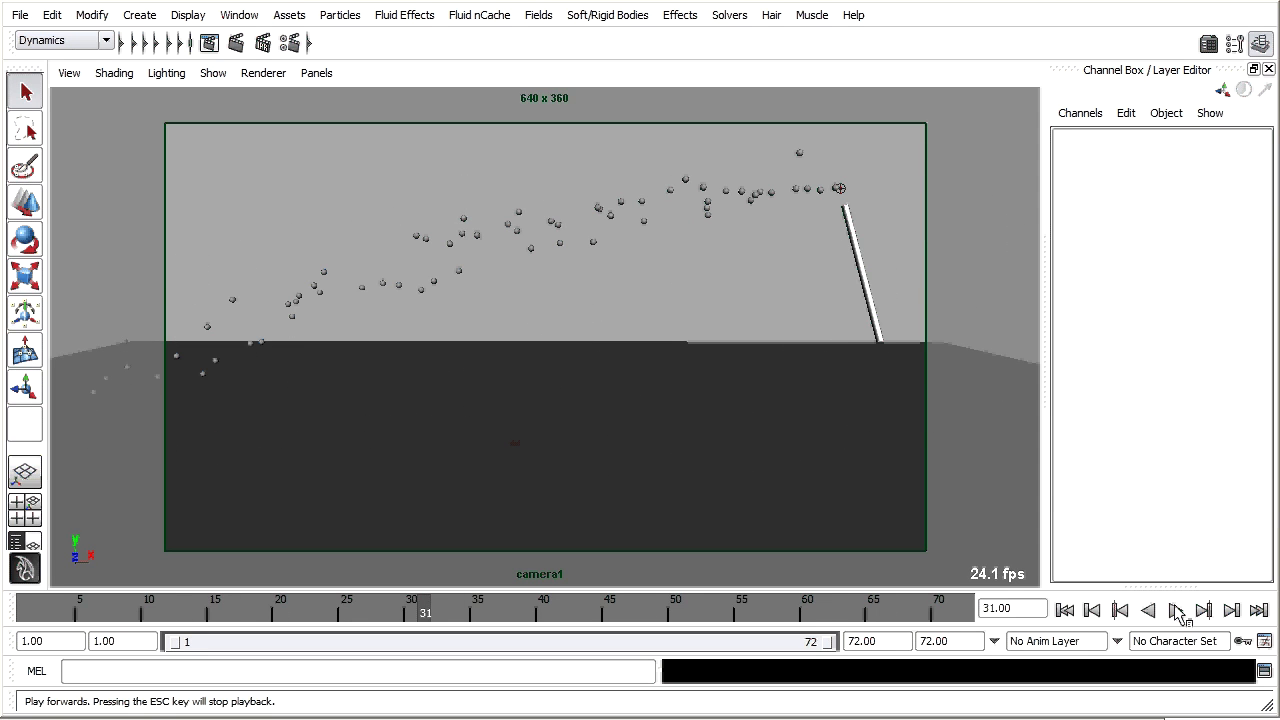
# - Switch lifespan mode to Random range with Lifespan 1.5 and Lifespan Random 0.5
pyautogui.click(705, 195)
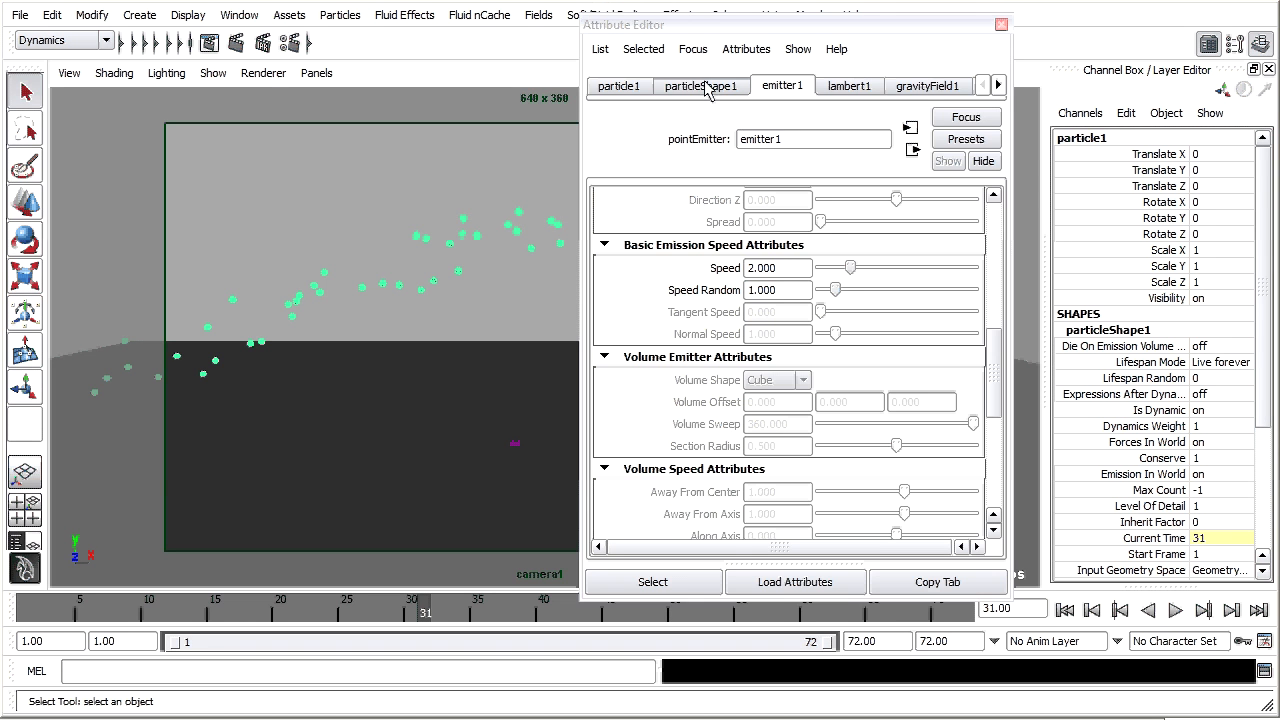
pyautogui.click(701, 86)
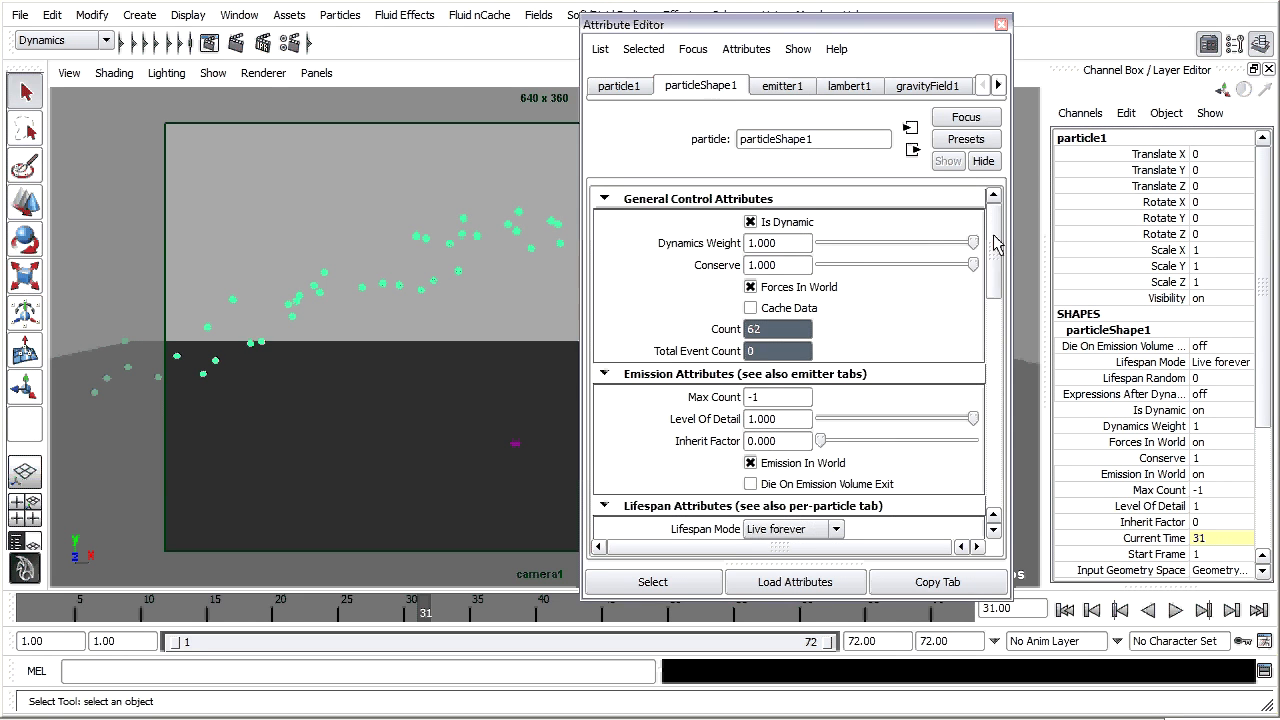
pyautogui.scroll(-3)
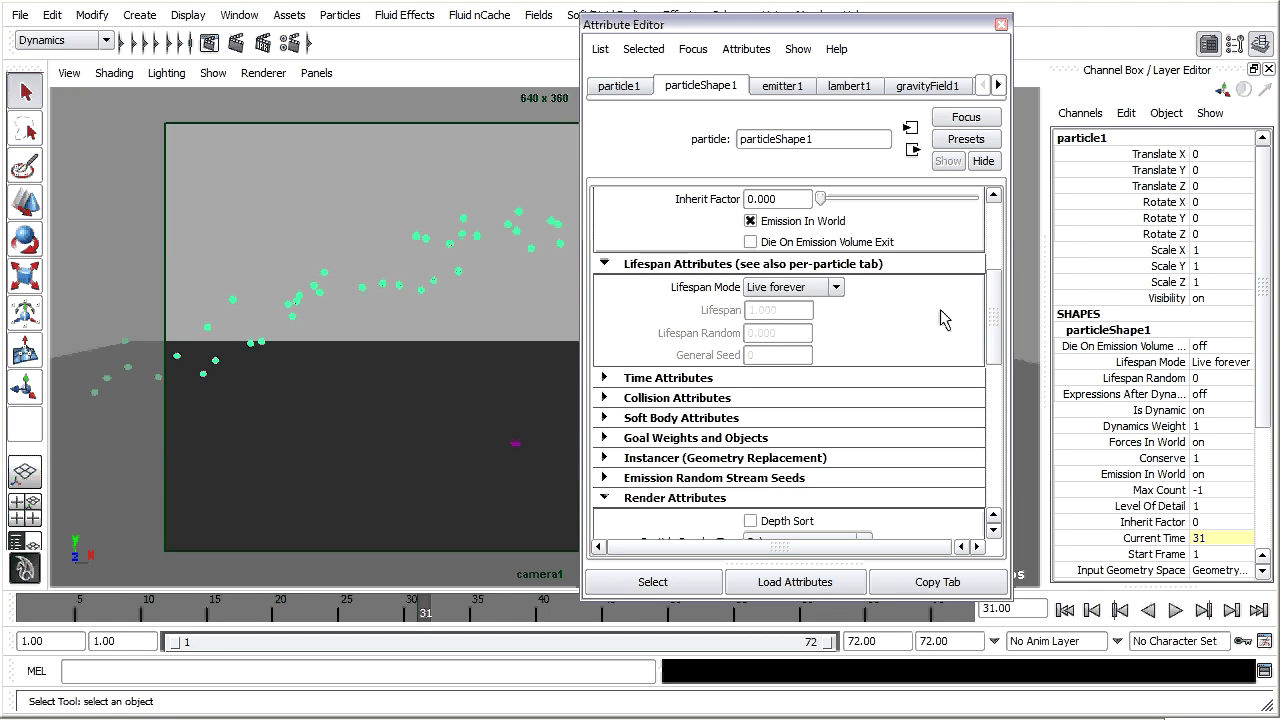
pyautogui.moveTo(693, 299)
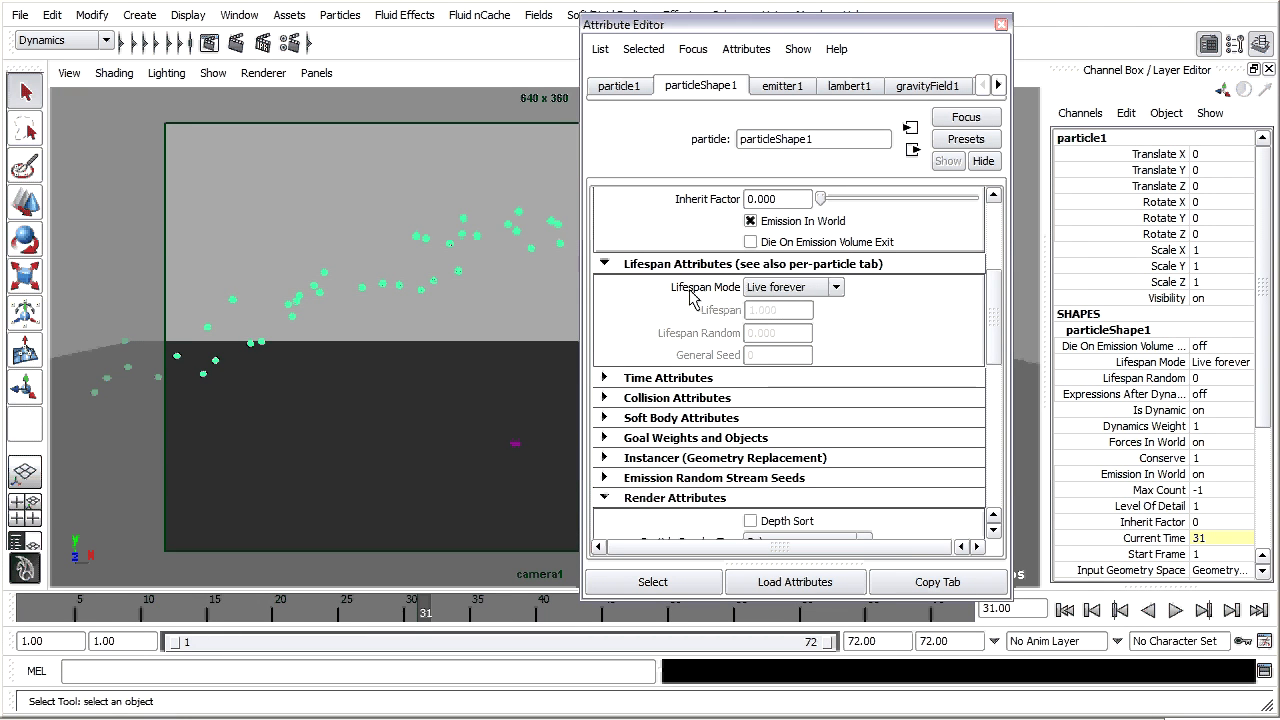
pyautogui.click(836, 287)
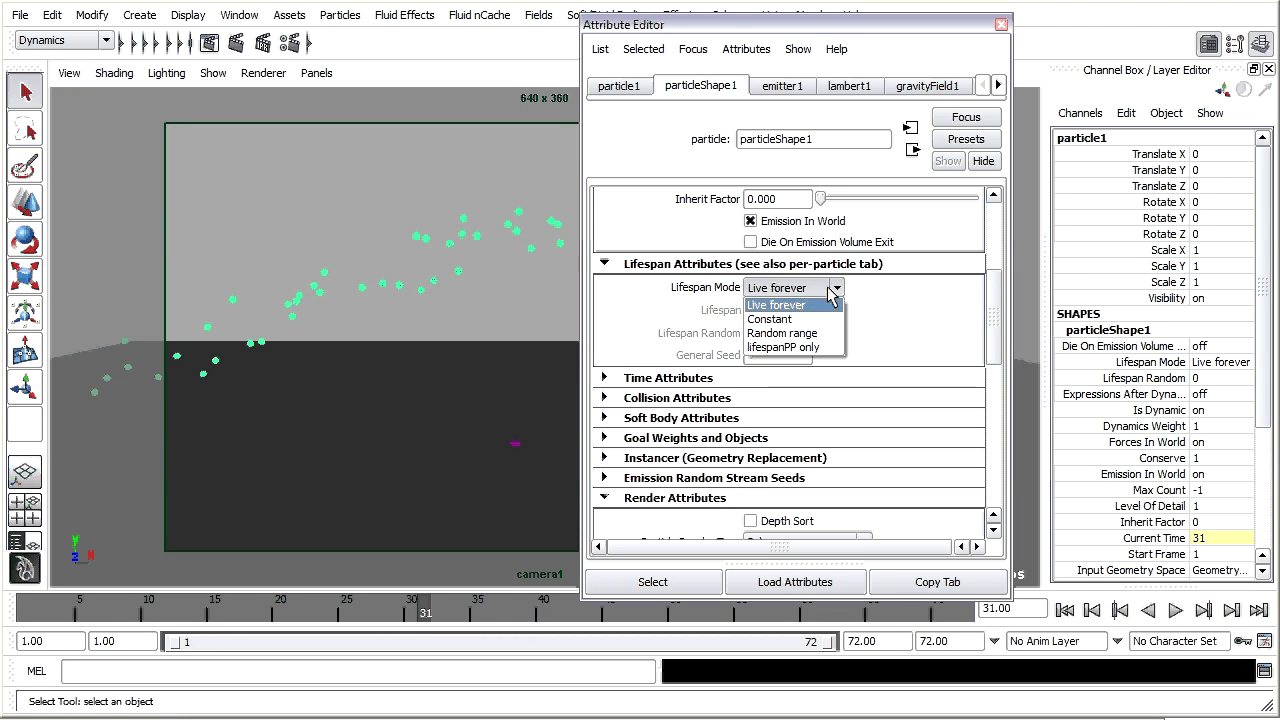
pyautogui.click(782, 333)
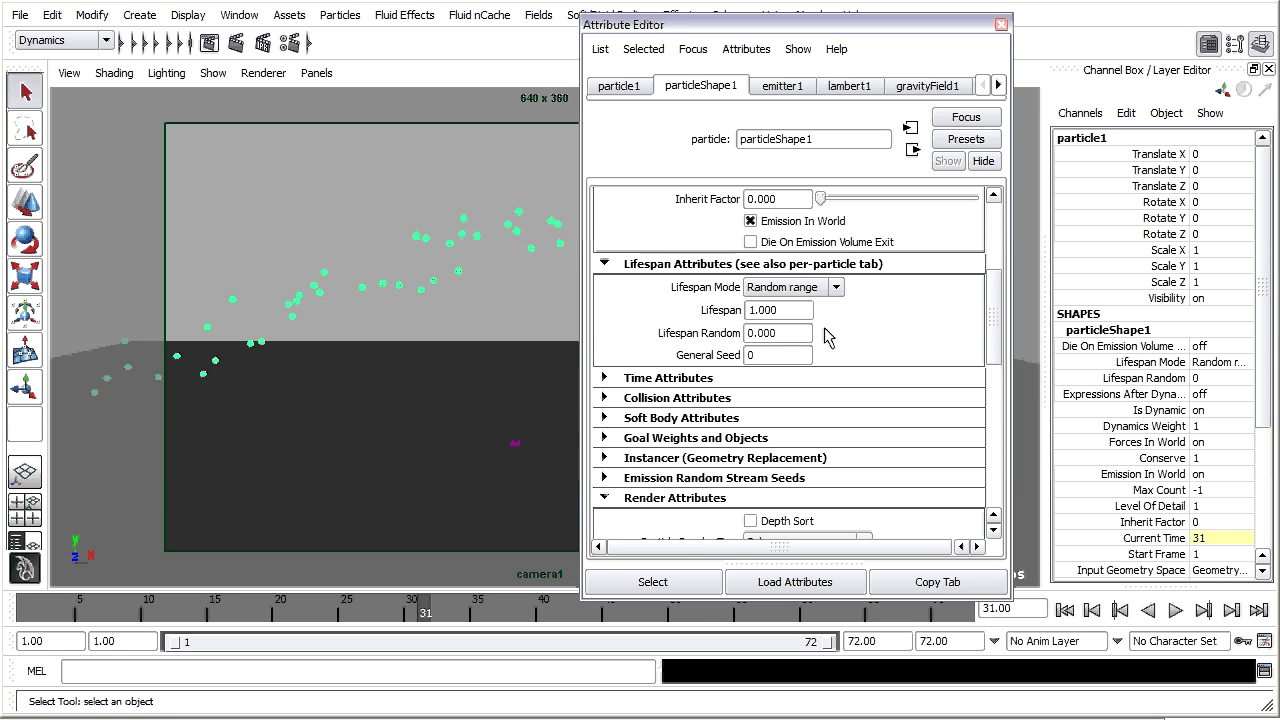
pyautogui.tripleClick(778, 310)
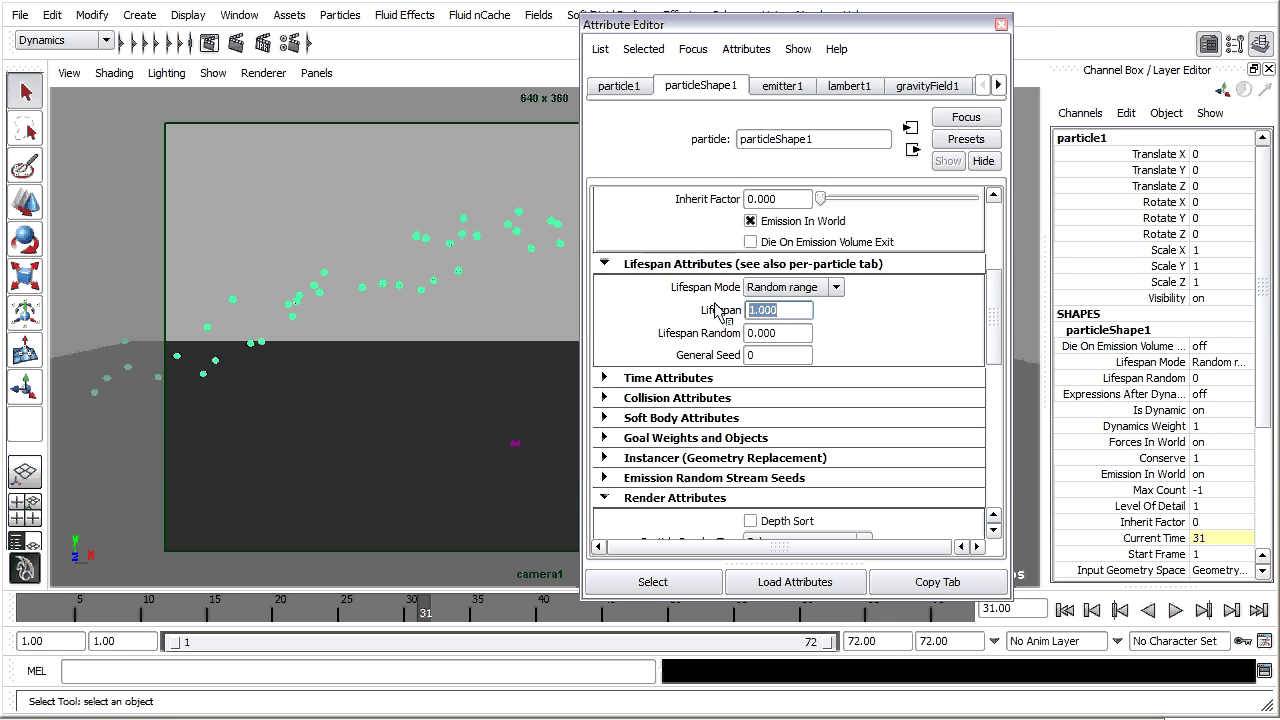
pyautogui.write('1.5')
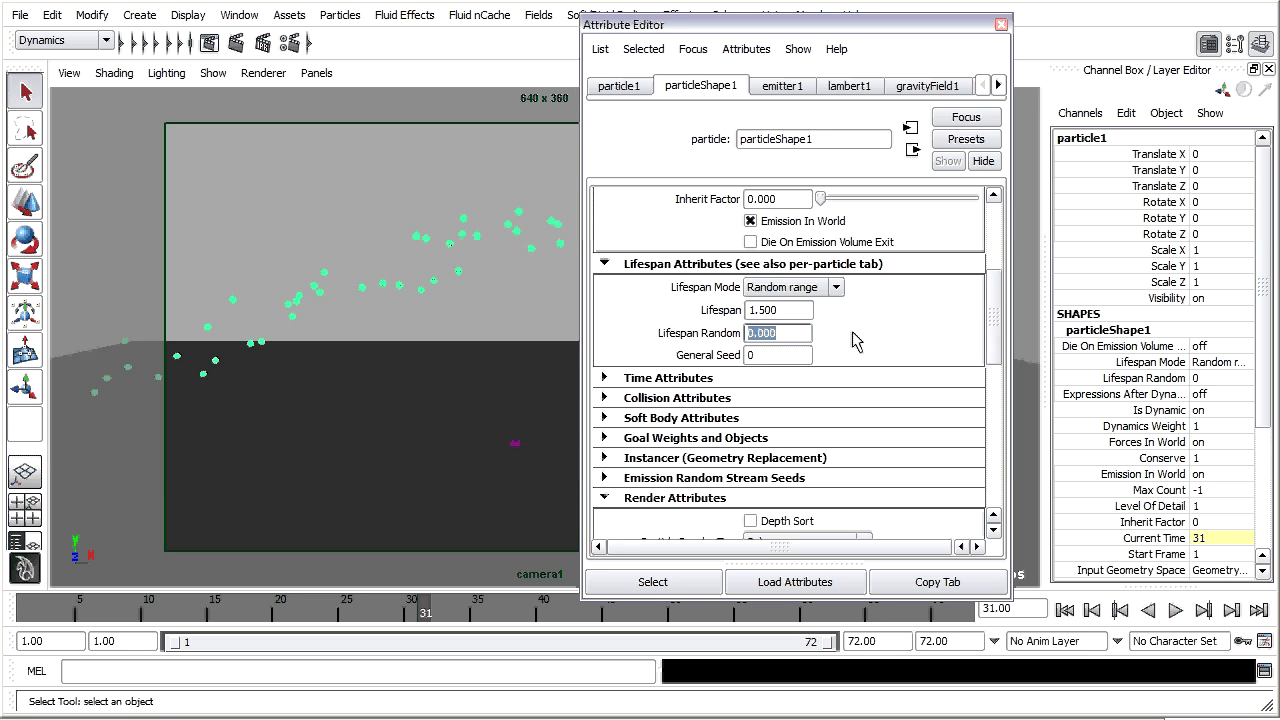
pyautogui.write('.5')
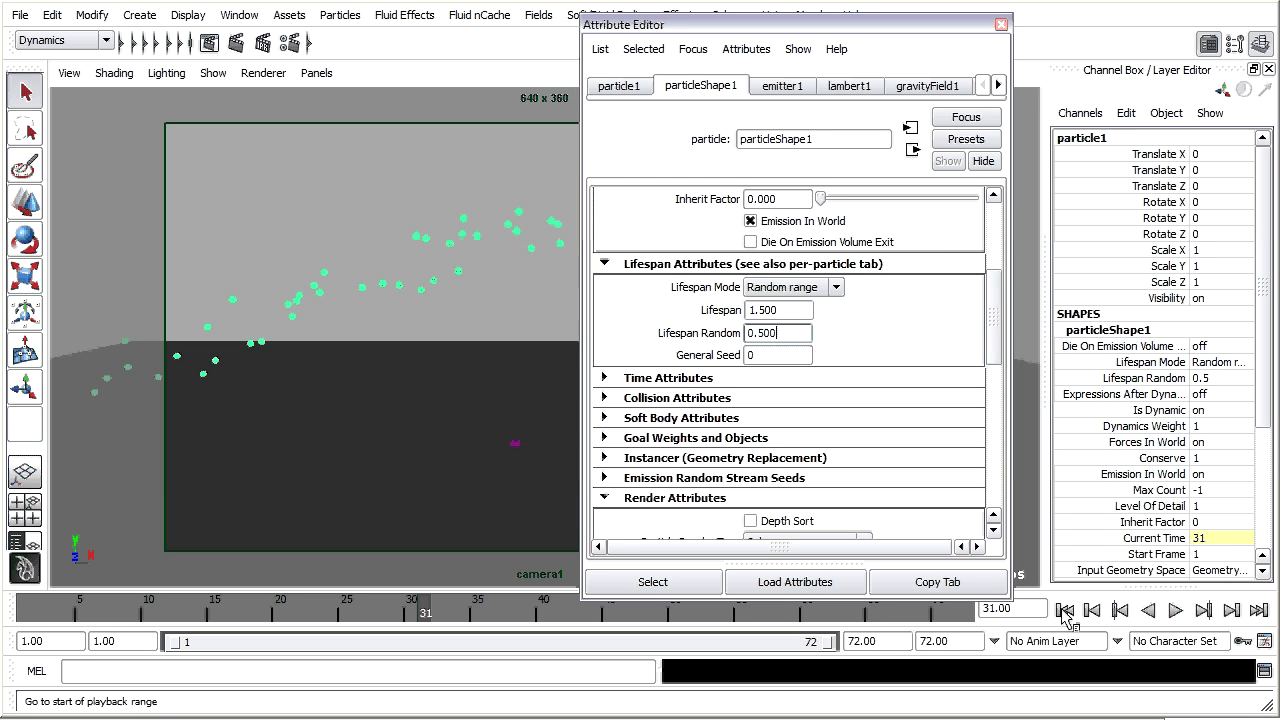
# - Replay the emission and raise the particle lifespan to 2
pyautogui.click(1176, 610)
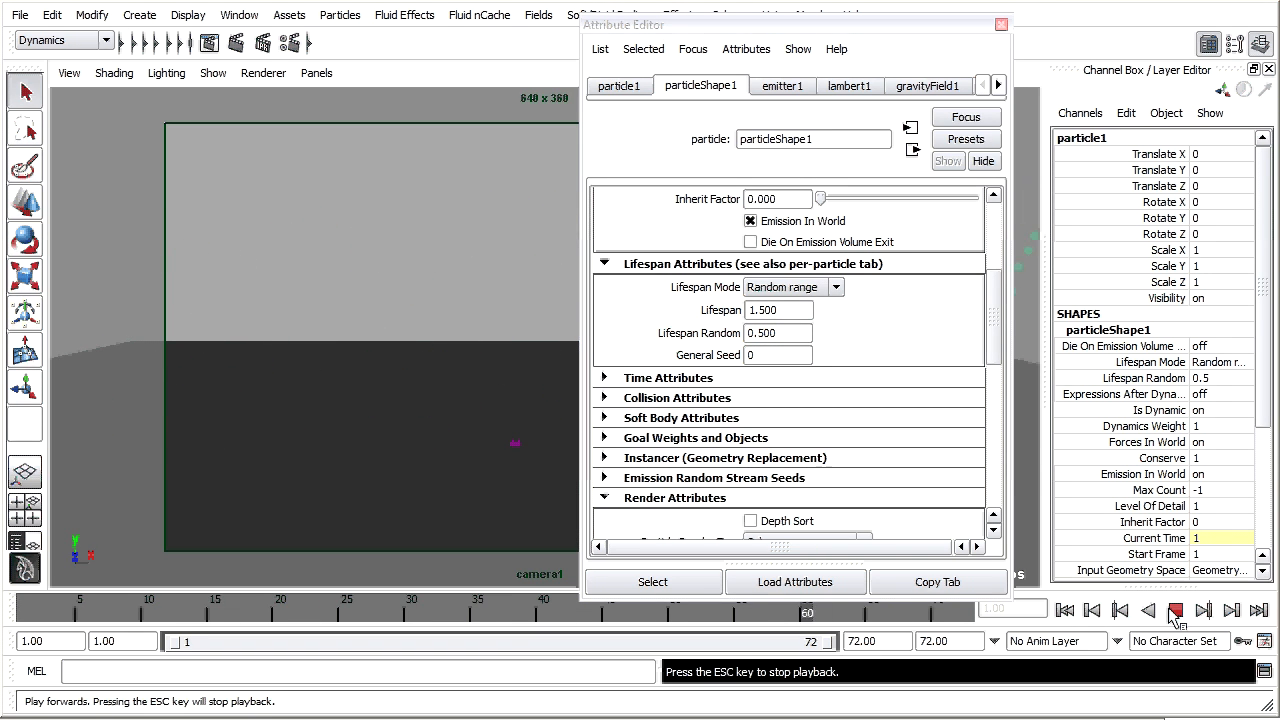
pyautogui.click(1175, 610)
pyautogui.write('2.000')
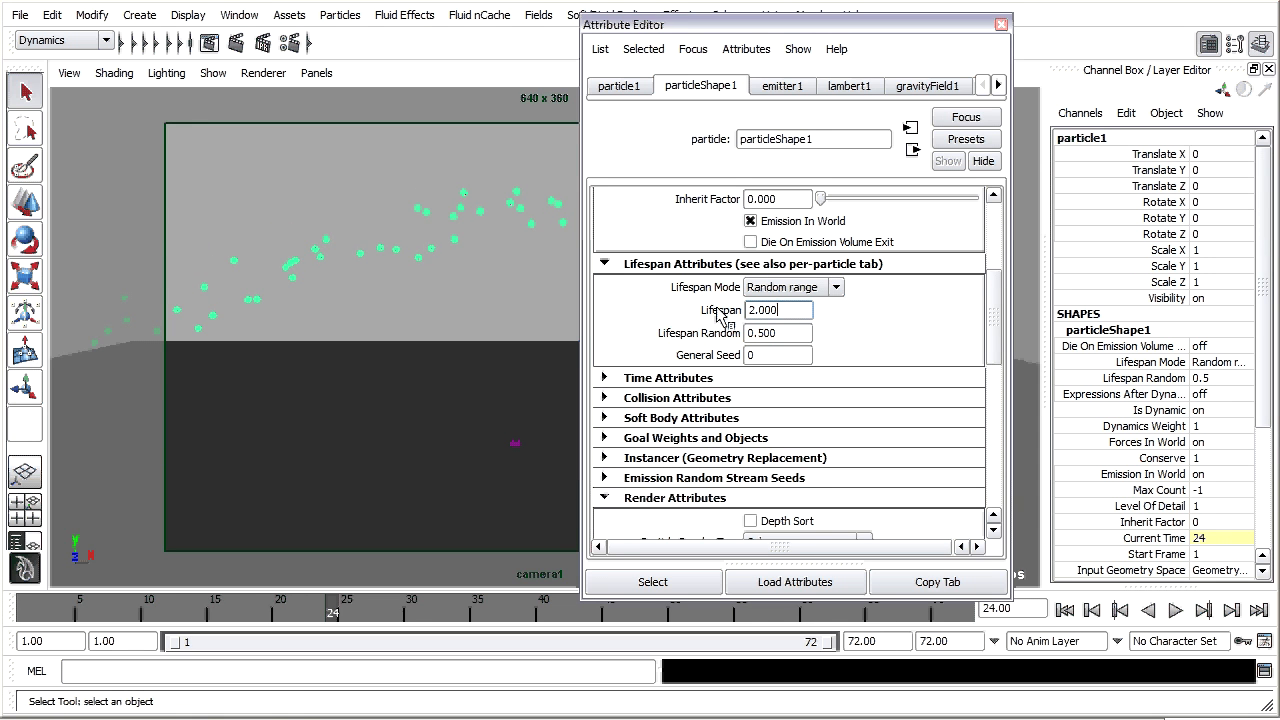
pyautogui.click(1176, 610)
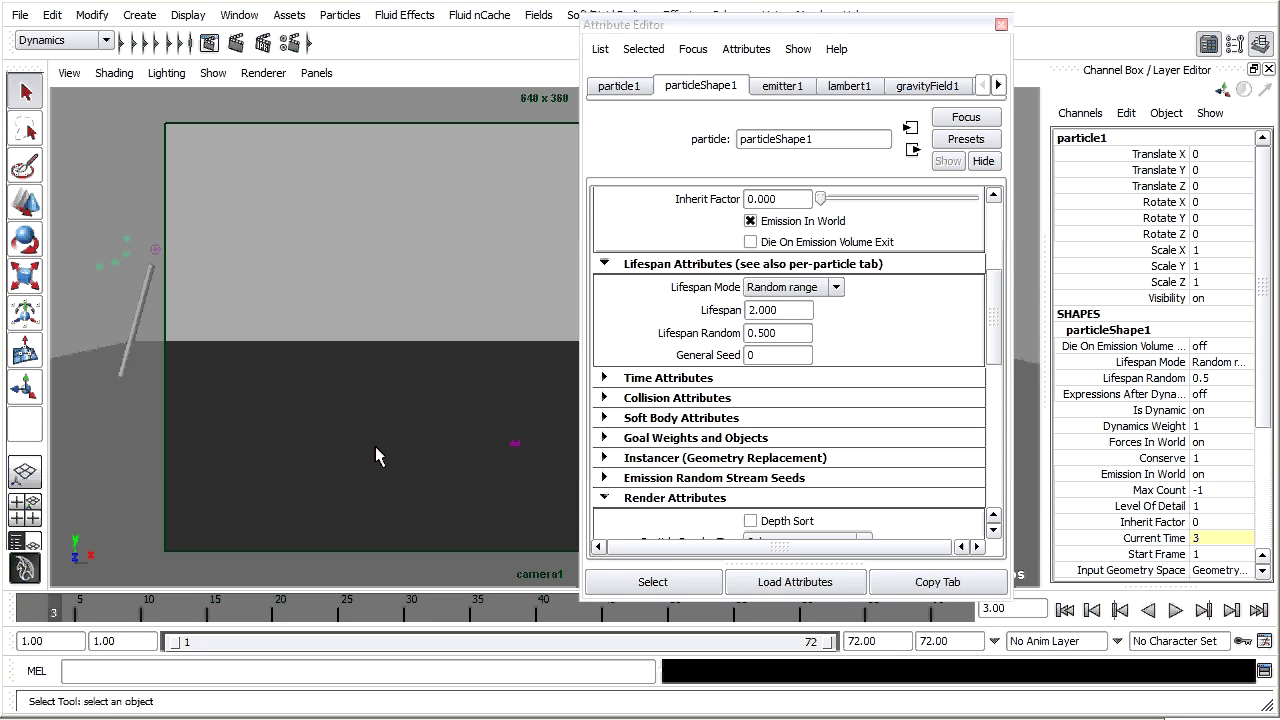
pyautogui.moveTo(435, 413)
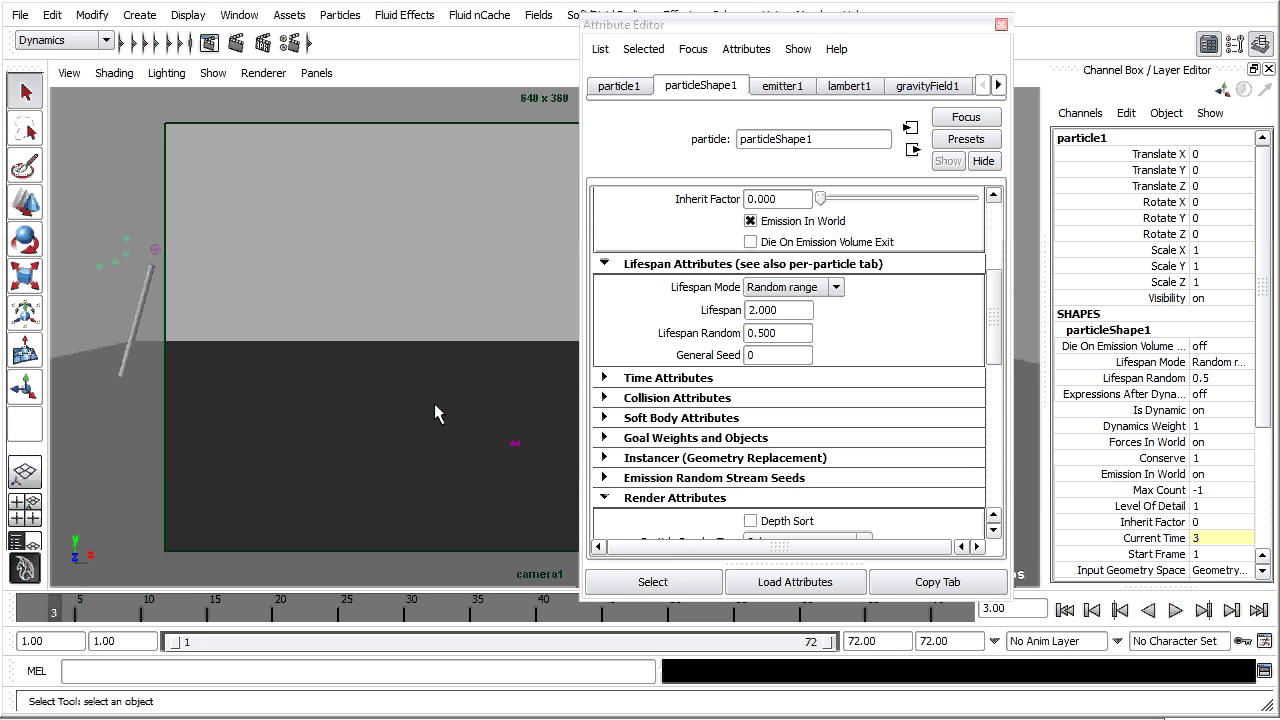
pyautogui.moveTo(392, 403)
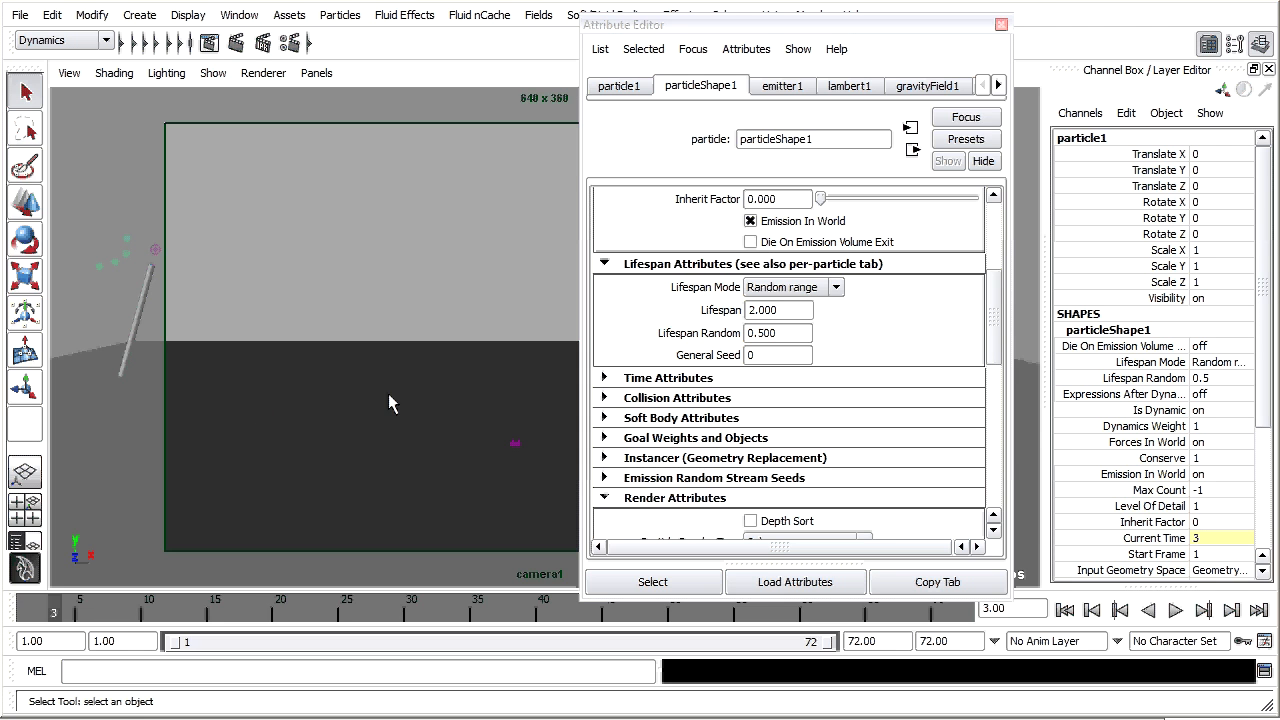
pyautogui.moveTo(401, 405)
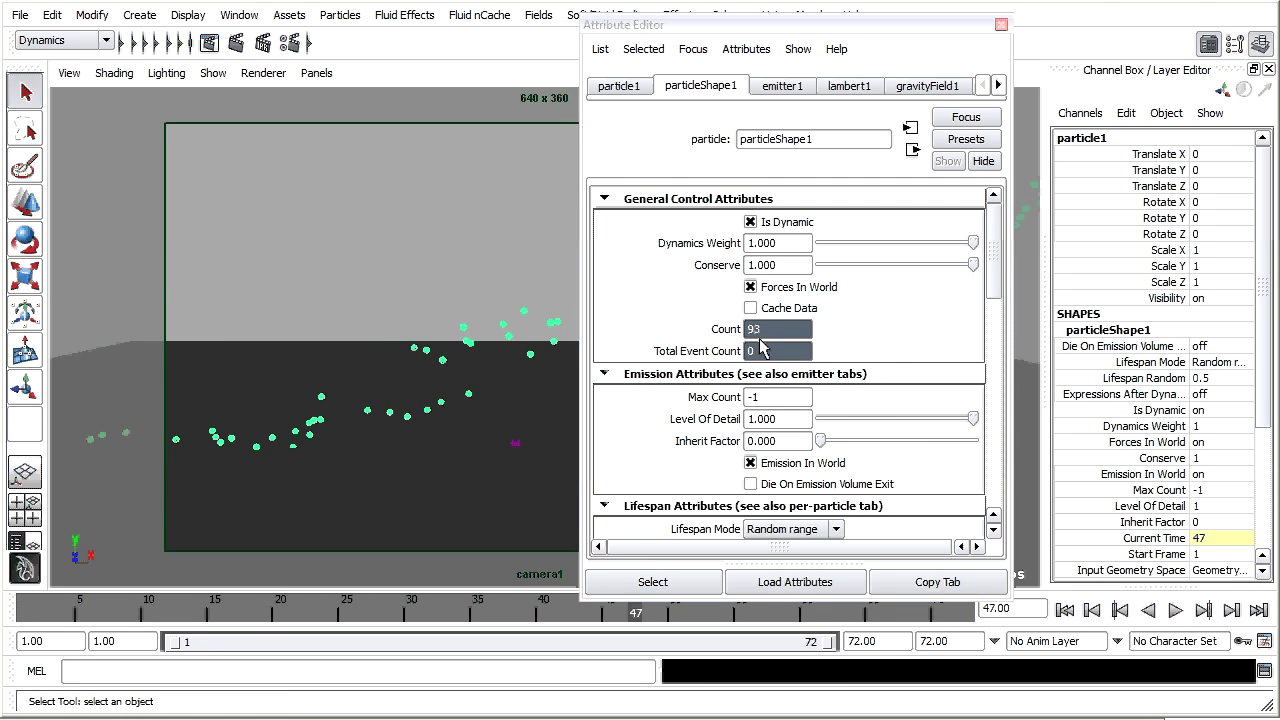
pyautogui.moveTo(890, 341)
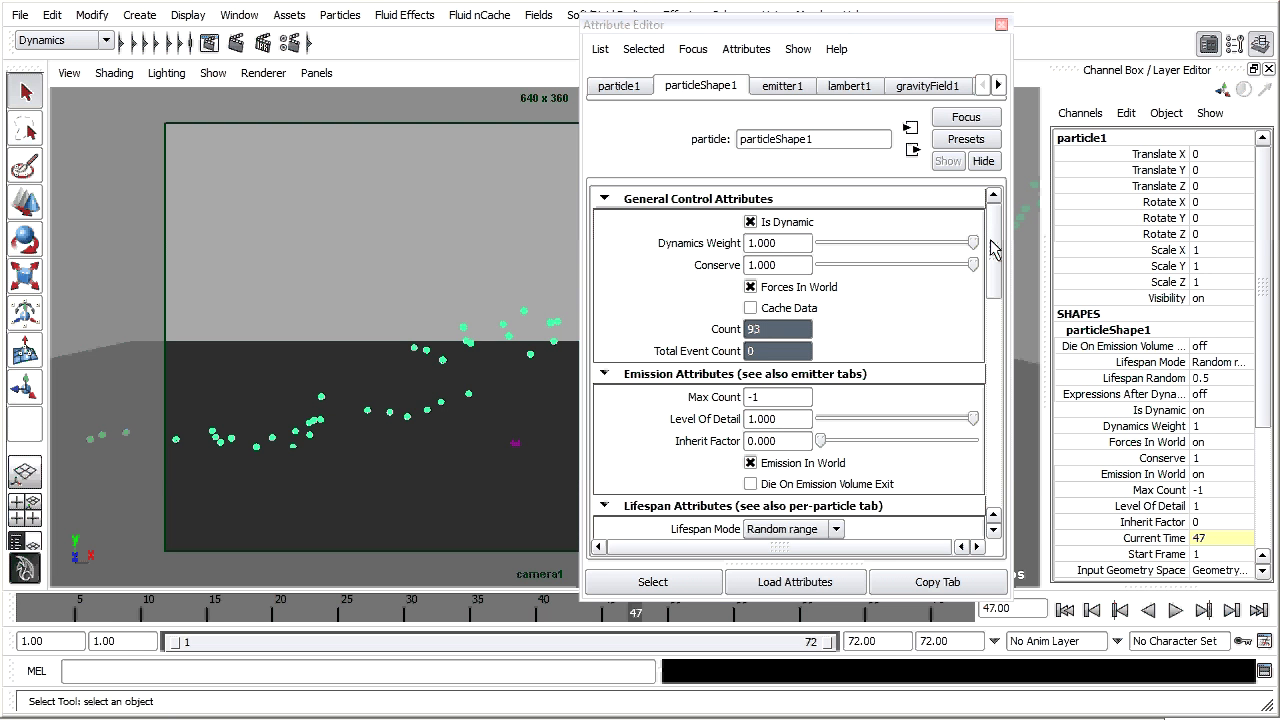
pyautogui.moveTo(997, 243)
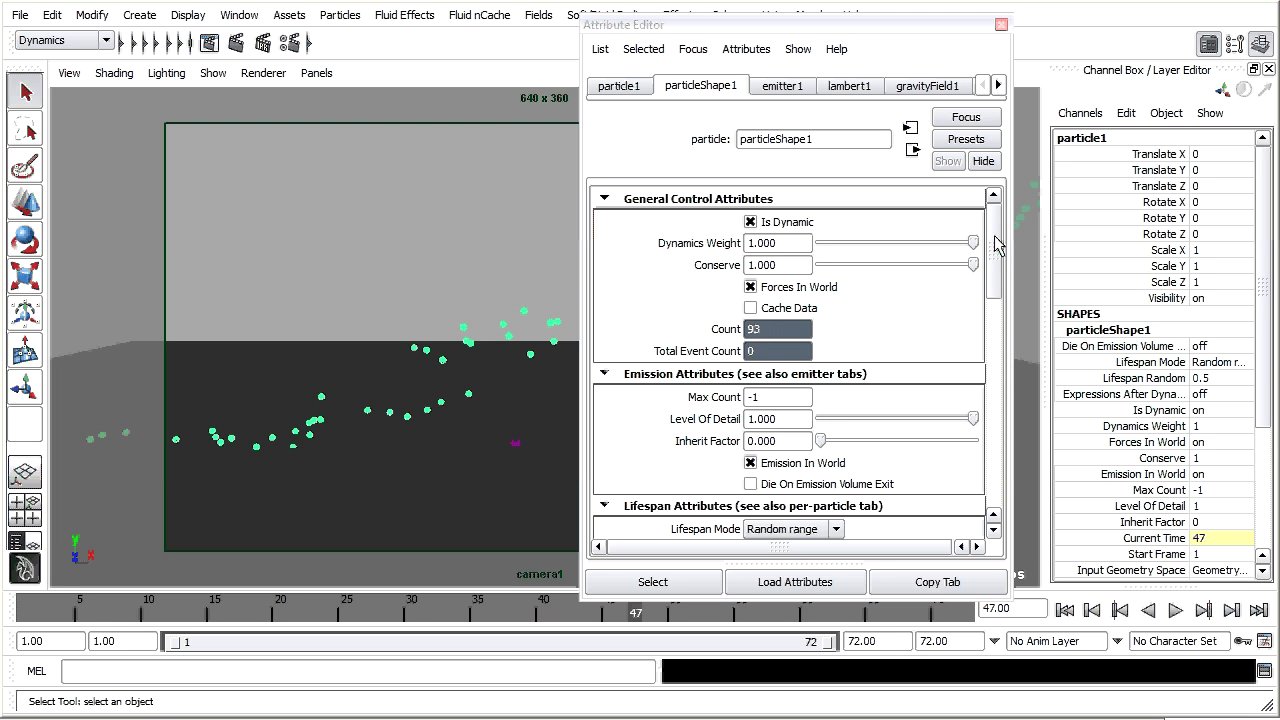
# - Change Particle Render Type from Spheres to Cloud (s/w) in Render Attributes
pyautogui.scroll(-3)
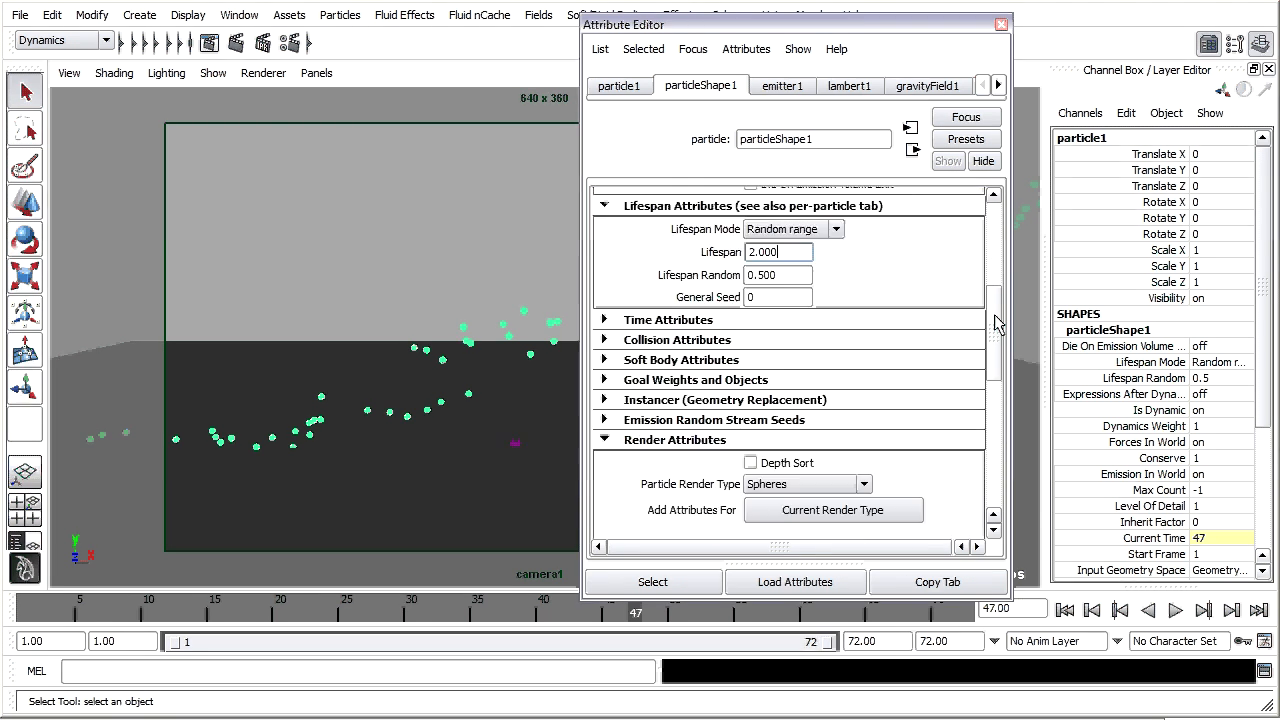
pyautogui.scroll(-3)
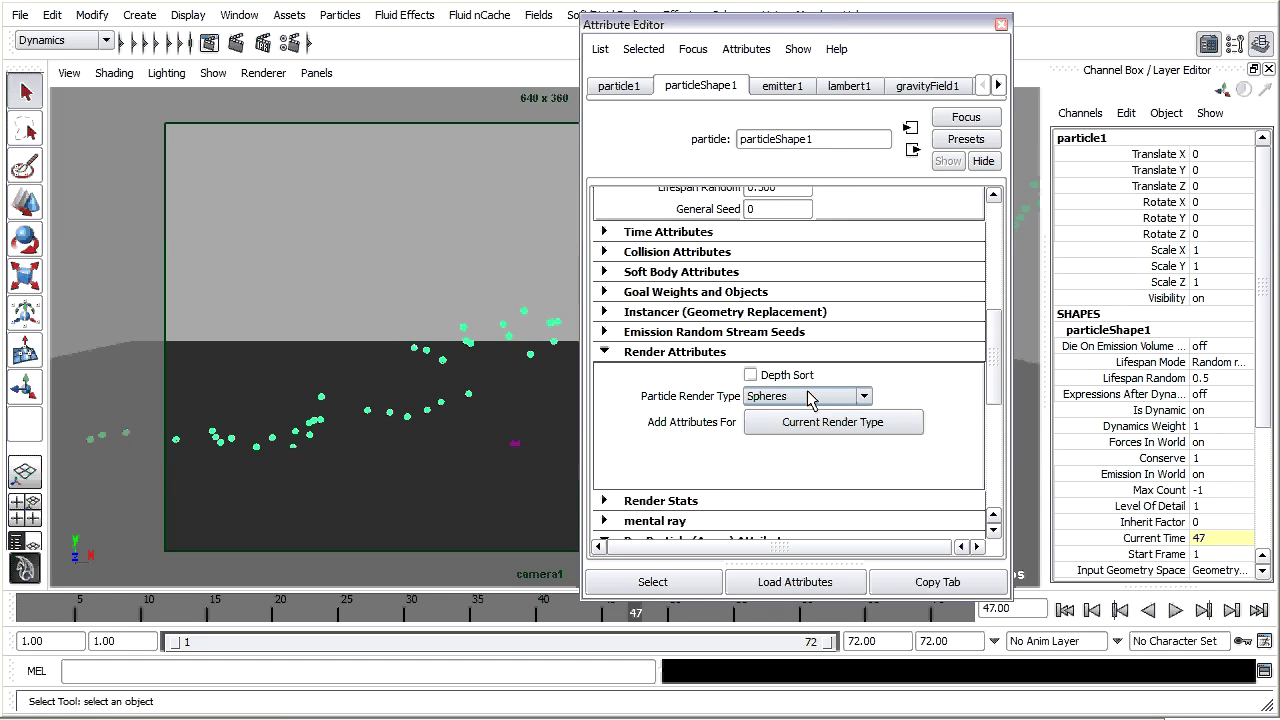
pyautogui.moveTo(951, 417)
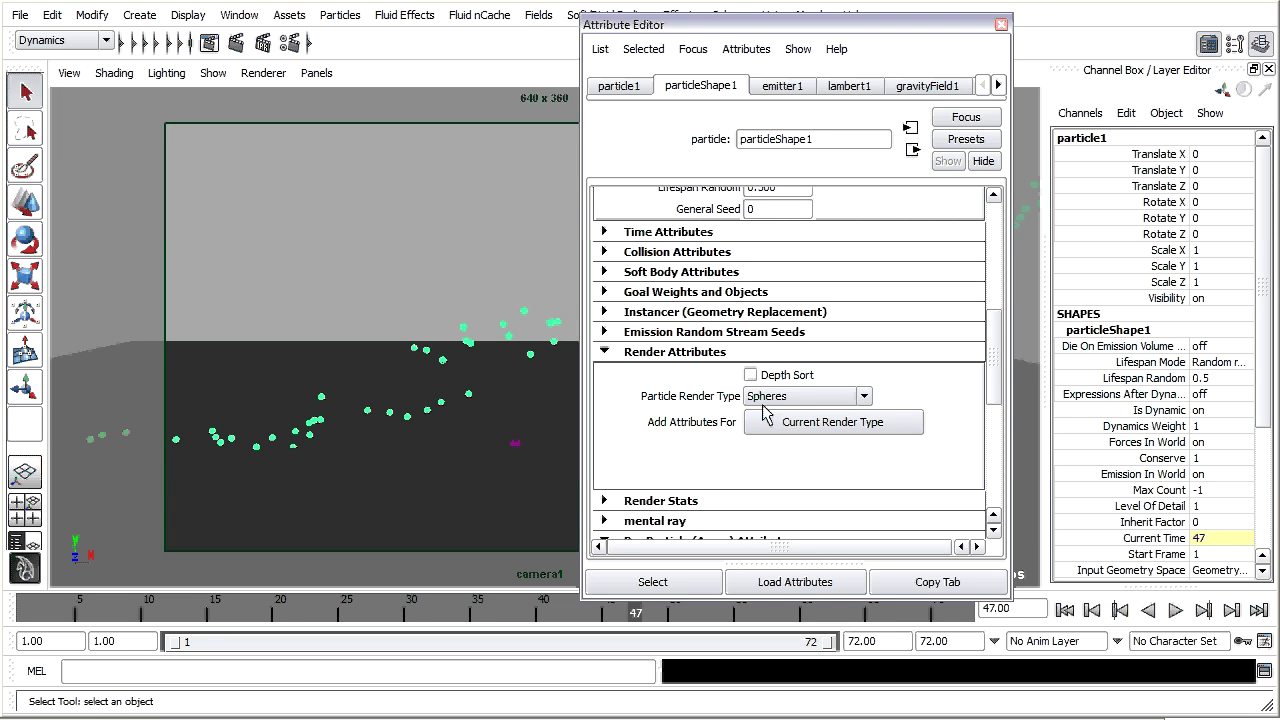
pyautogui.click(863, 396)
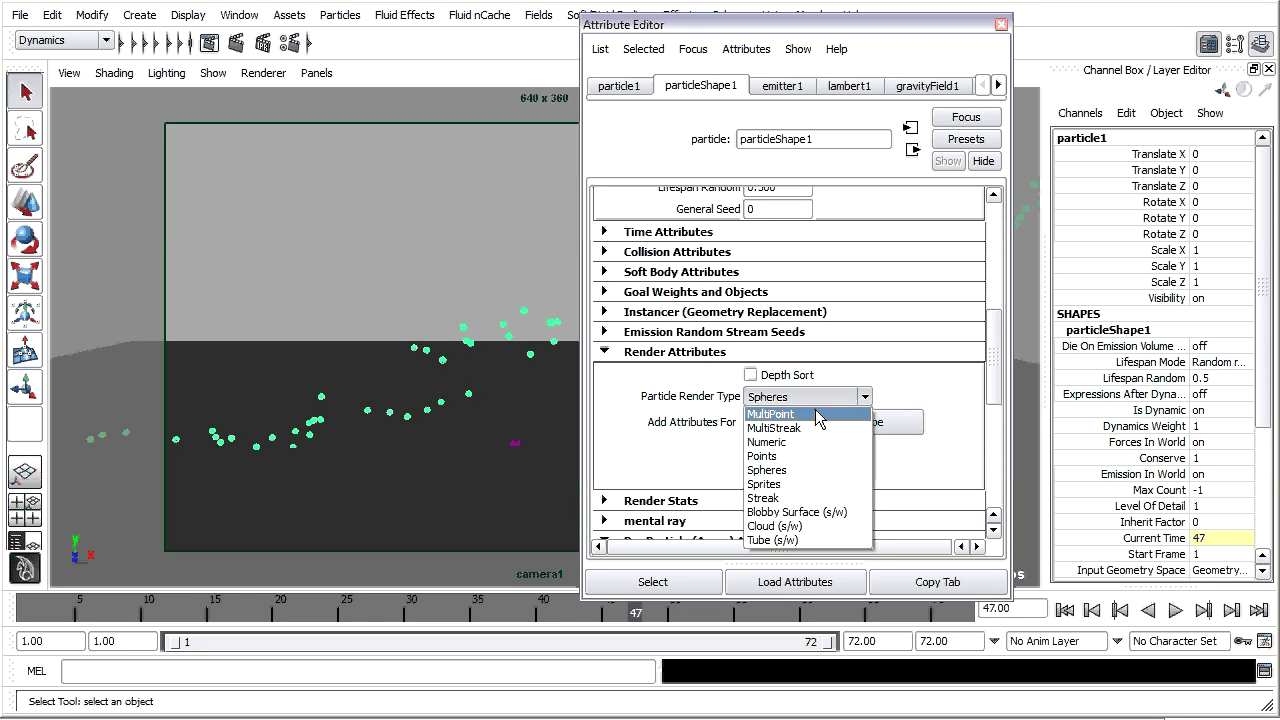
pyautogui.moveTo(810, 484)
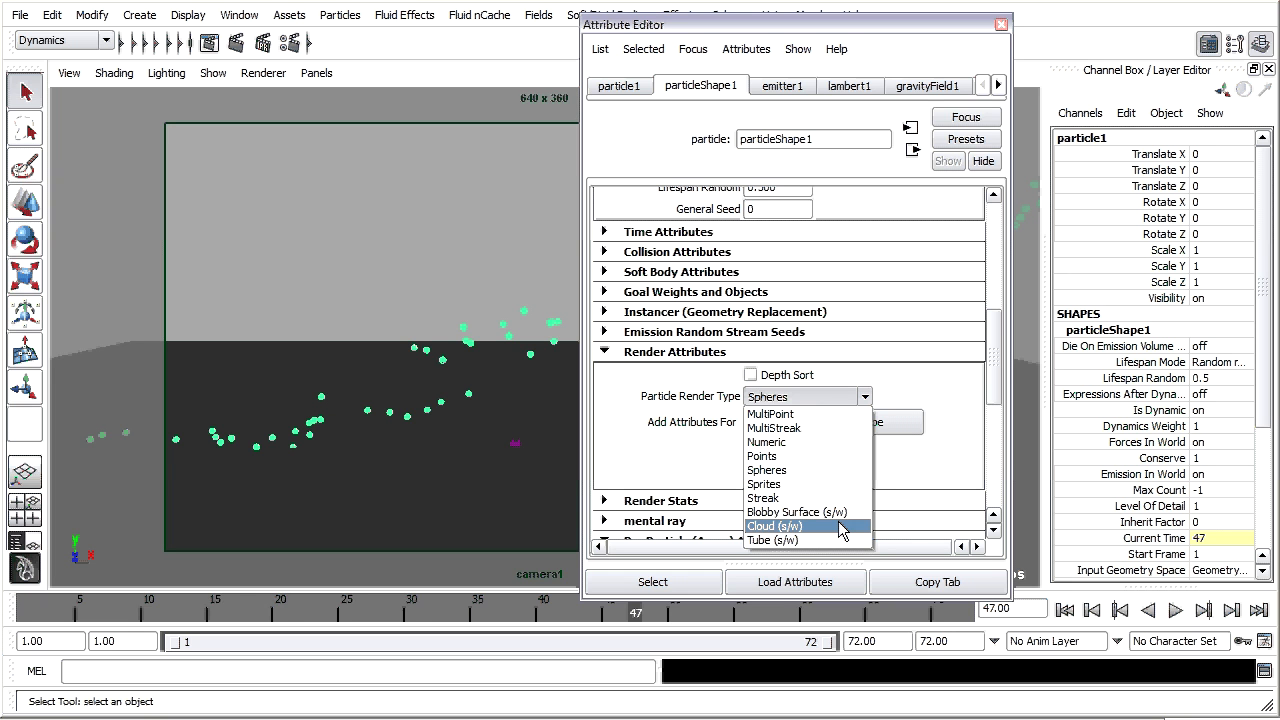
pyautogui.click(775, 526)
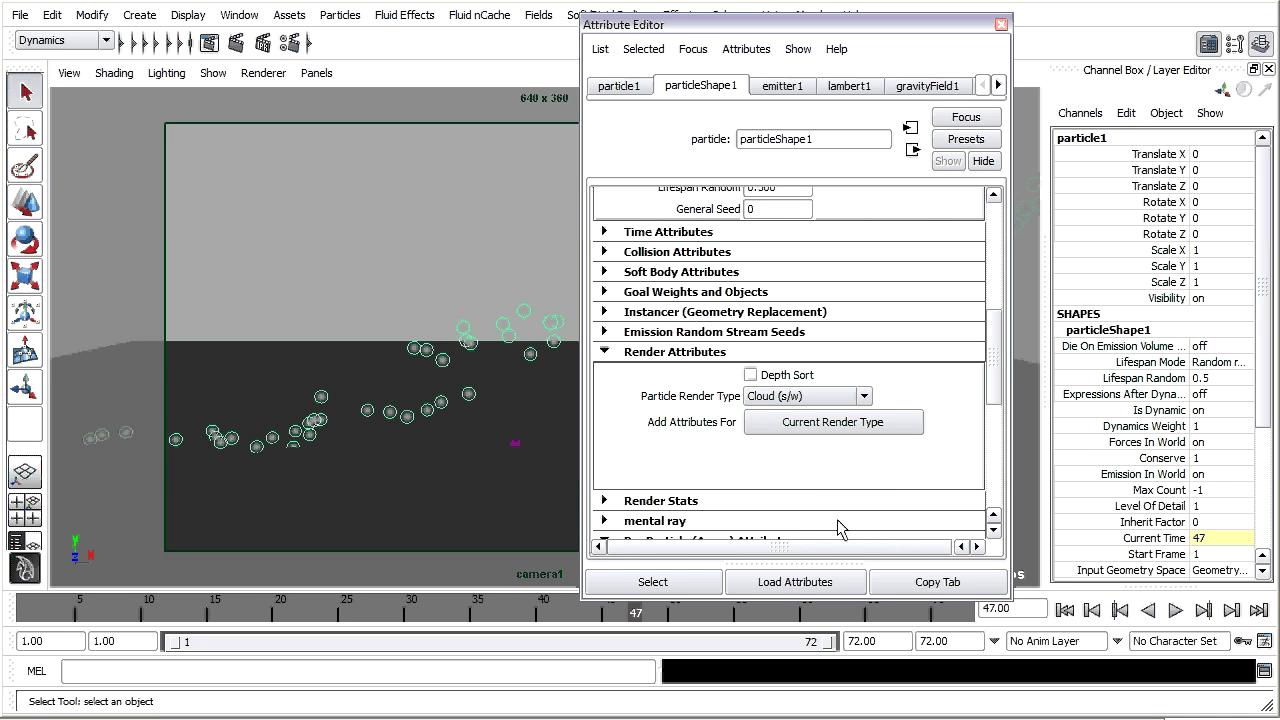
pyautogui.moveTo(373, 418)
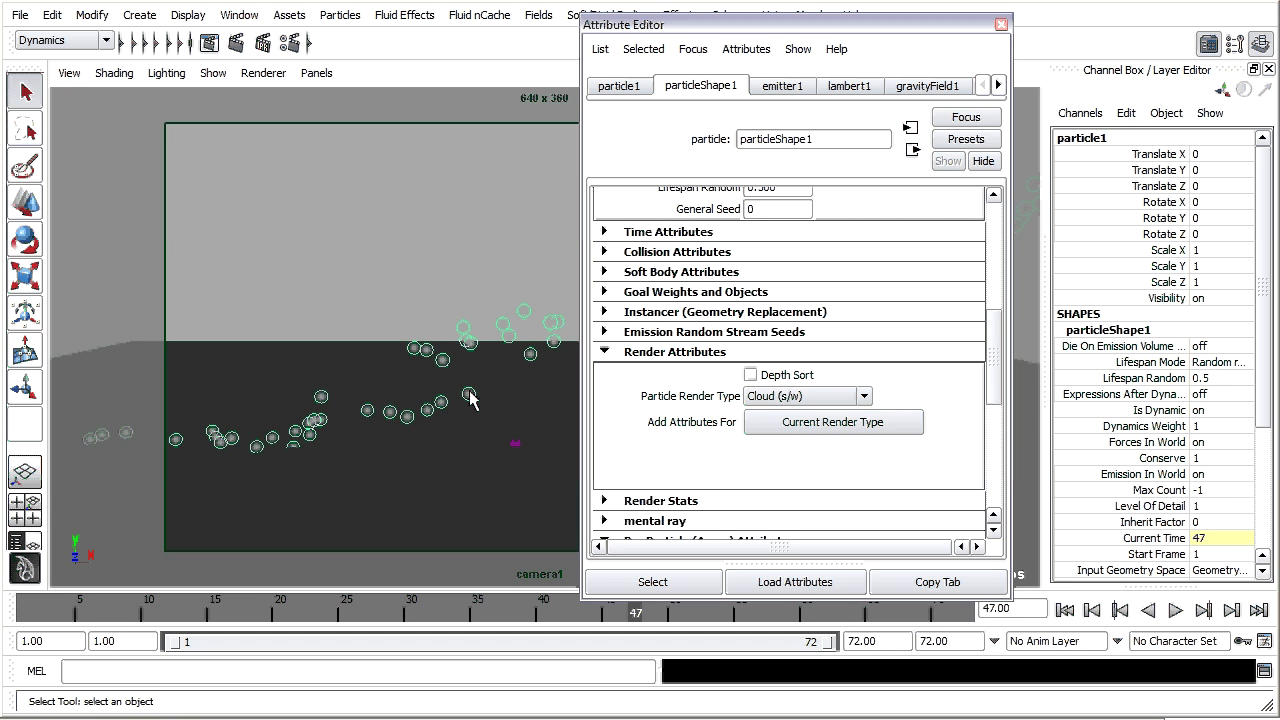
pyautogui.moveTo(665, 425)
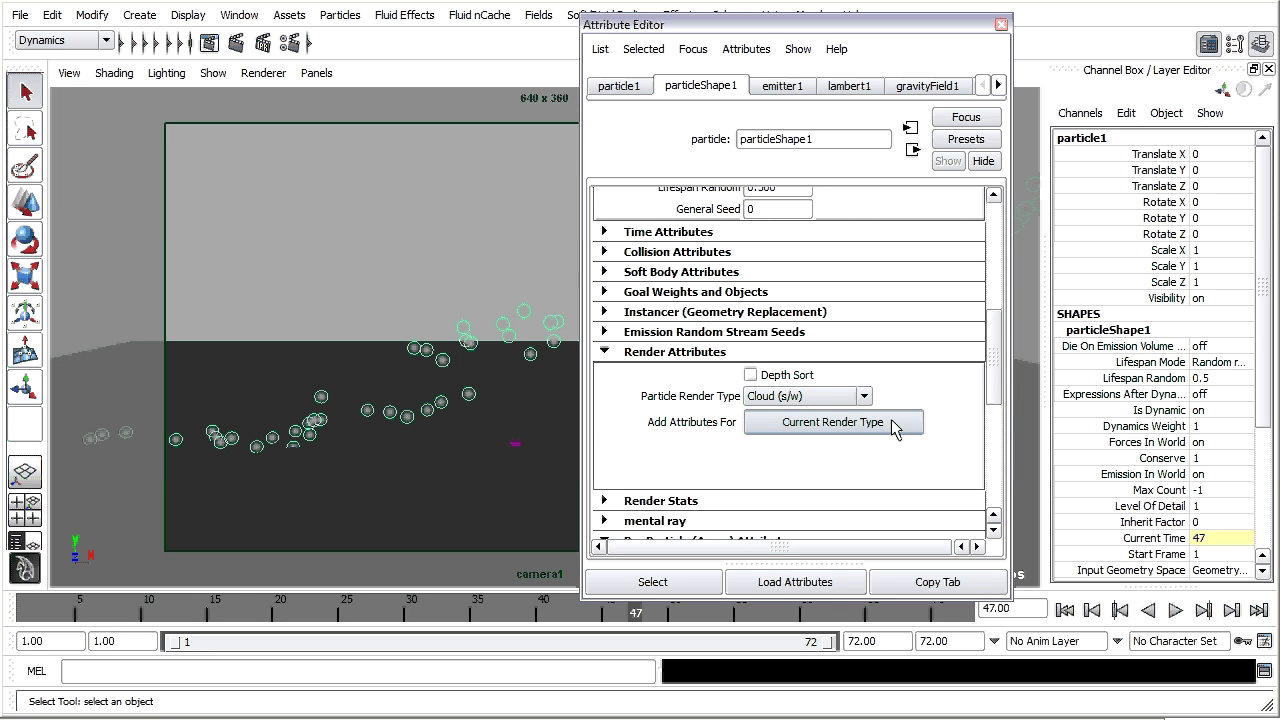
# - Add the Current Render Type attributes and set the particle radius to about 1.722
pyautogui.click(833, 421)
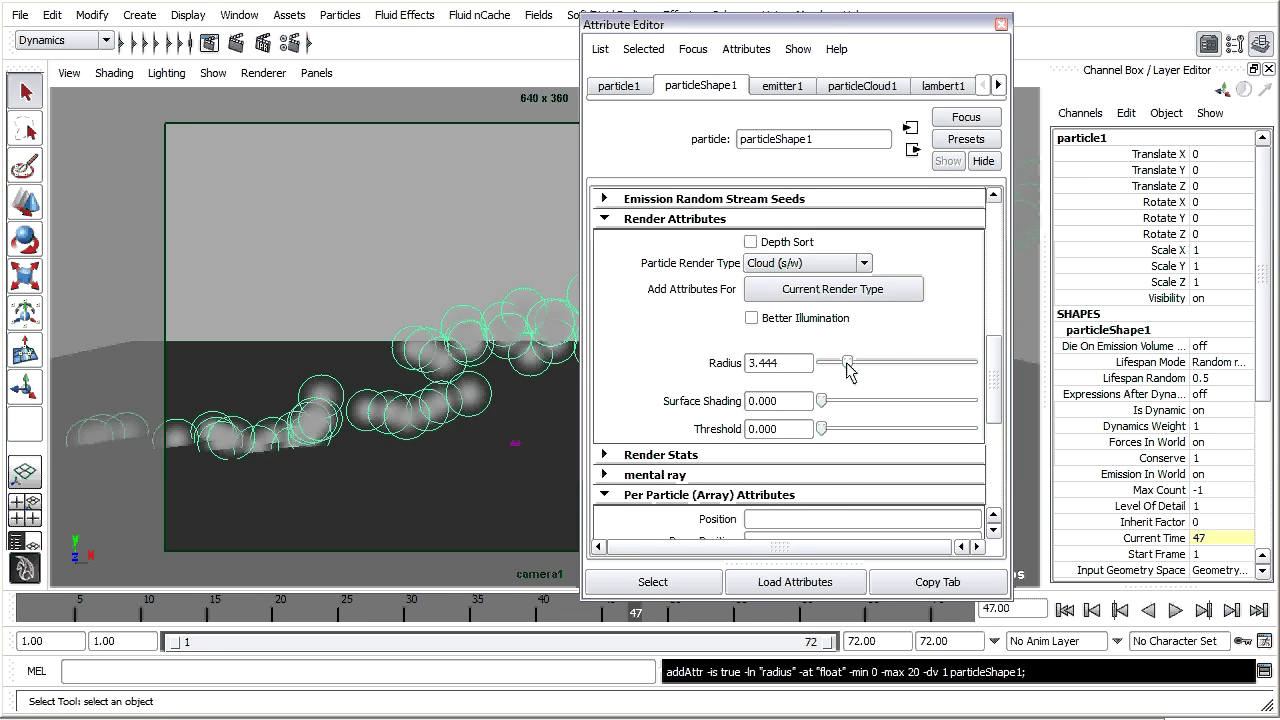
pyautogui.moveTo(847, 362); pyautogui.dragTo(830, 362)
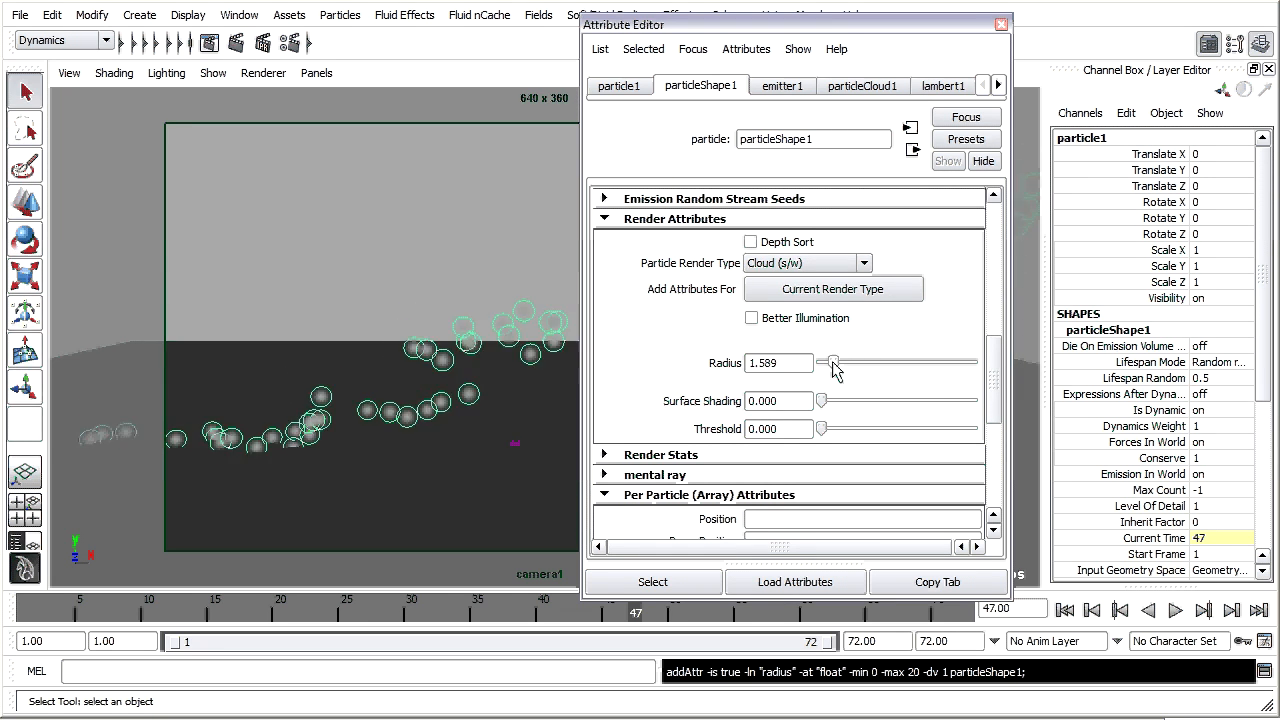
pyautogui.moveTo(830, 363); pyautogui.dragTo(836, 363)
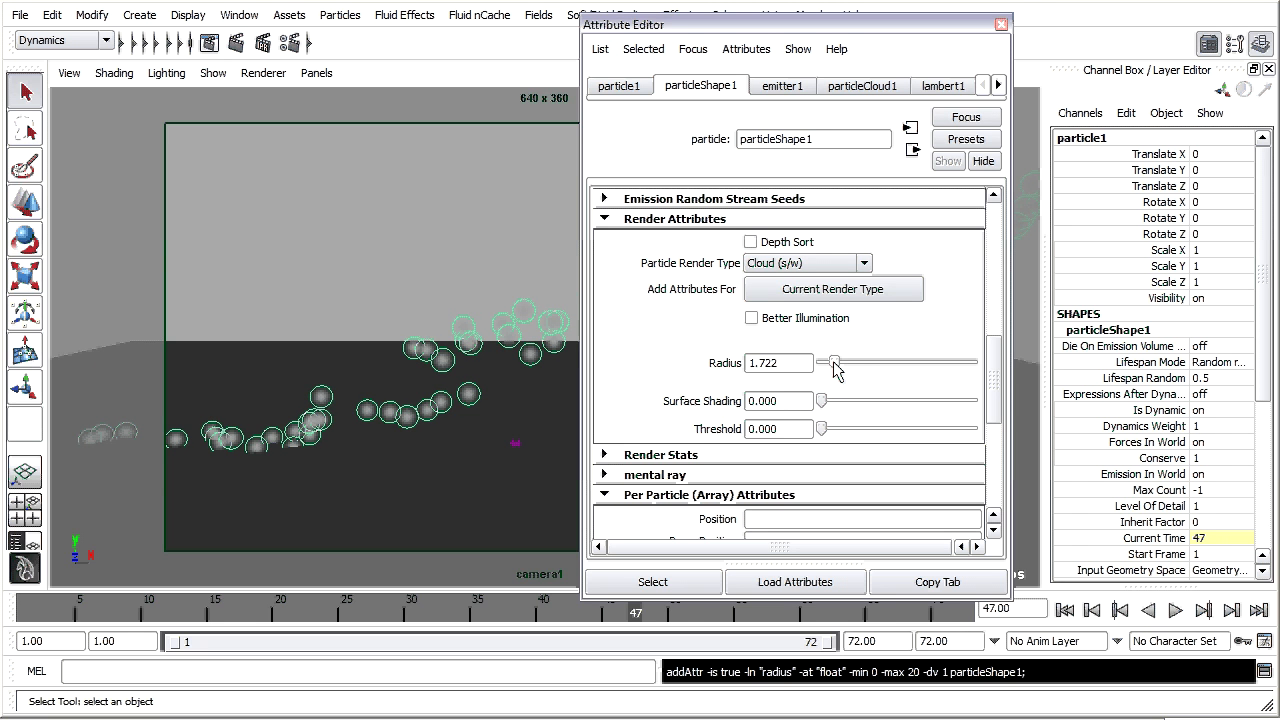
pyautogui.moveTo(835, 363); pyautogui.dragTo(825, 363)
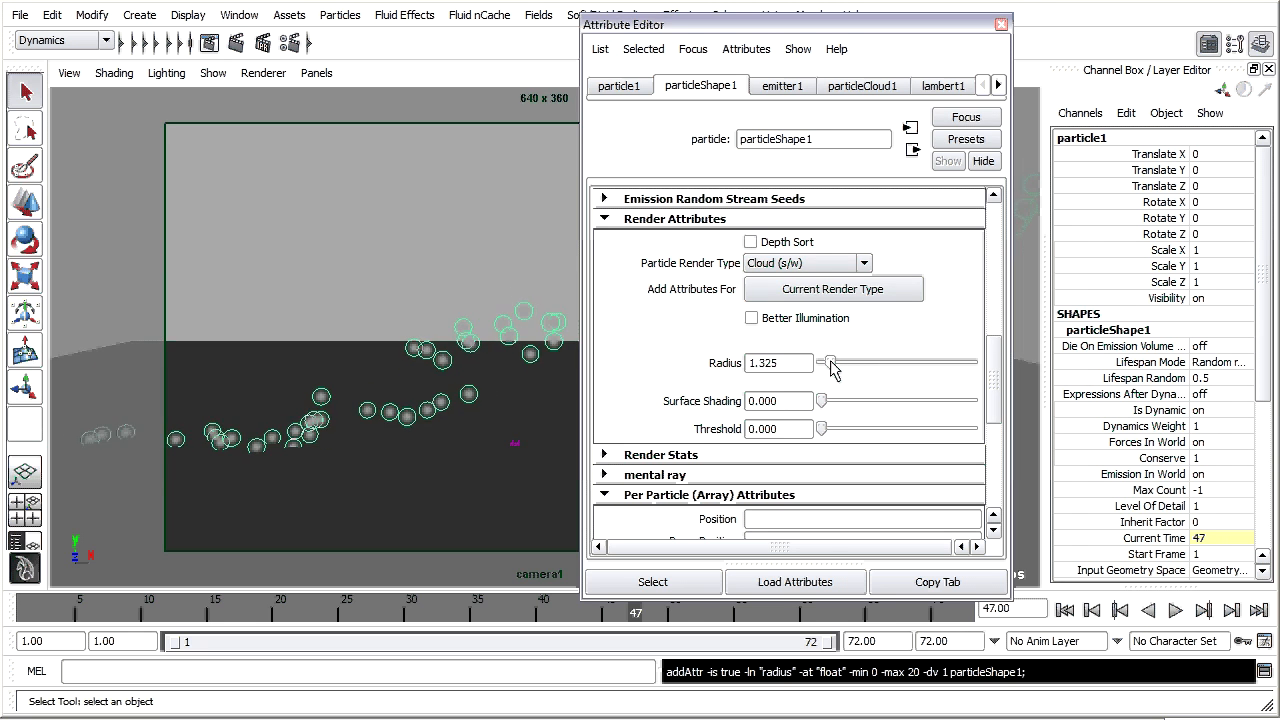
pyautogui.moveTo(828, 363); pyautogui.dragTo(838, 363)
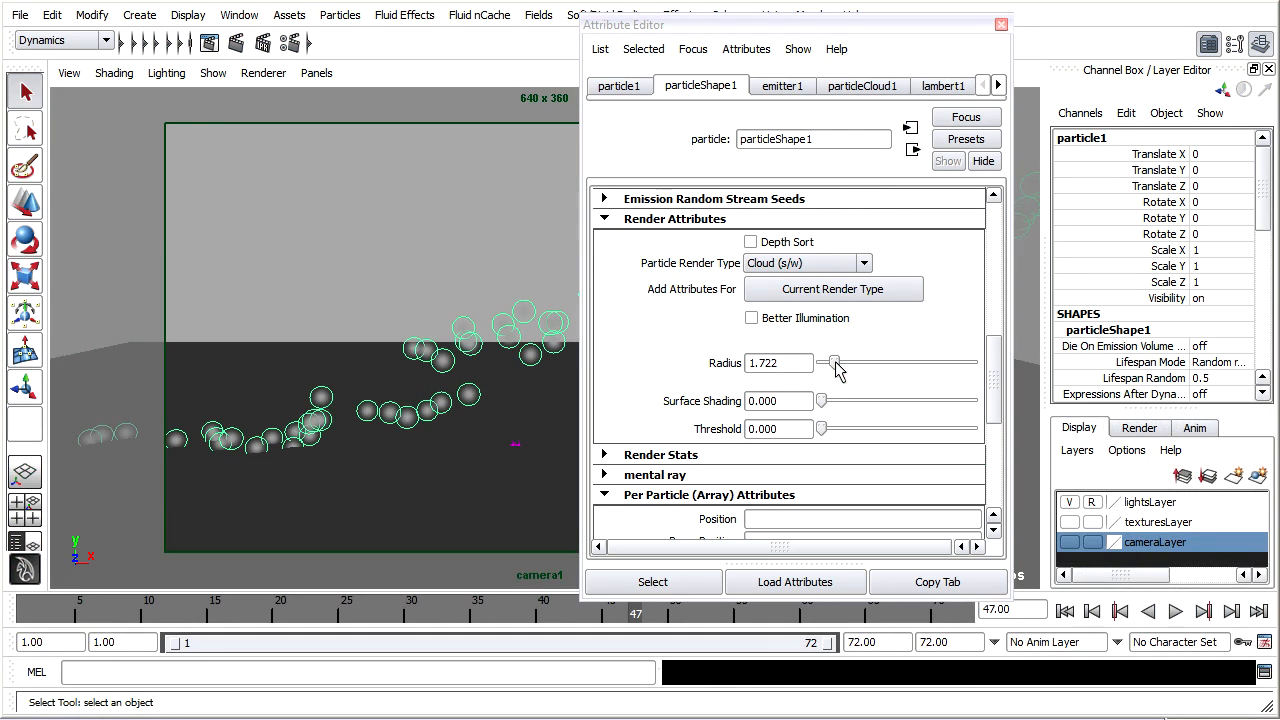
pyautogui.moveTo(545, 260)
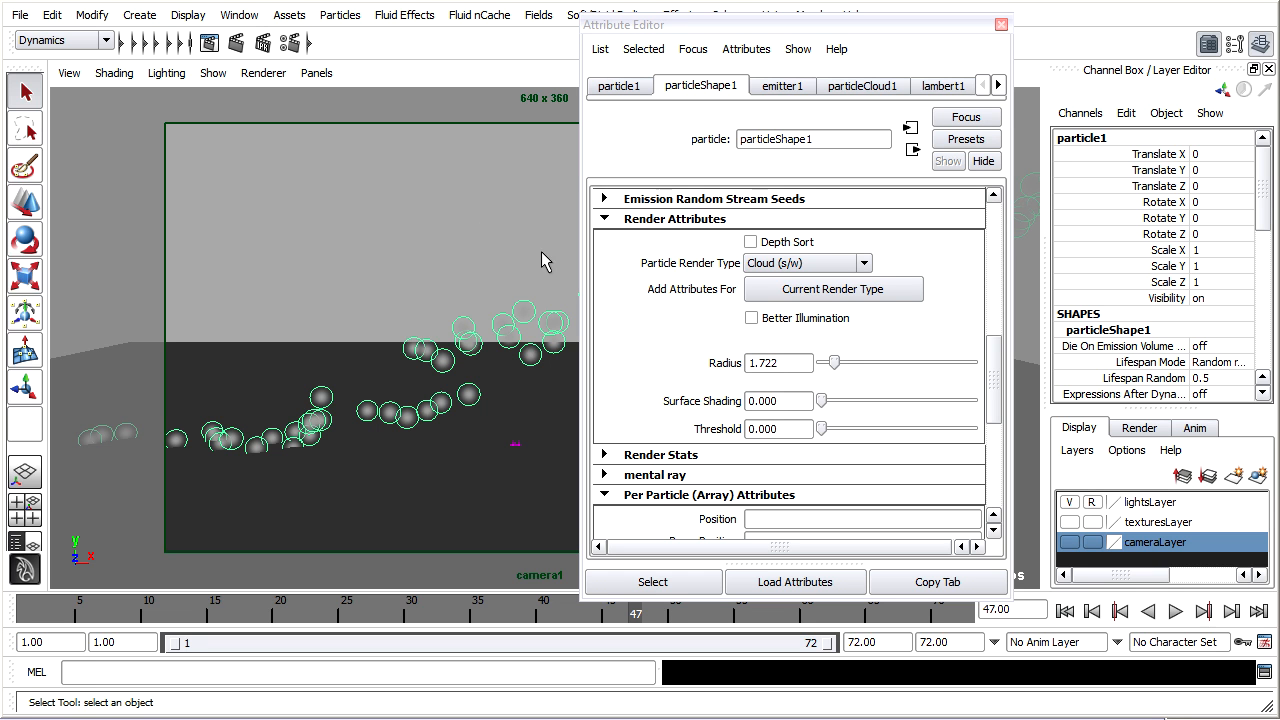
# - Save the scene as particles_wand_02.ma in the scenes folder
pyautogui.click(20, 14)
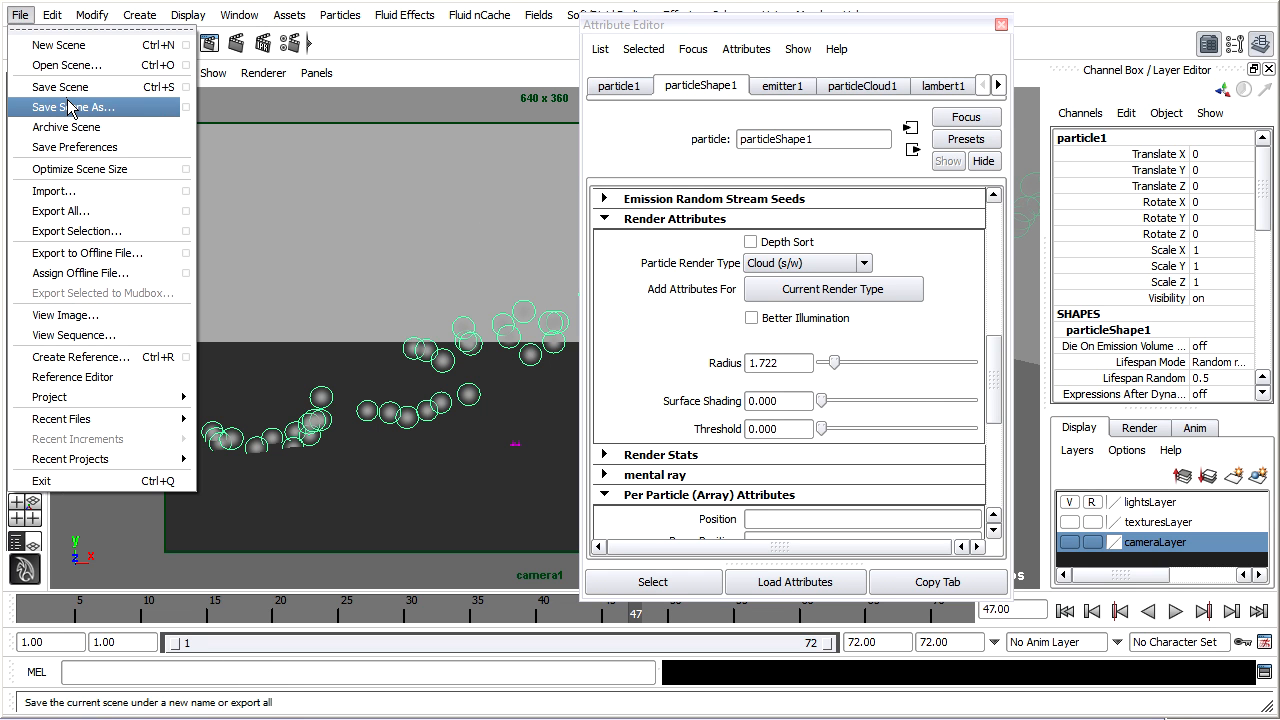
pyautogui.click(72, 107)
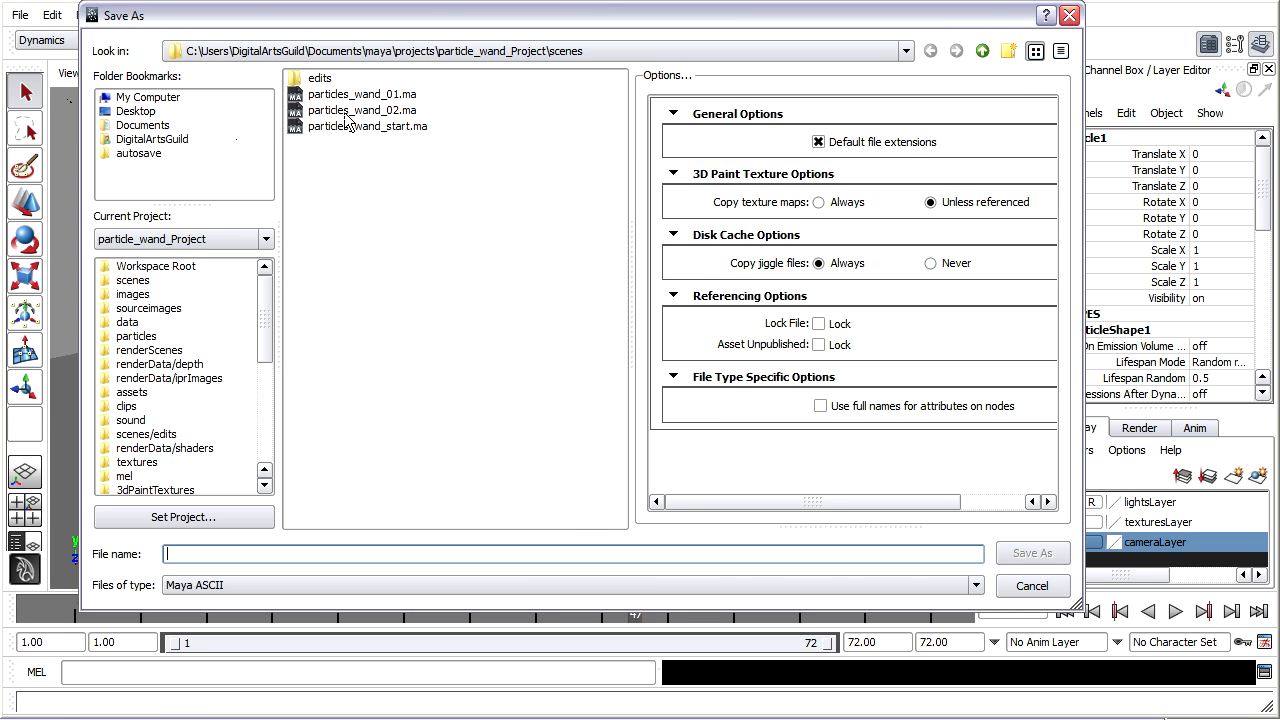
pyautogui.click(362, 110)
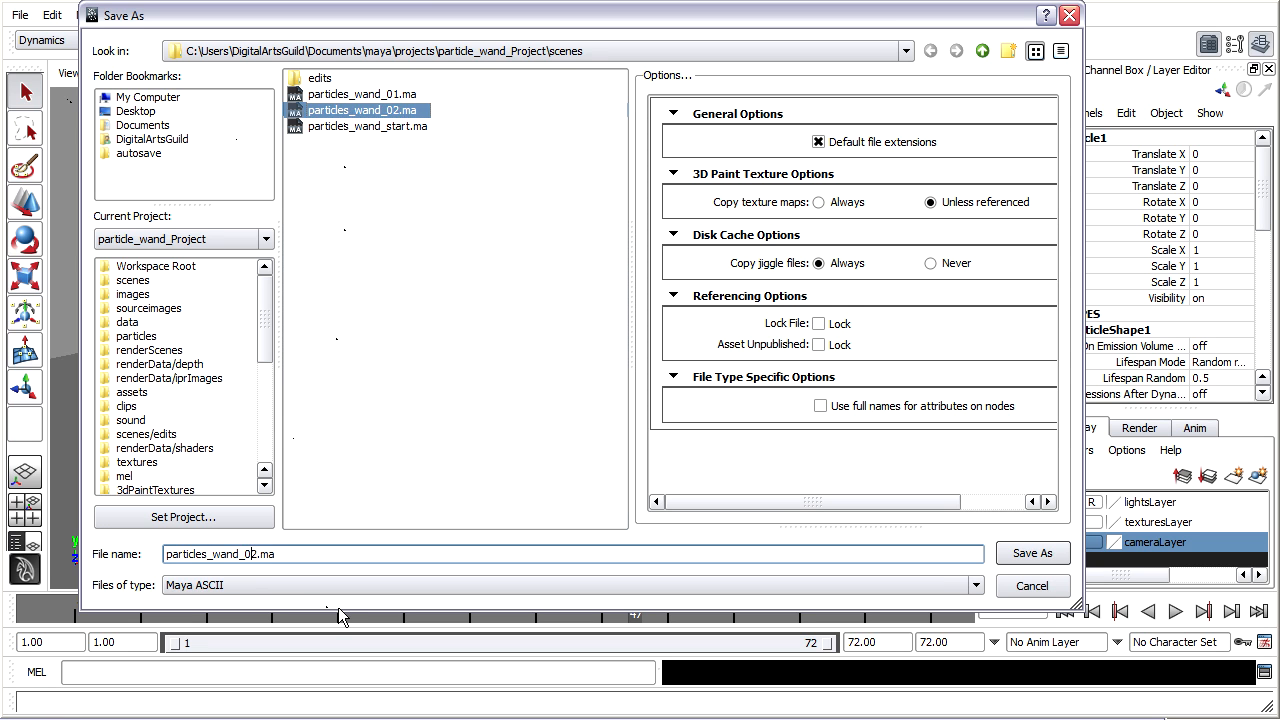